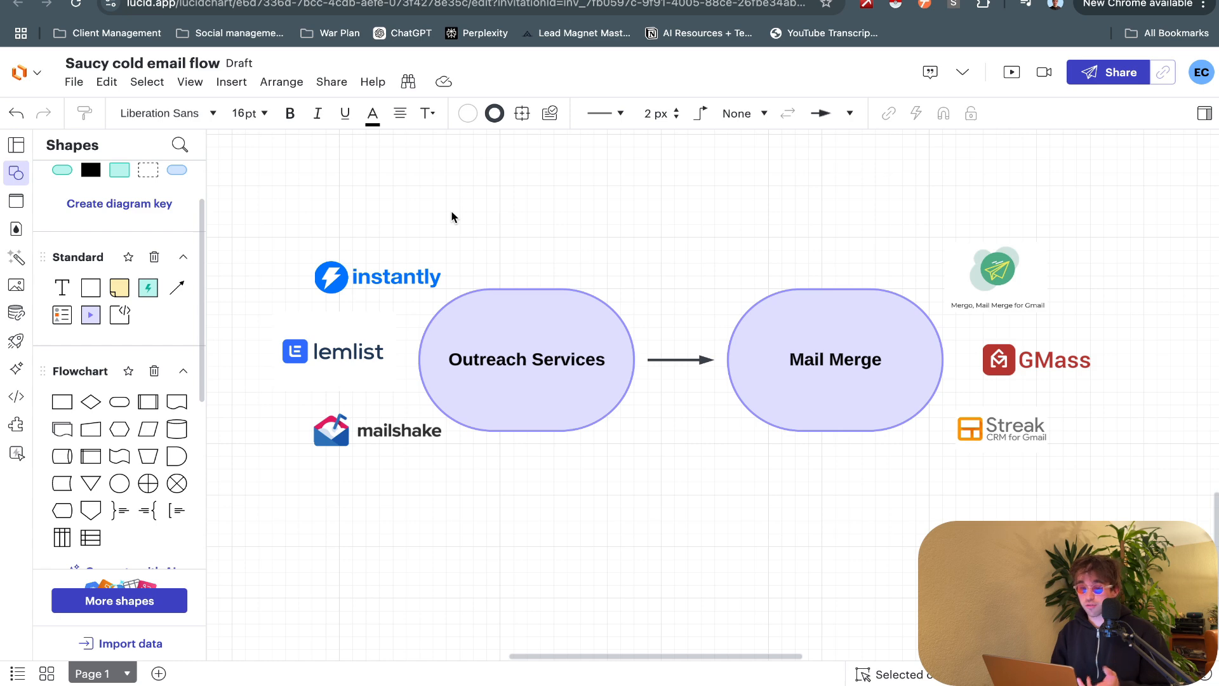
pyautogui.moveTo(450, 212)
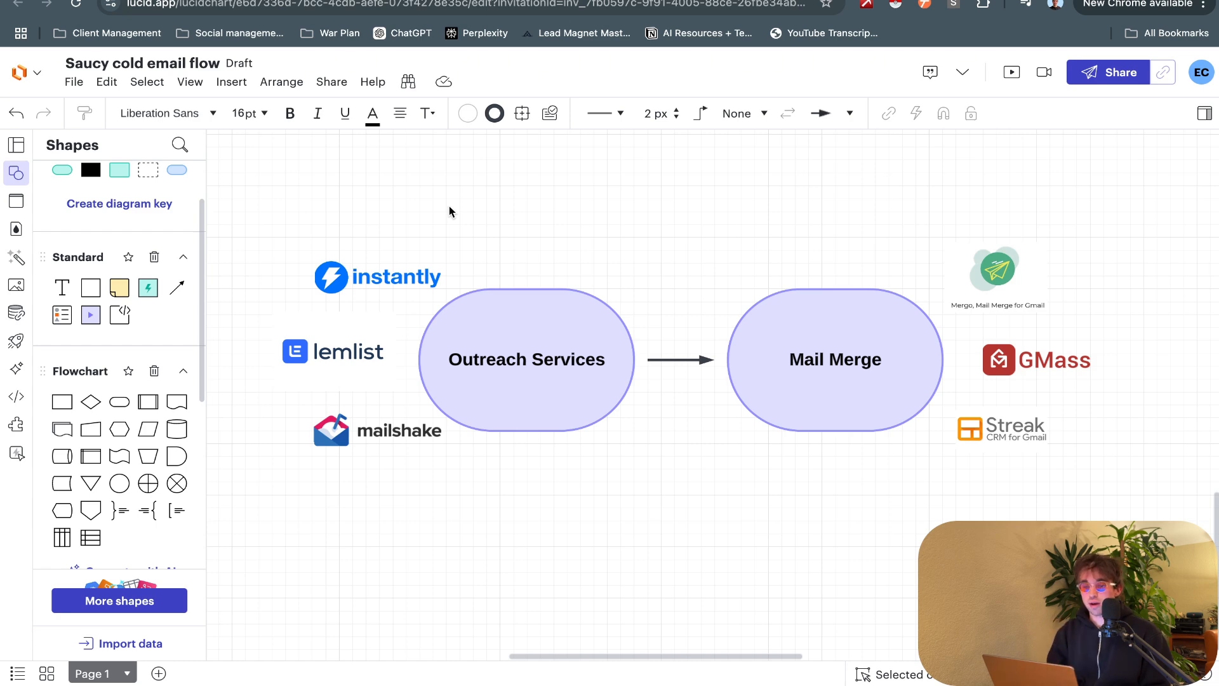
# Step: Move across the flow from Outreach Services and Mail Merge toward the mails.ai lead-scraping flow
pyautogui.click(333, 351)
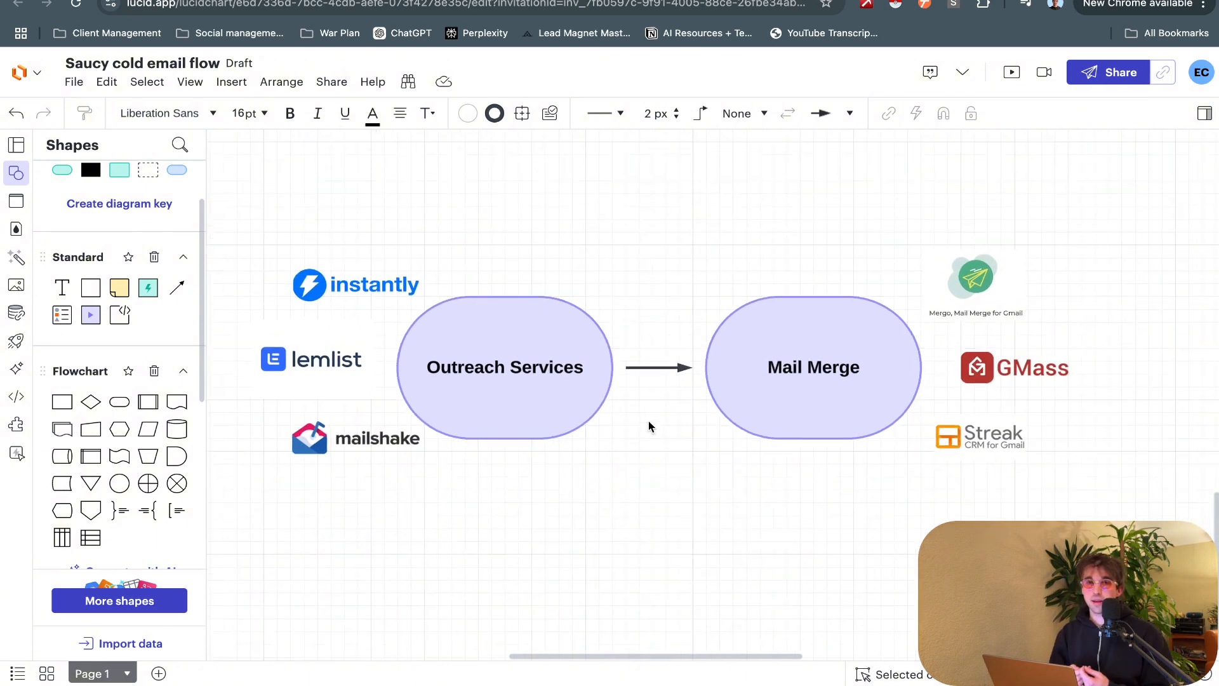
pyautogui.click(814, 367)
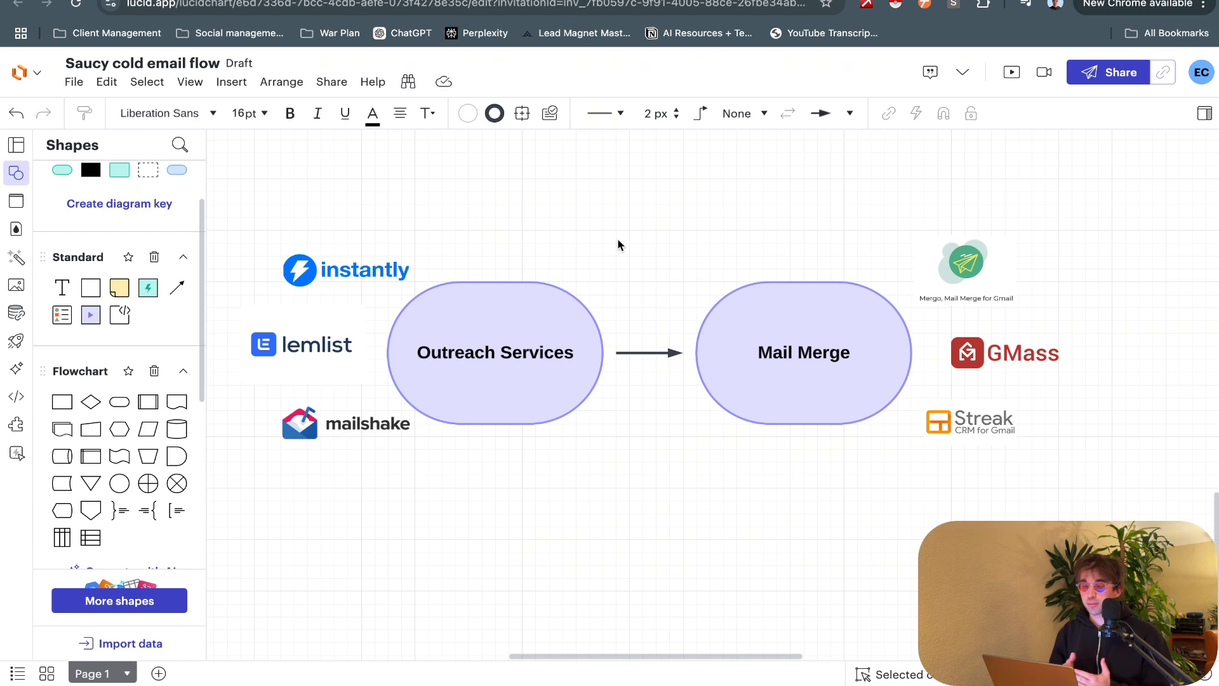
pyautogui.moveTo(835, 455)
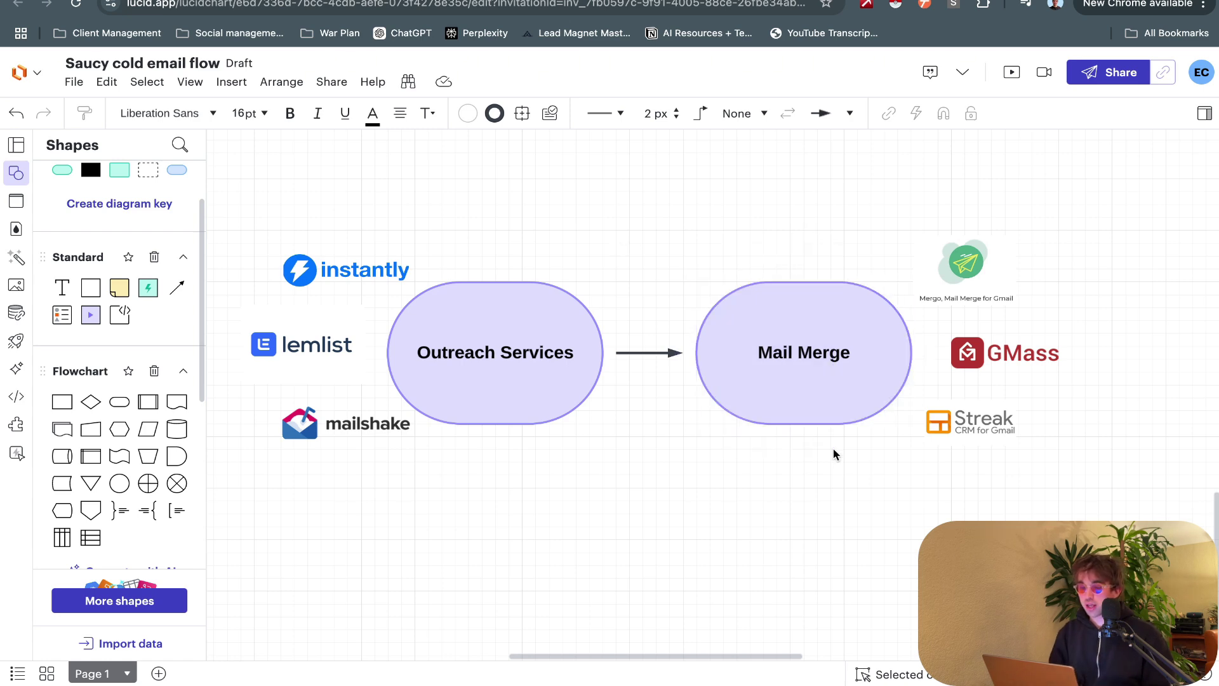
pyautogui.moveTo(845, 543)
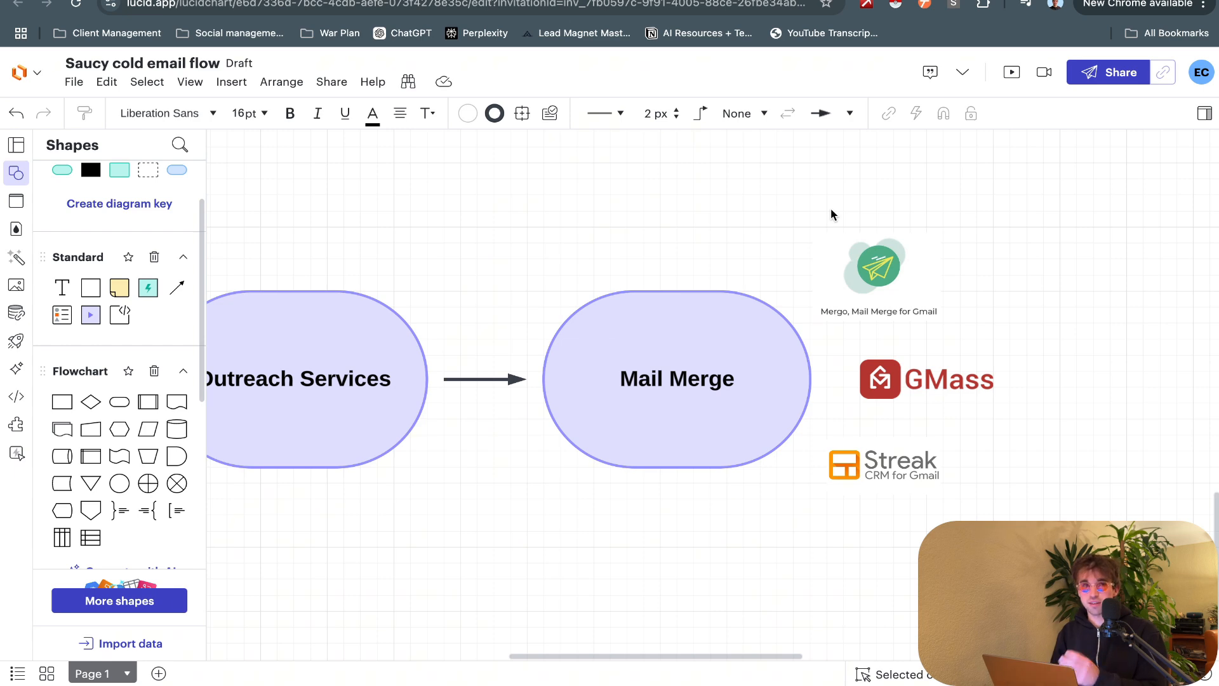
pyautogui.click(876, 266)
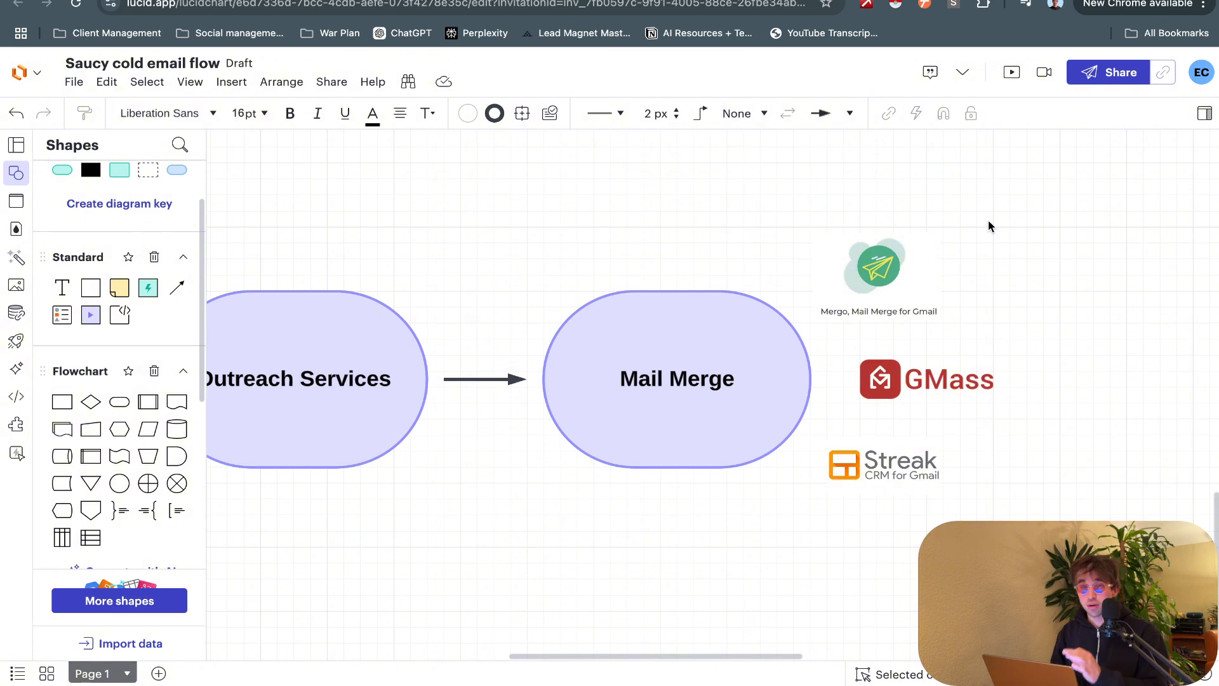
pyautogui.moveTo(976, 252)
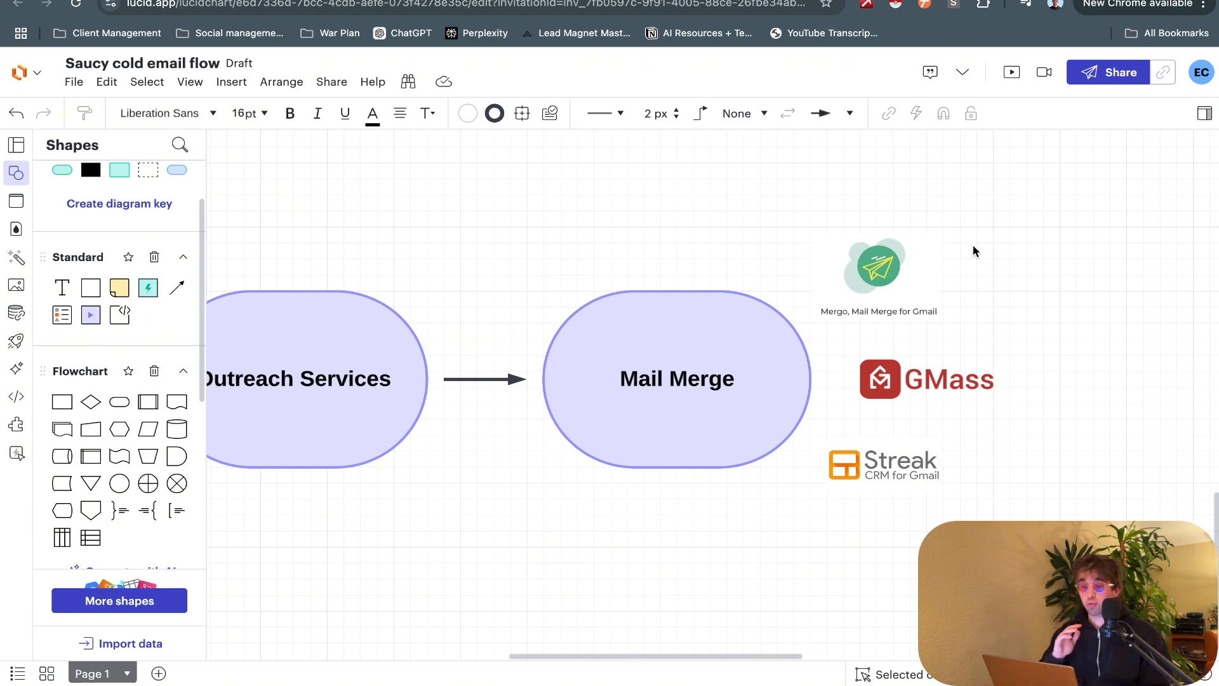
pyautogui.click(877, 264)
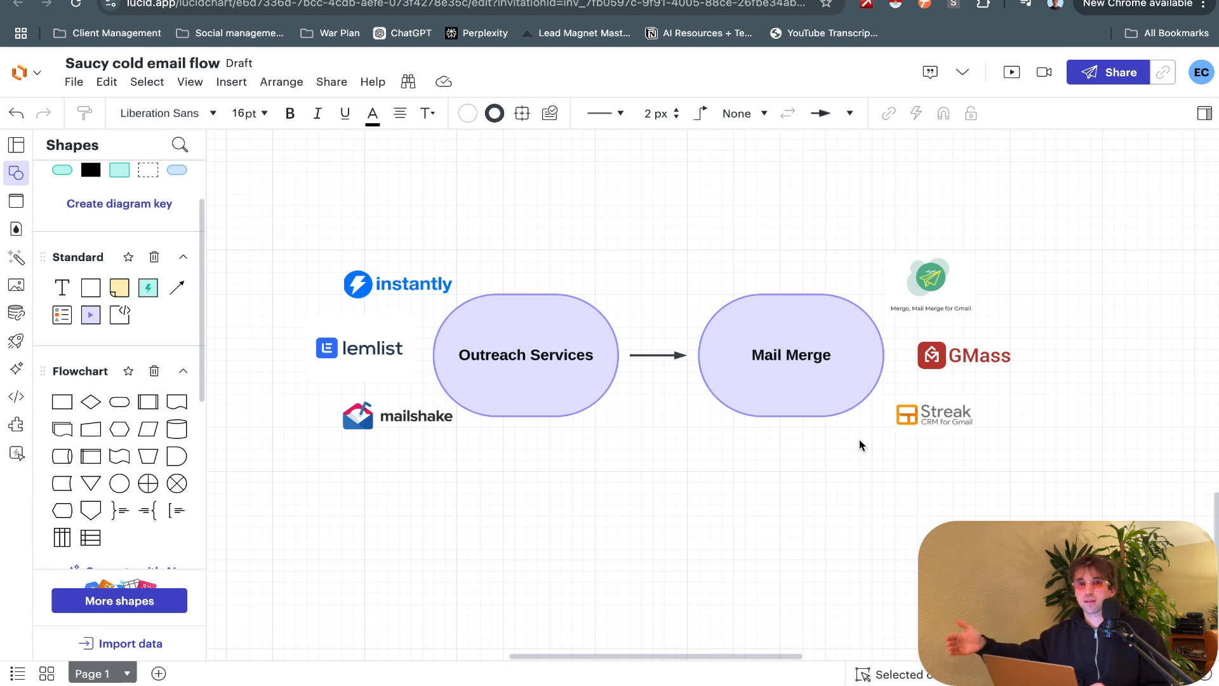
pyautogui.moveTo(446, 304)
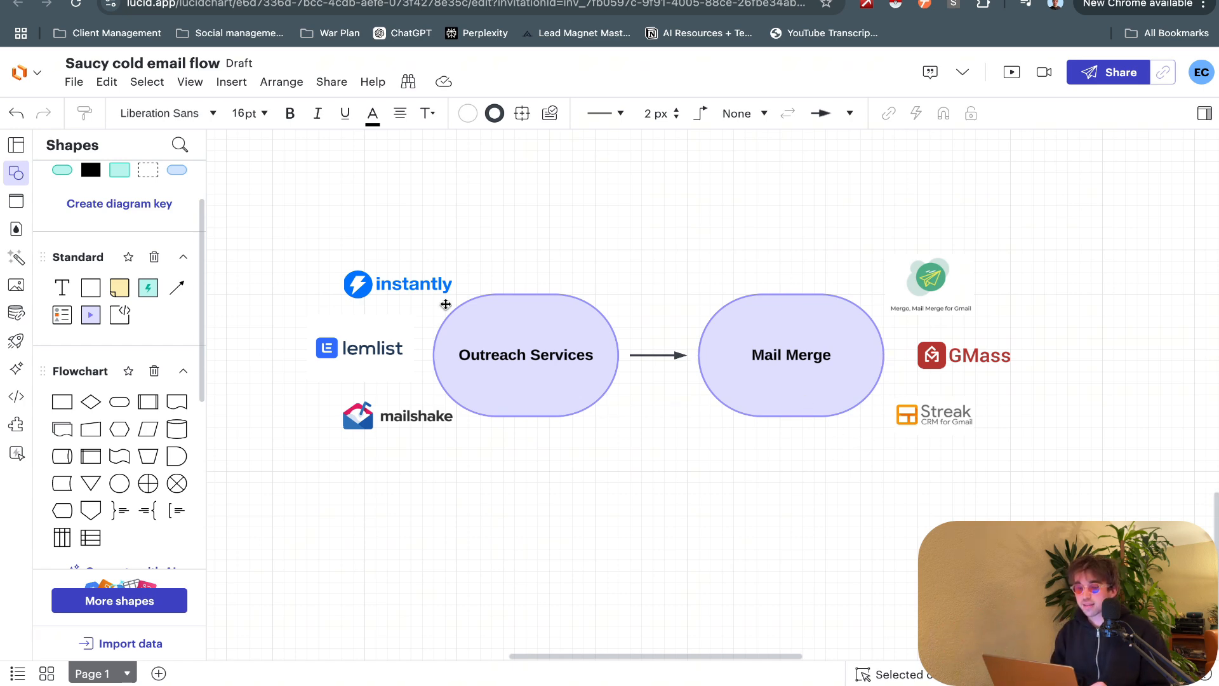
pyautogui.moveTo(527, 526)
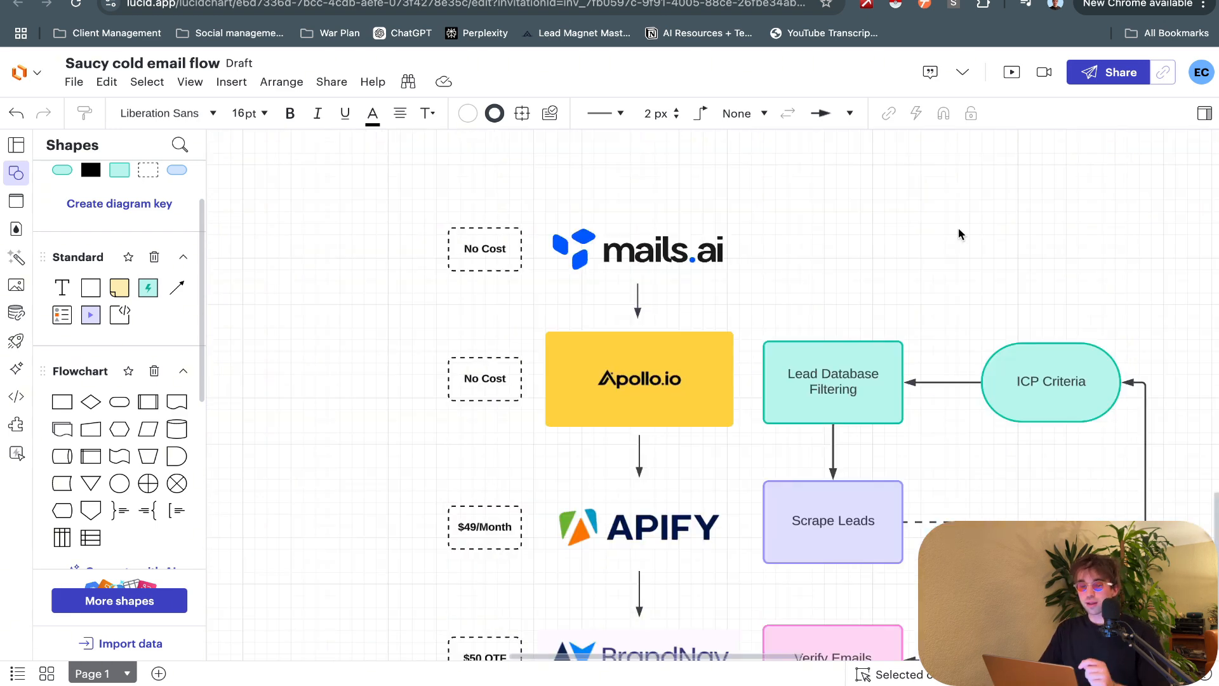
pyautogui.click(832, 381)
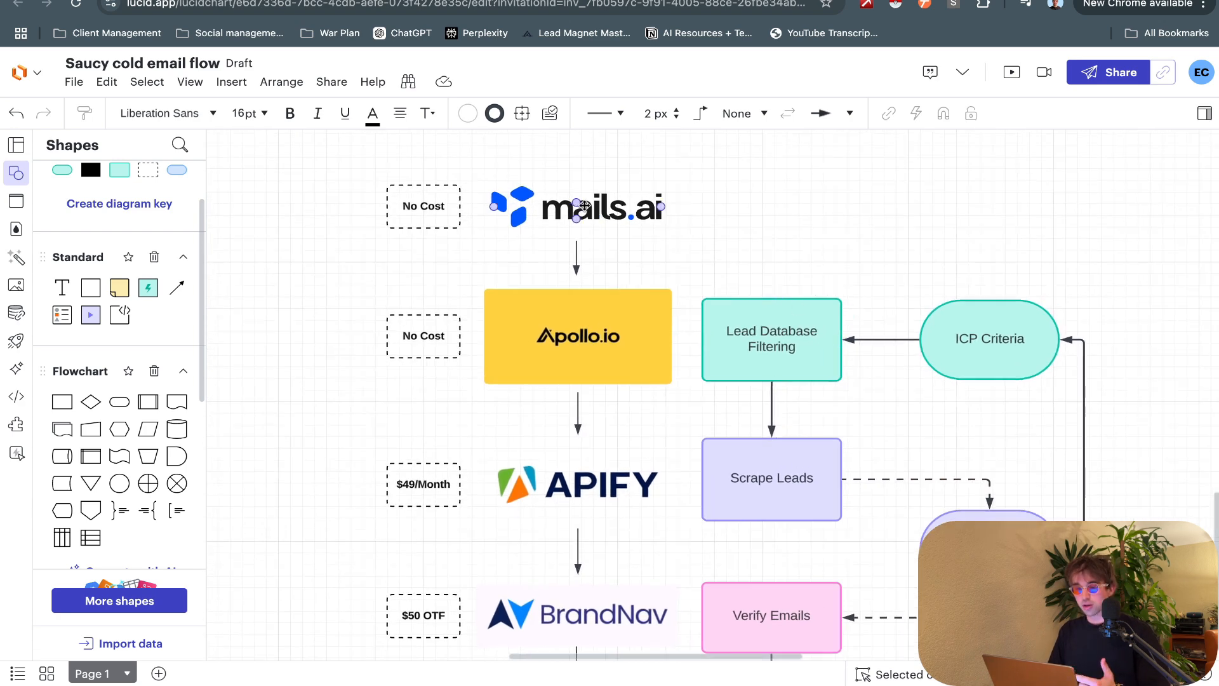
pyautogui.moveTo(616, 222)
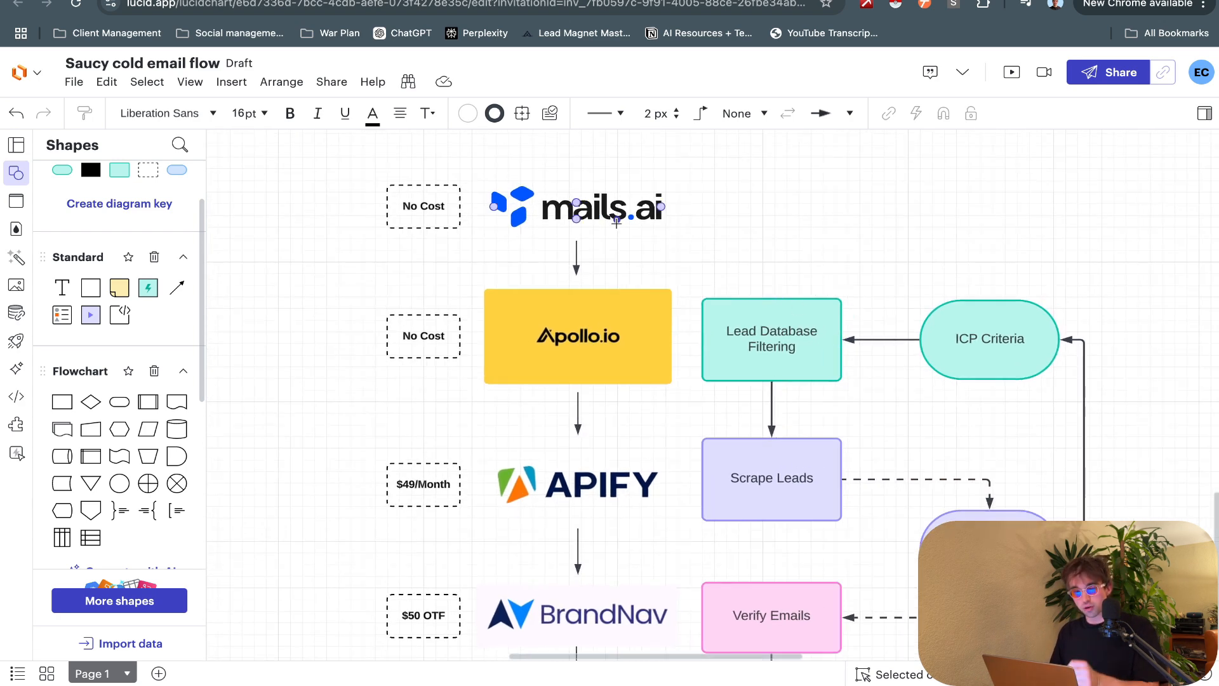
pyautogui.click(637, 260)
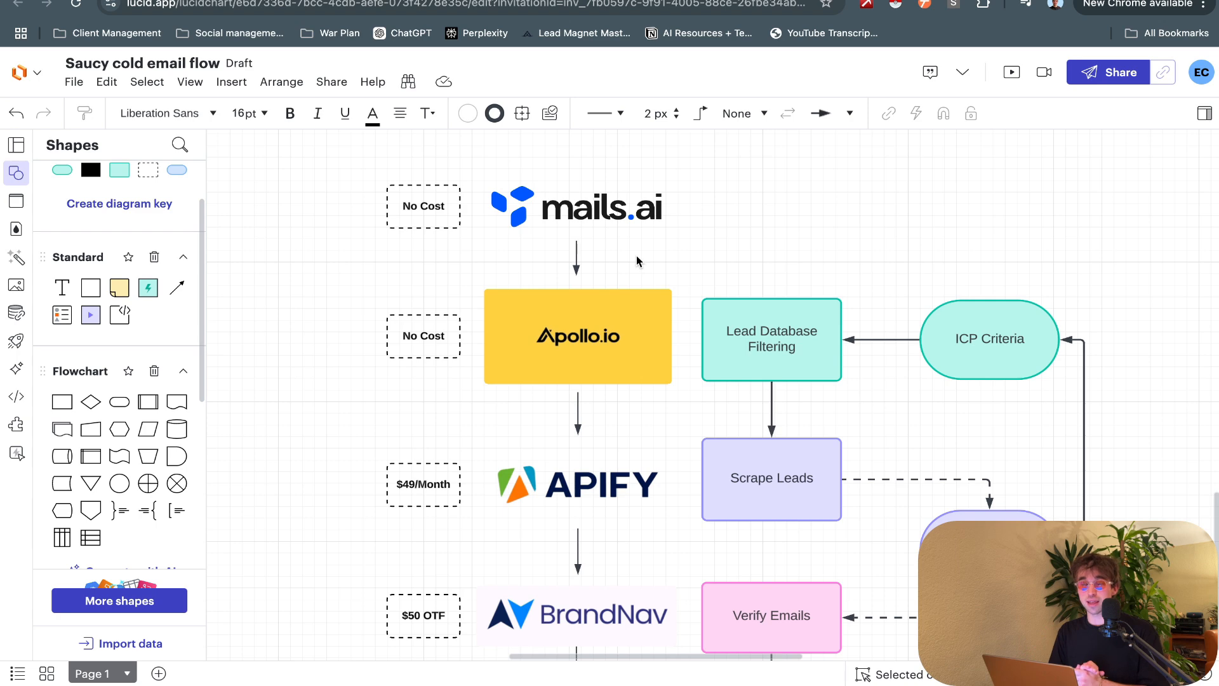
pyautogui.moveTo(759, 222)
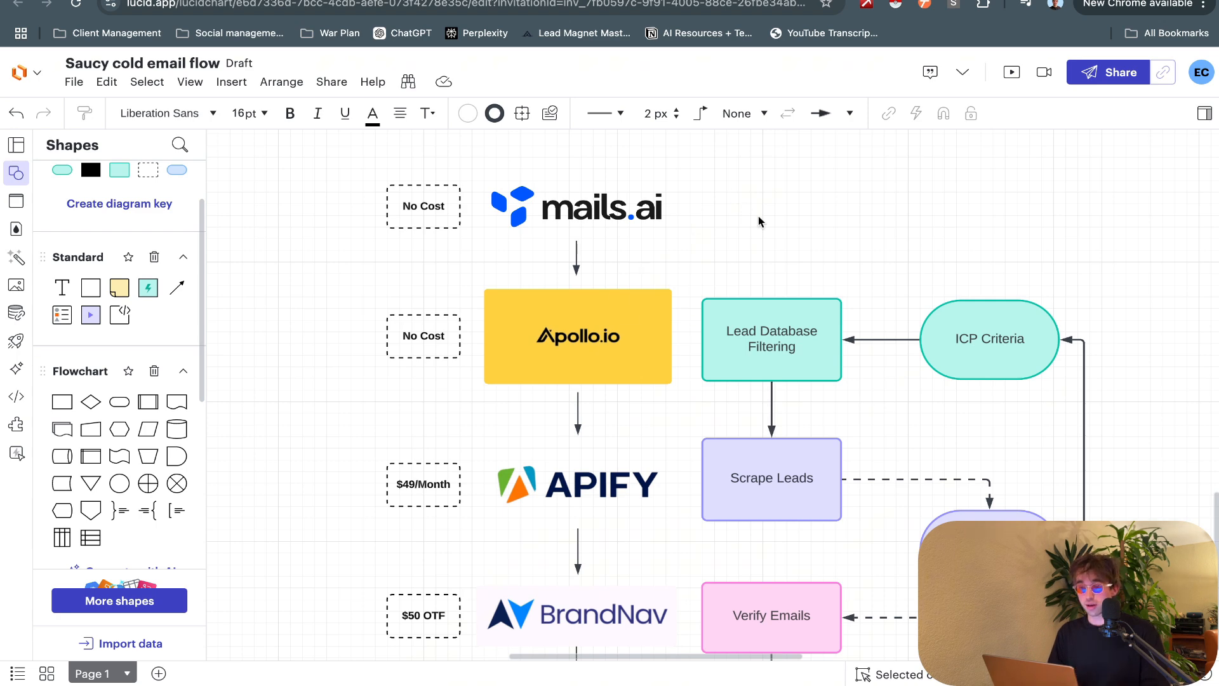
pyautogui.moveTo(1001, 209)
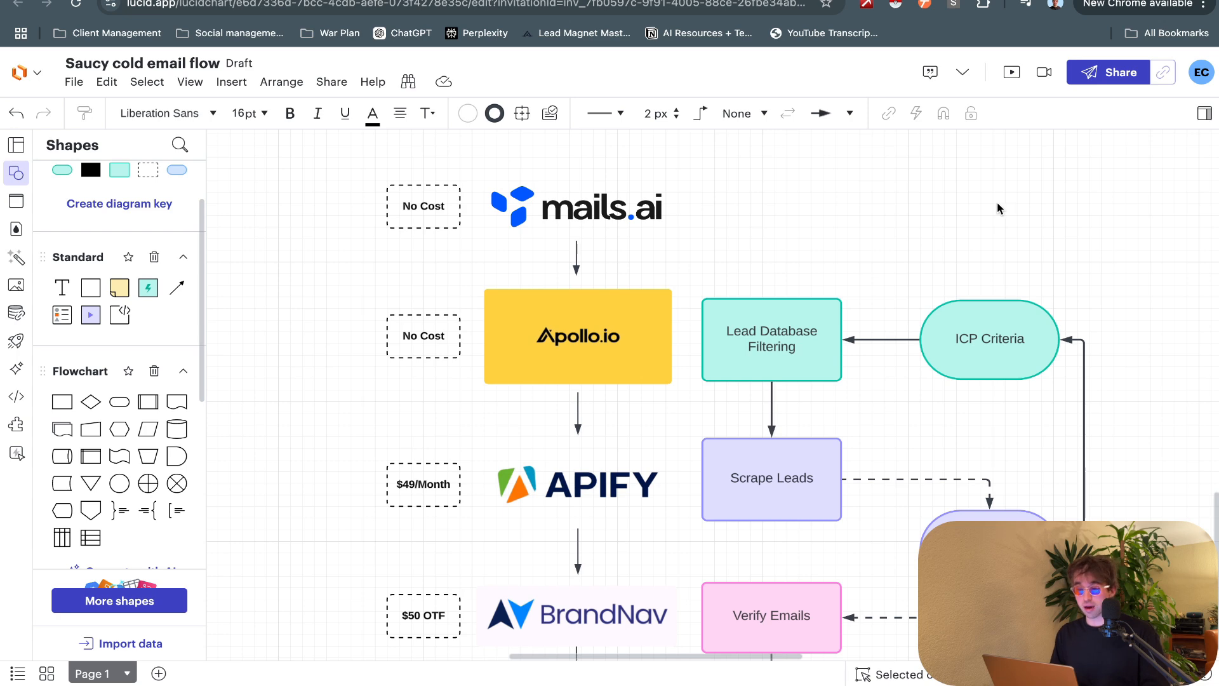
pyautogui.moveTo(687, 206)
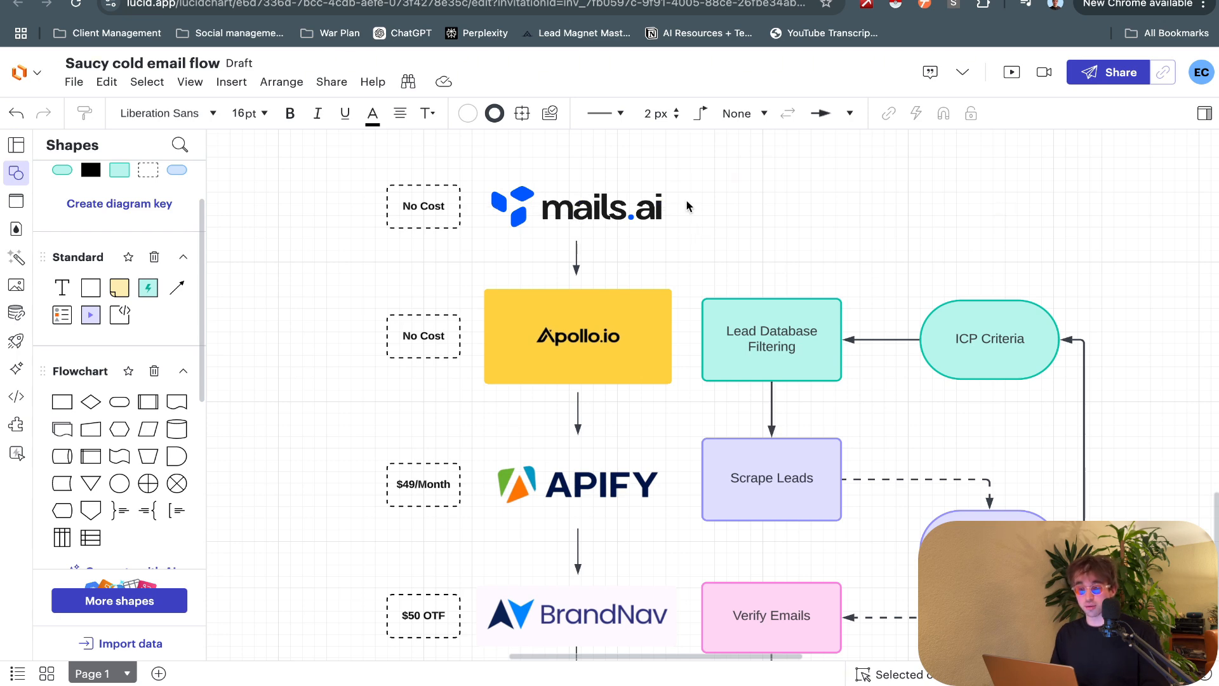
pyautogui.moveTo(750, 199)
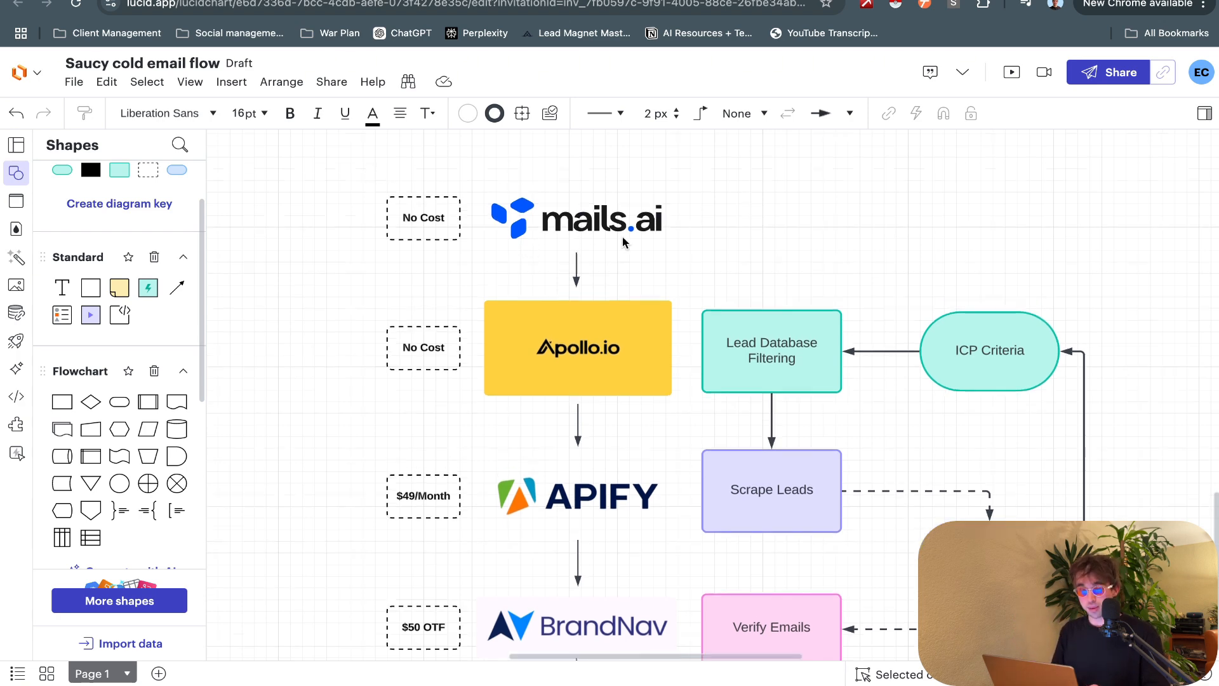
pyautogui.scroll(-3)
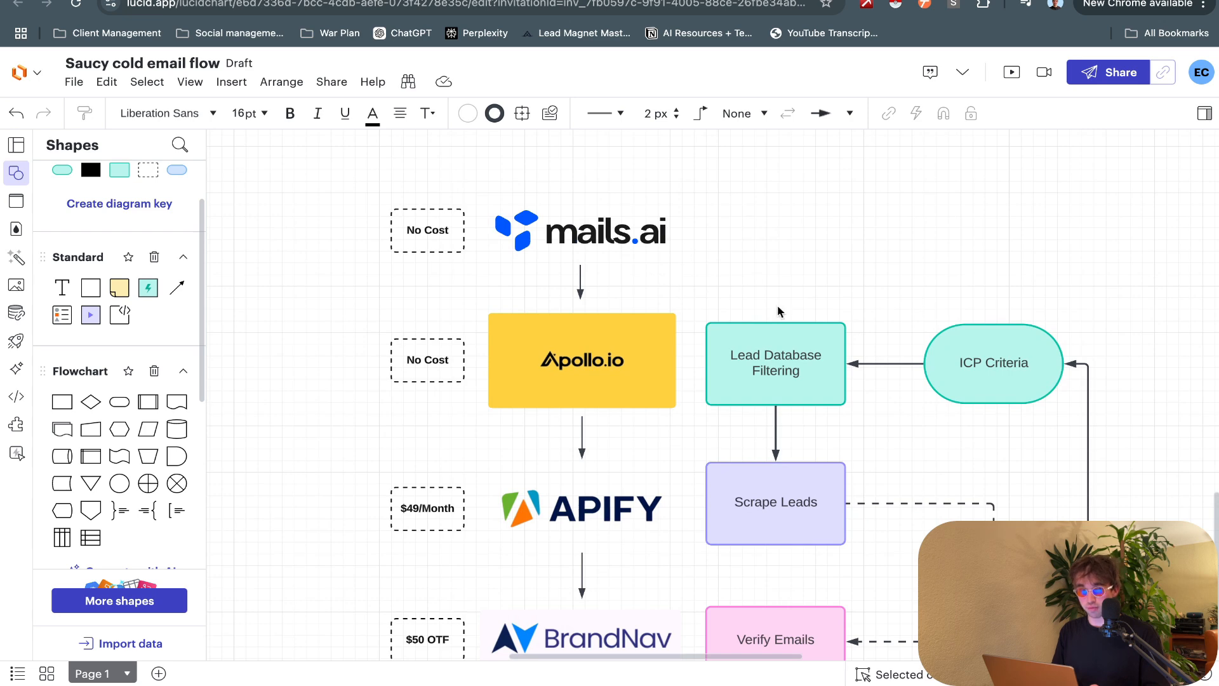
pyautogui.moveTo(376, 207)
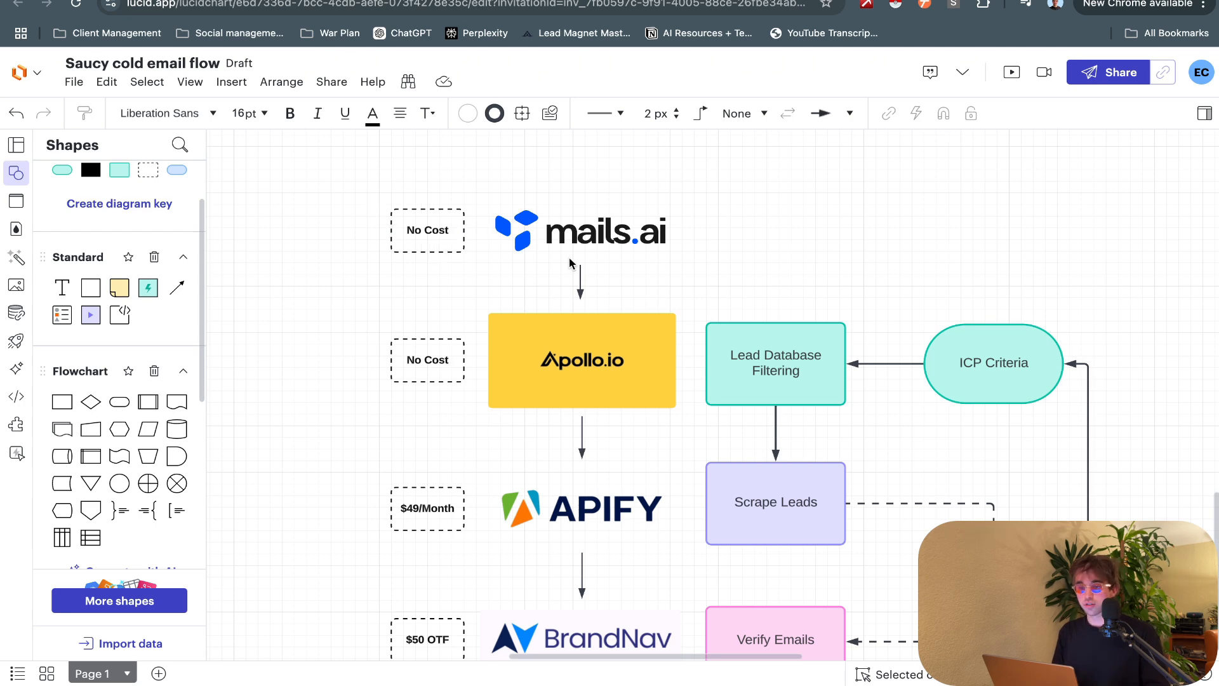
pyautogui.moveTo(772, 273)
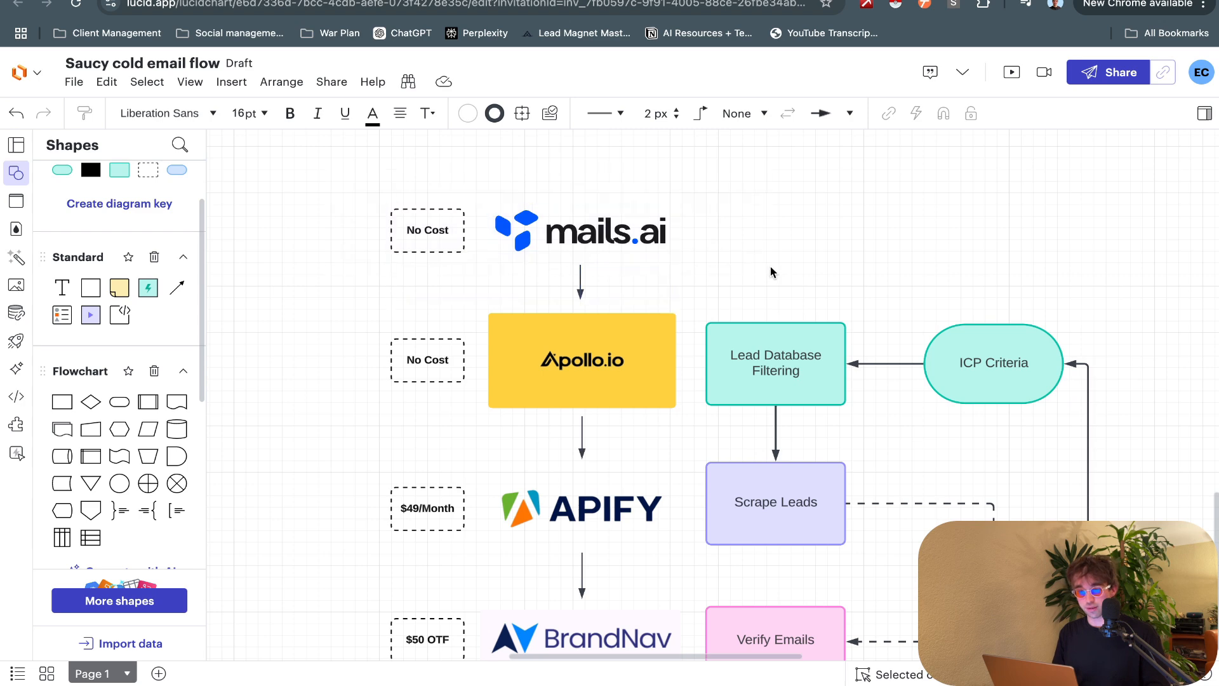
pyautogui.moveTo(767, 261)
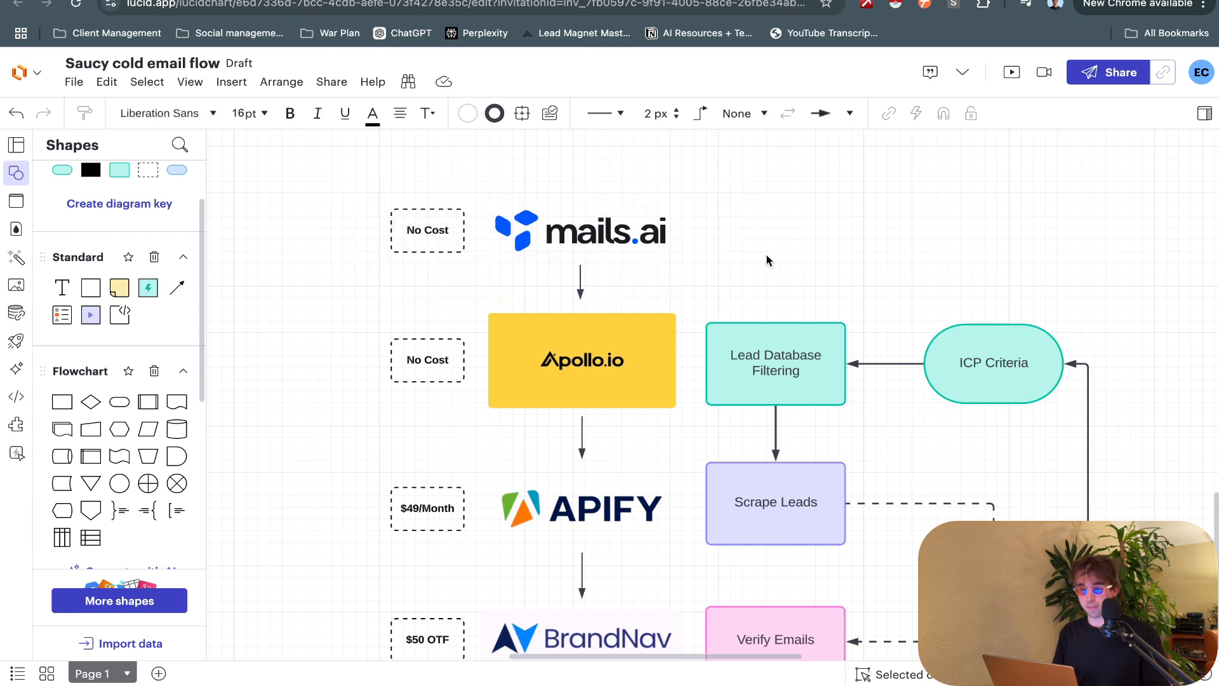
pyautogui.scroll(-3)
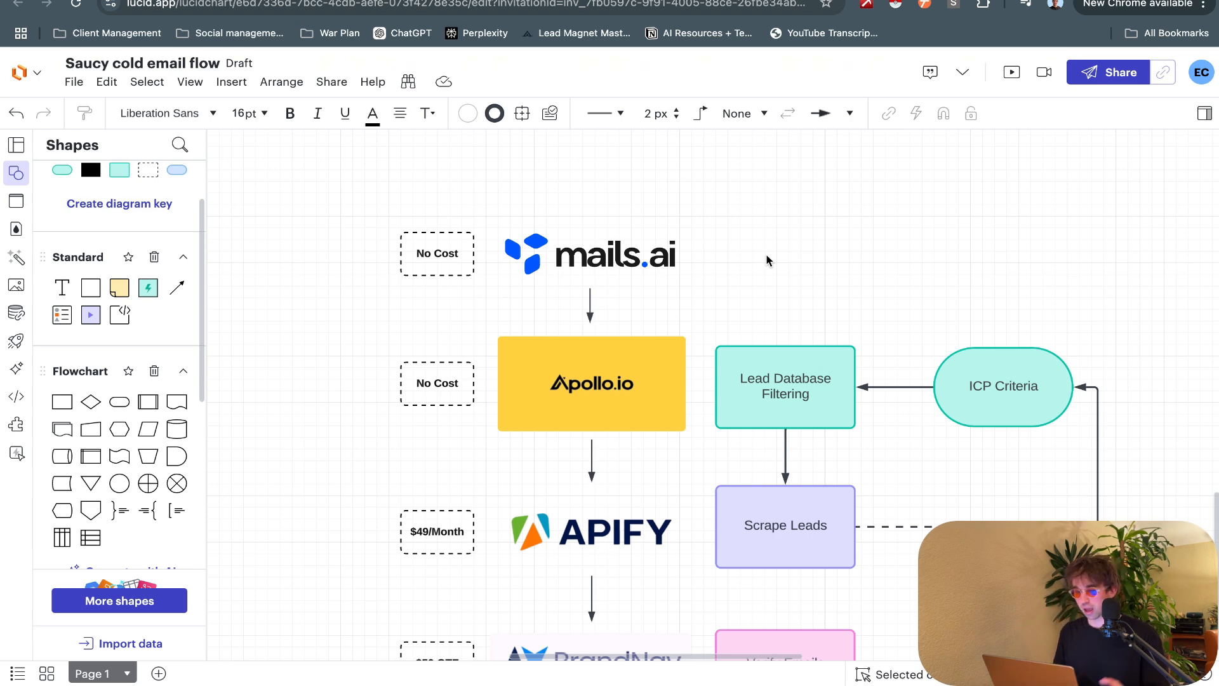
pyautogui.scroll(-3)
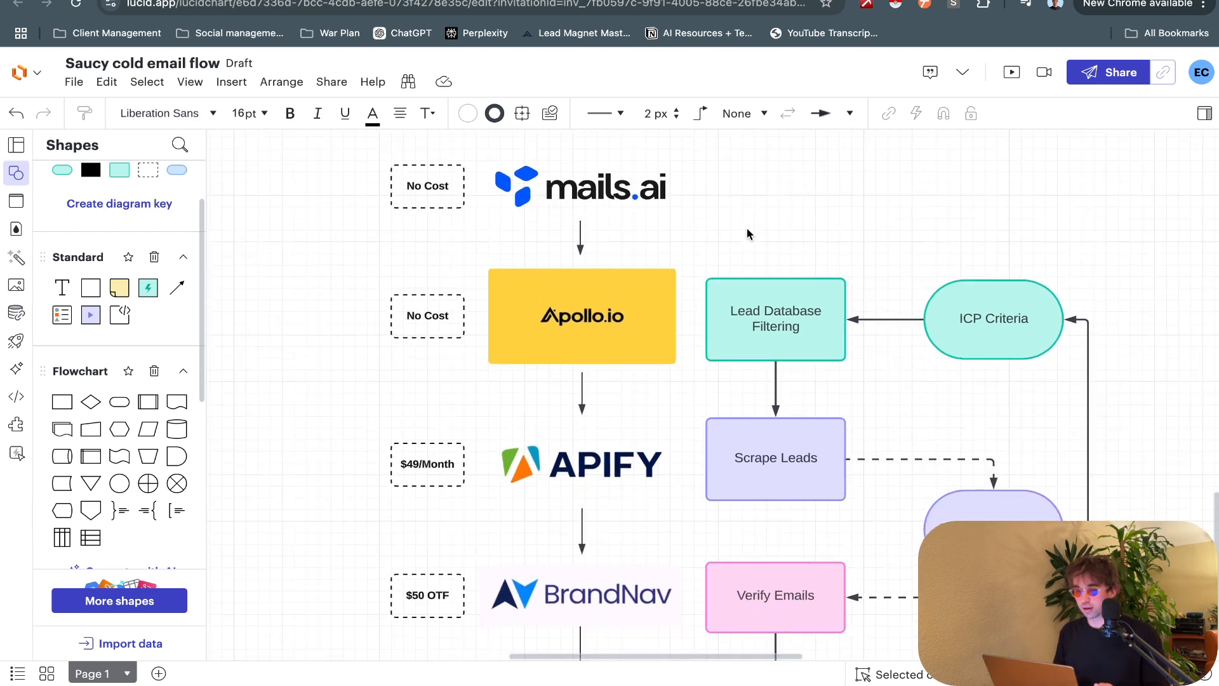
pyautogui.click(582, 315)
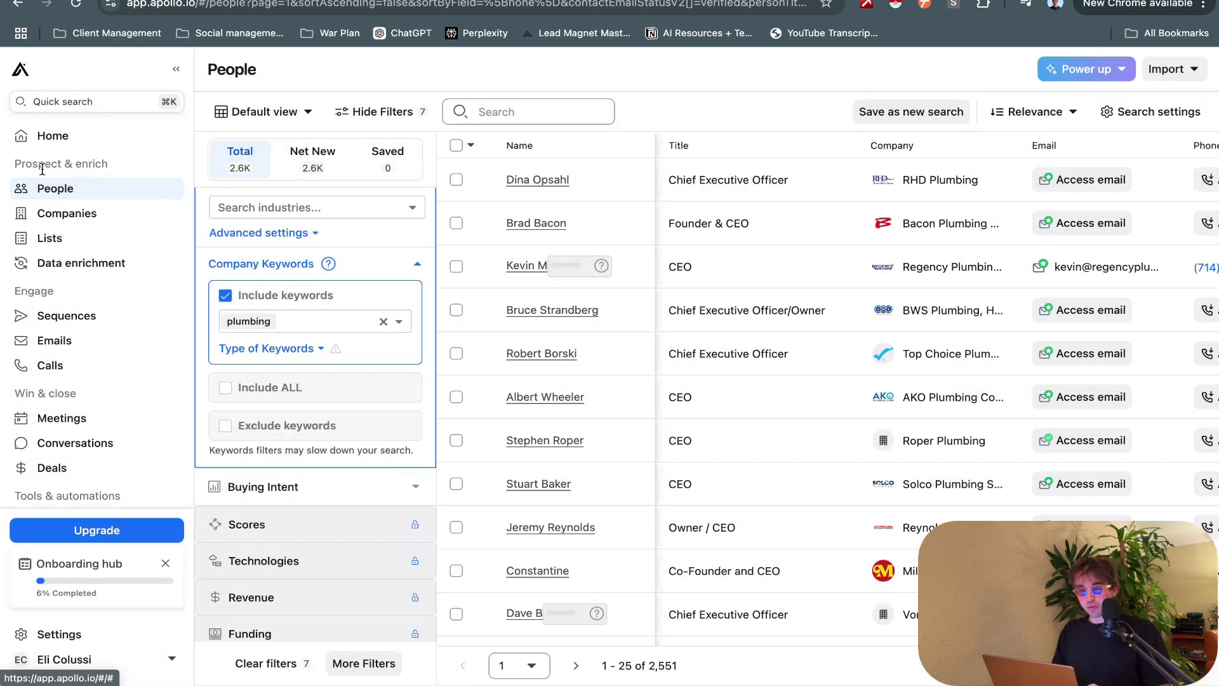
pyautogui.moveTo(54, 188)
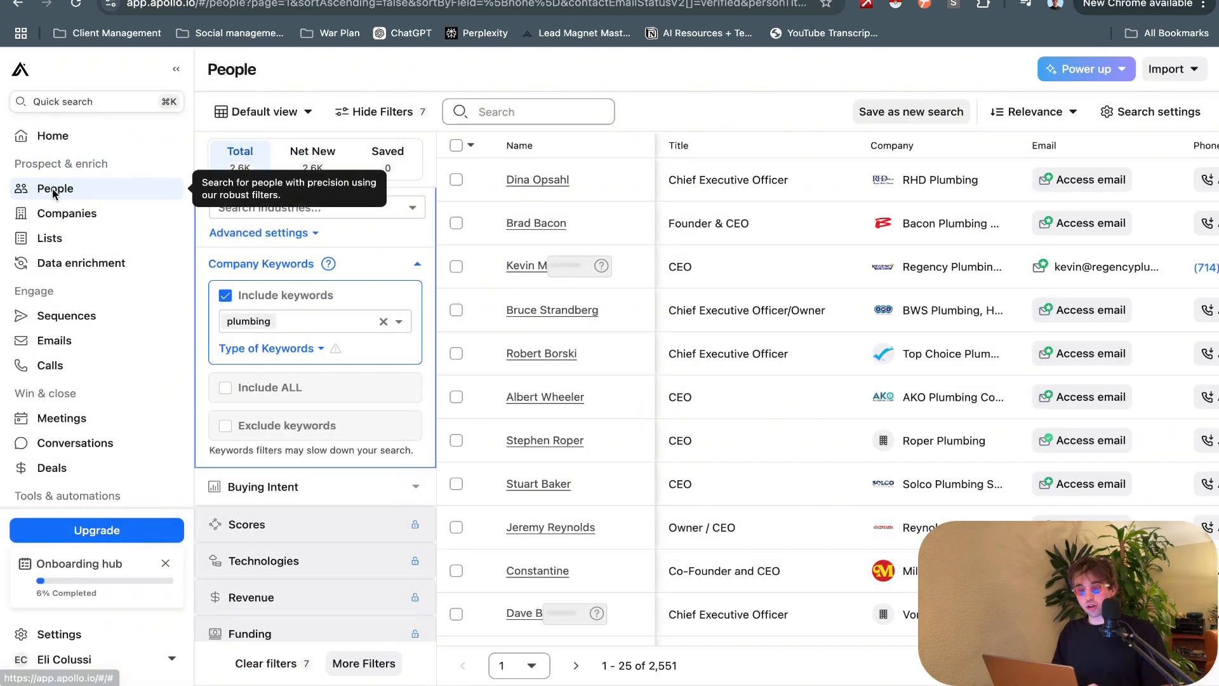
# Step: Scroll through the Apollo.io plumbing People search results of about 2.6K contacts
pyautogui.scroll(3)
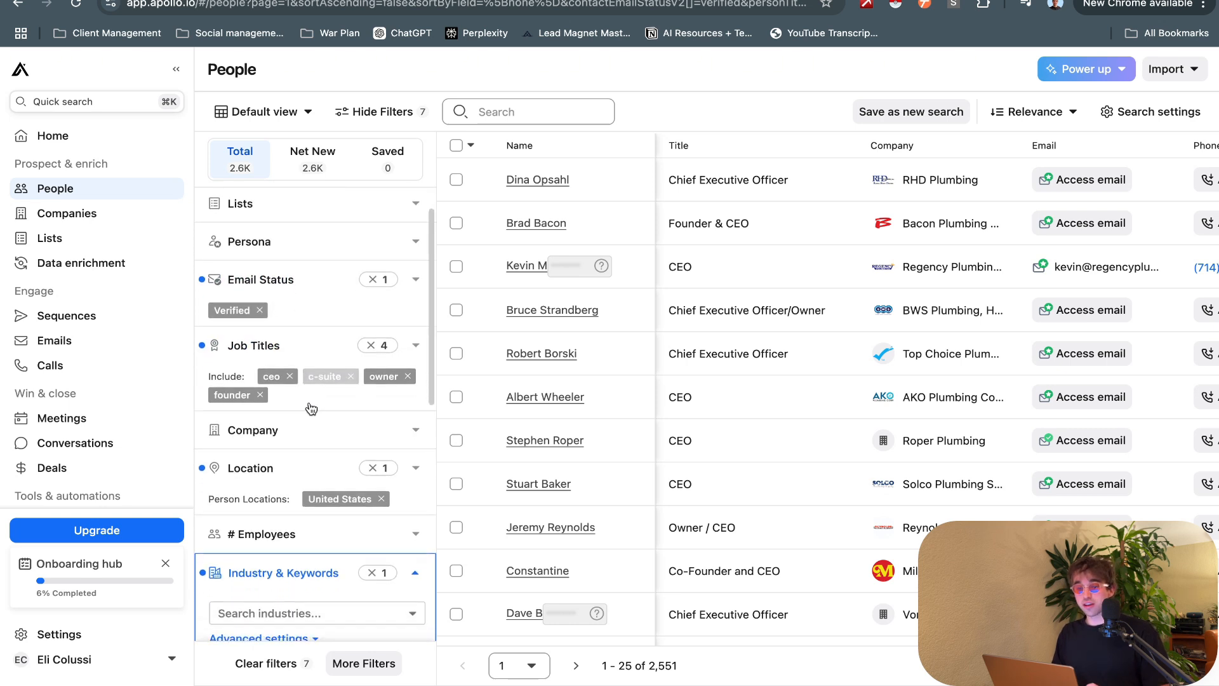
pyautogui.scroll(-3)
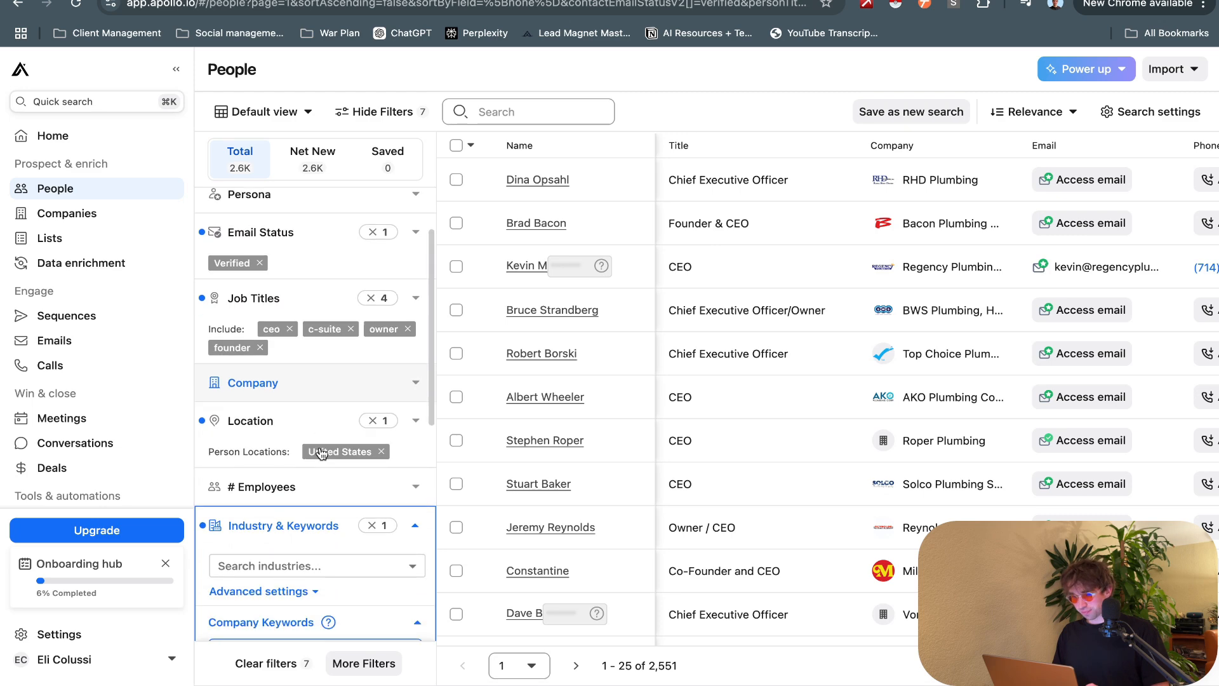
pyautogui.scroll(-3)
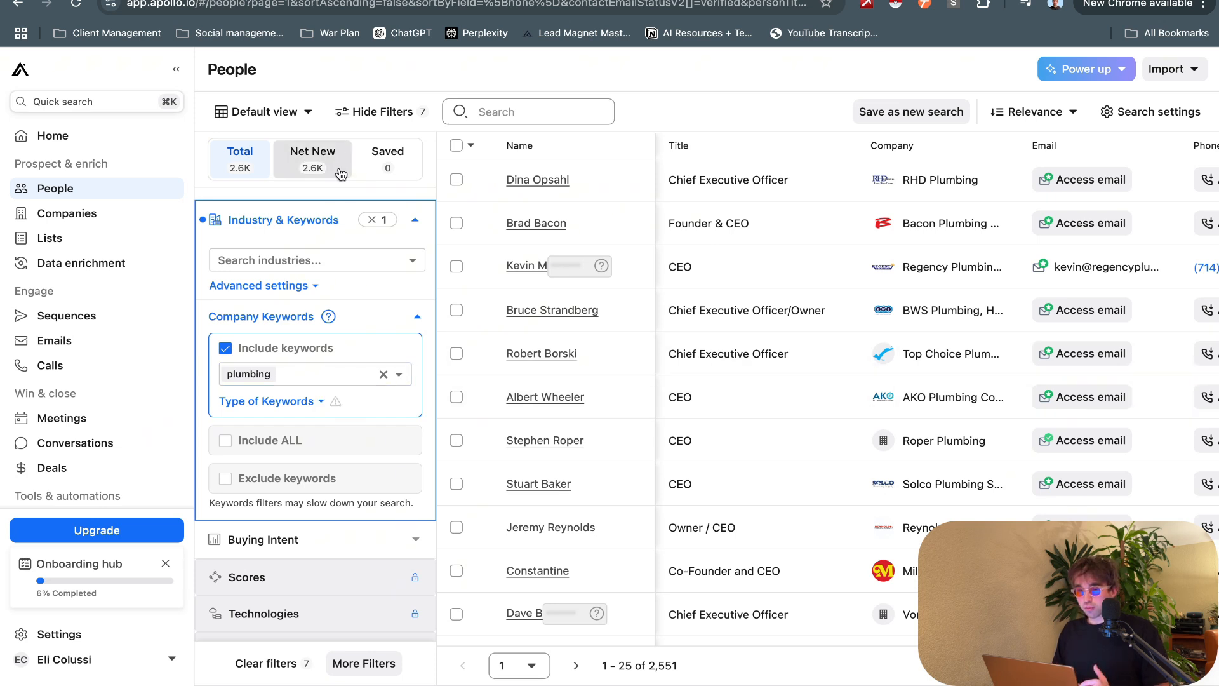
pyautogui.moveTo(614, 380)
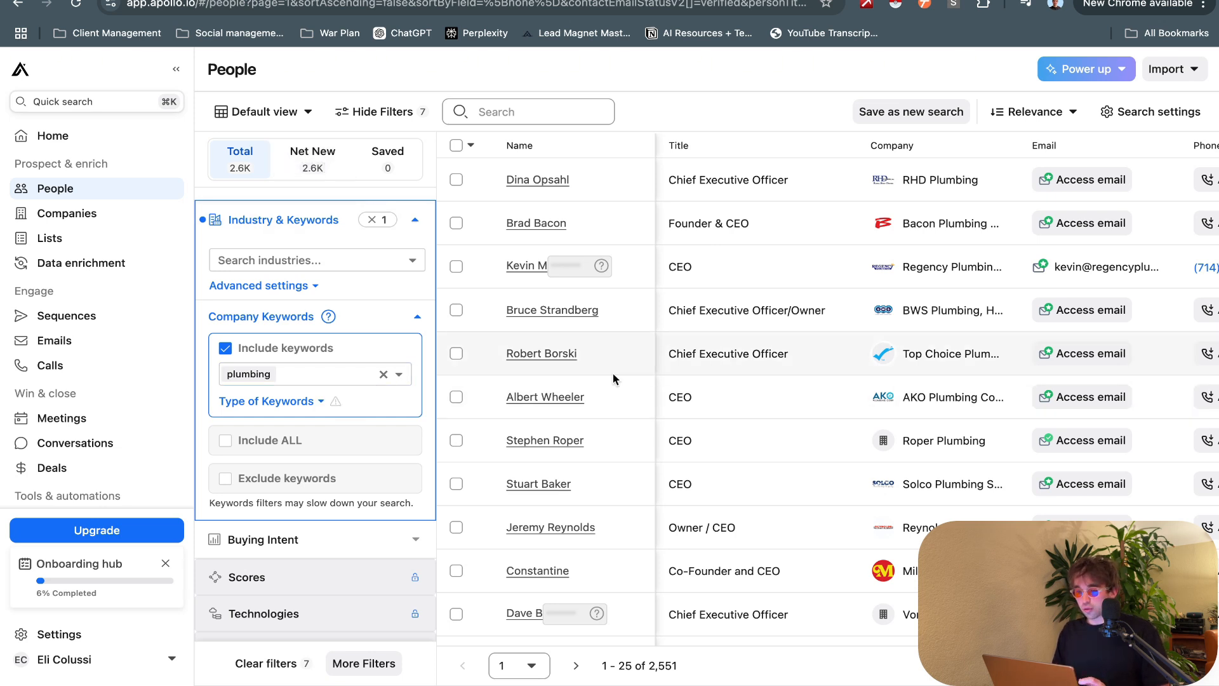
pyautogui.moveTo(577, 218)
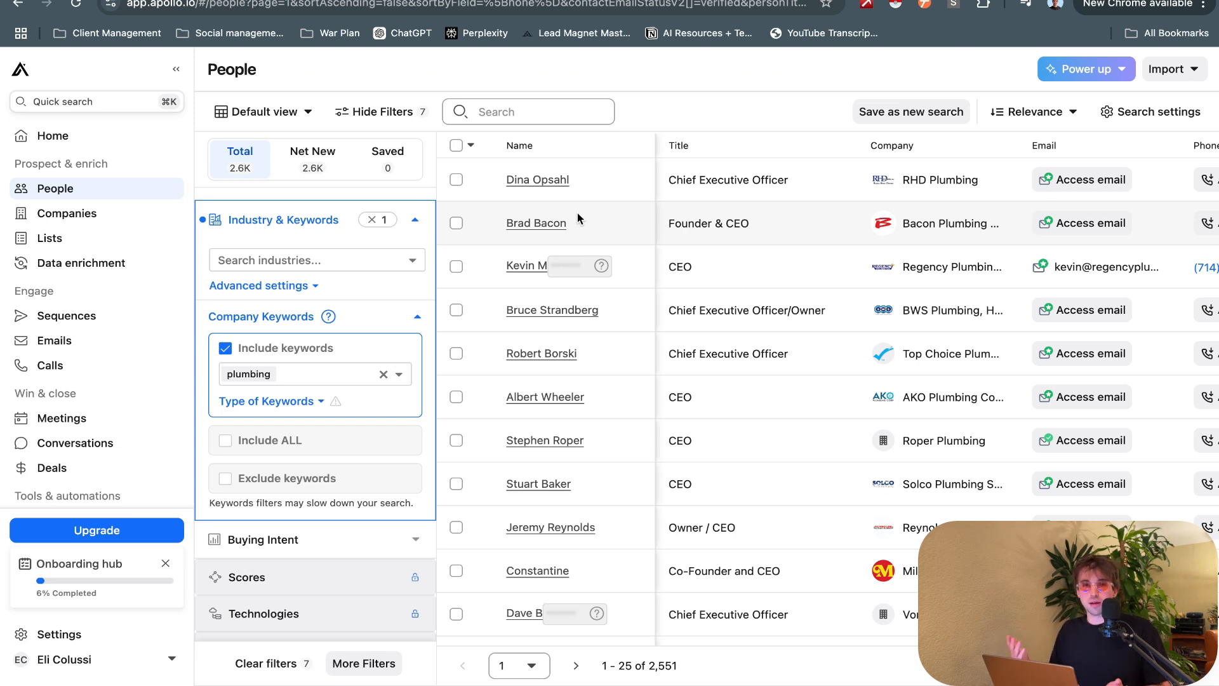
pyautogui.moveTo(600, 267)
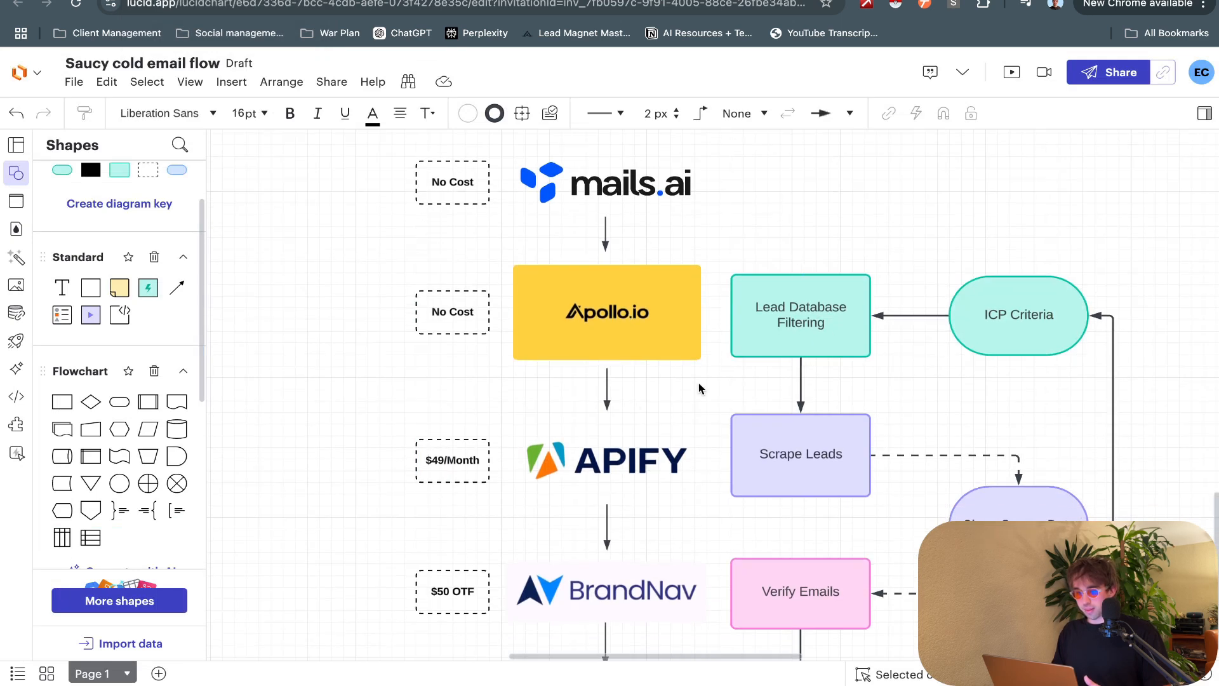
# Step: Clear the canvas selection and select the Scrape Leads shape beside APIFY's $49/month cost
pyautogui.scroll(-3)
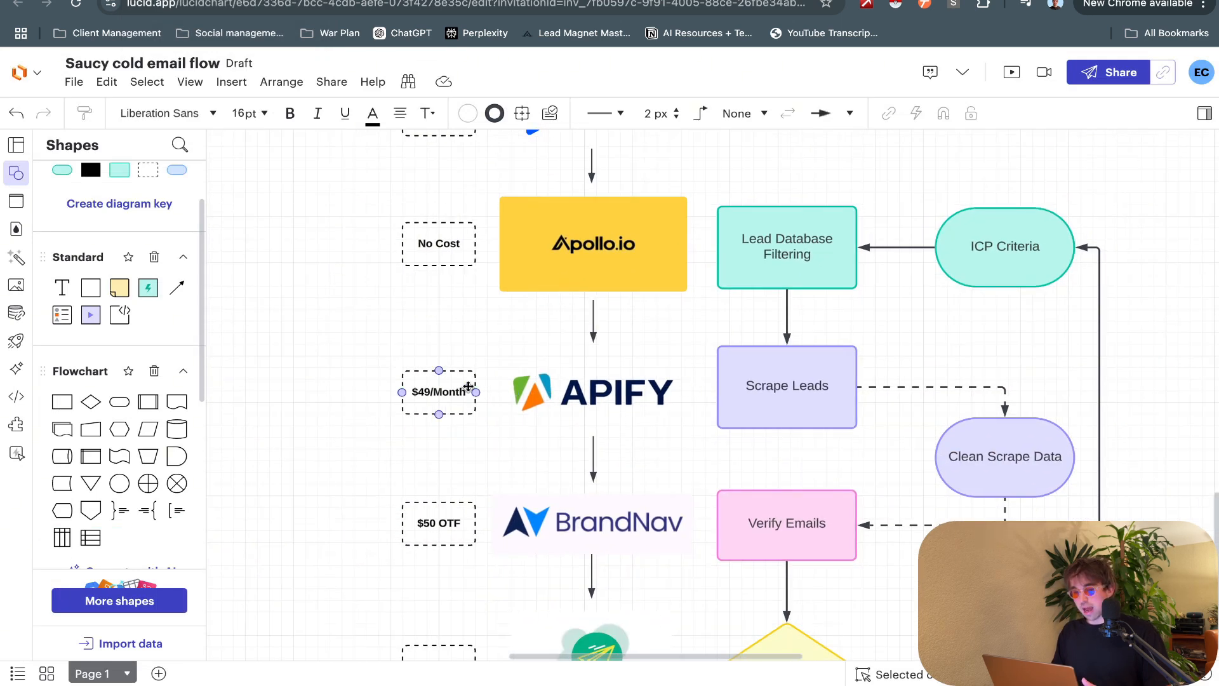
pyautogui.click(366, 342)
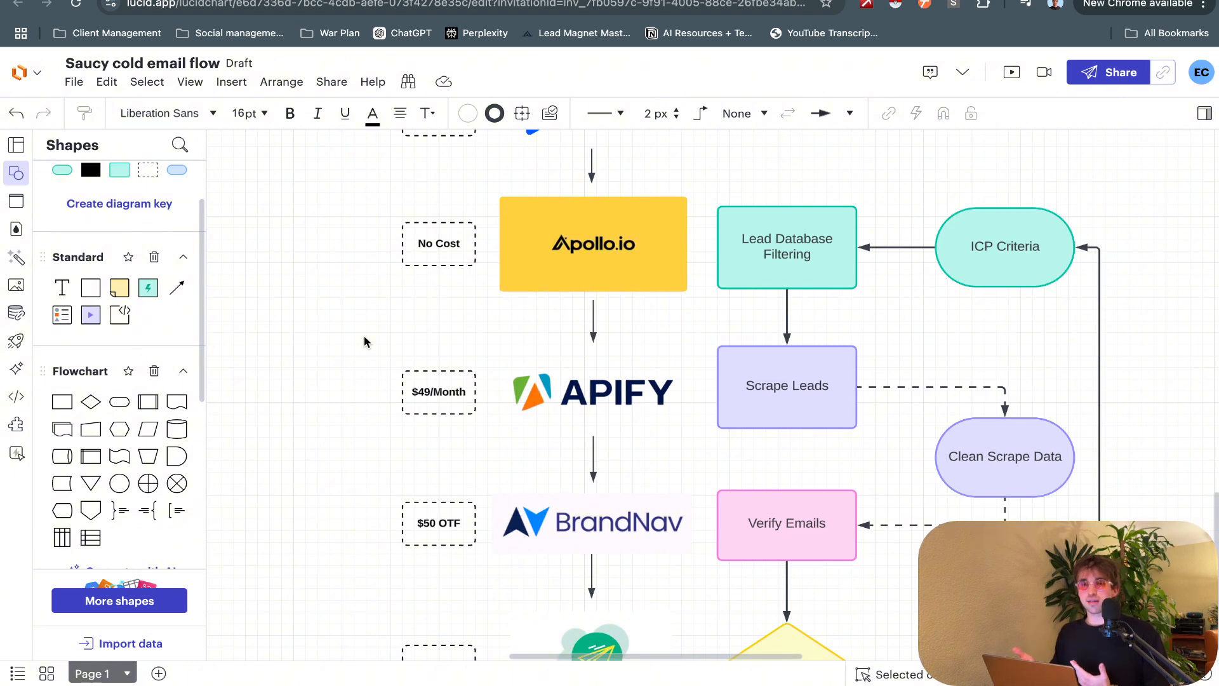
pyautogui.moveTo(543, 431)
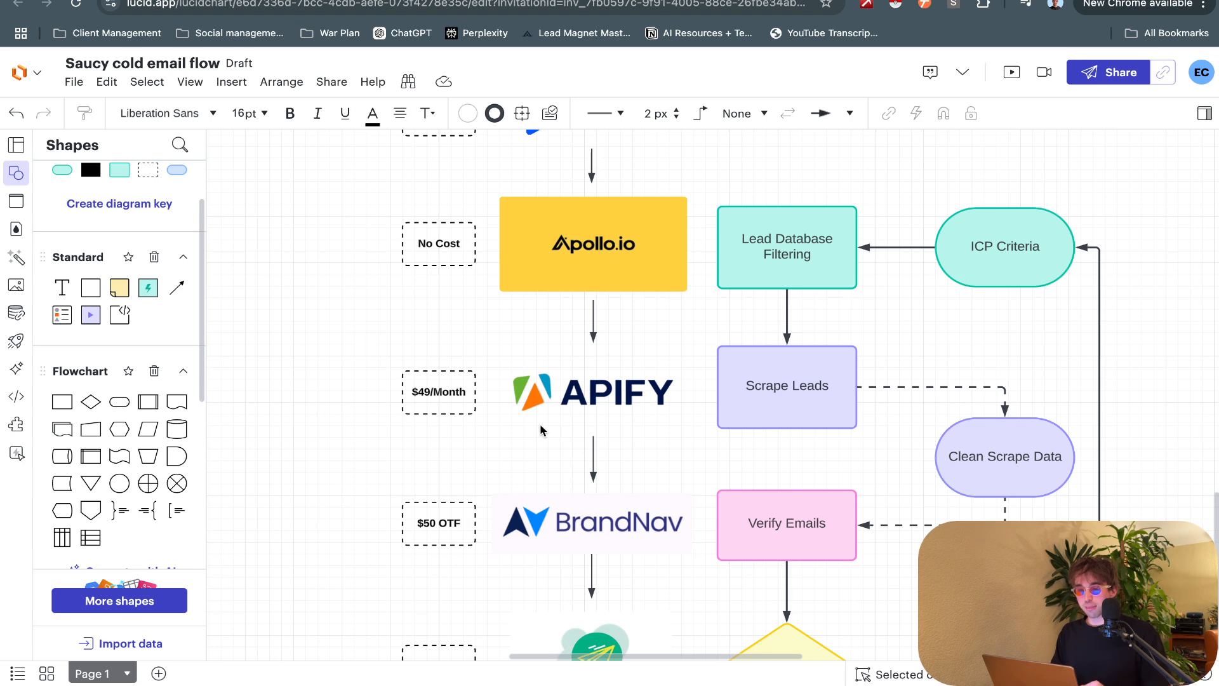
pyautogui.moveTo(357, 324)
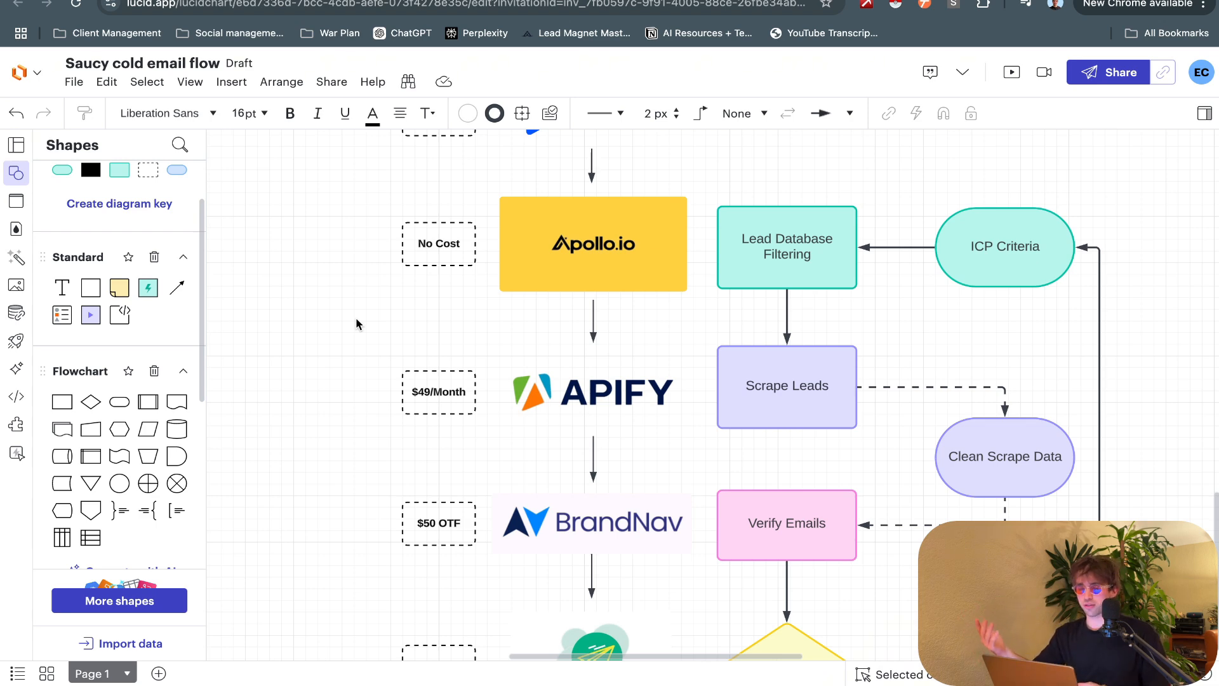
pyautogui.moveTo(613, 467)
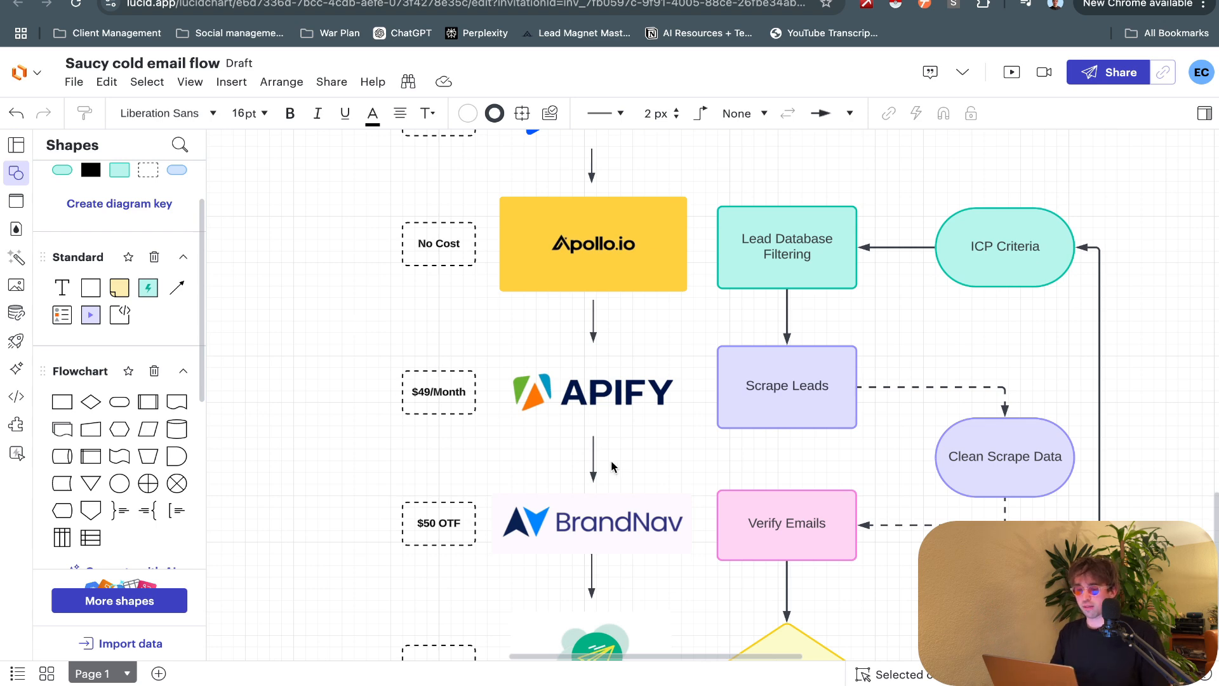
pyautogui.click(786, 387)
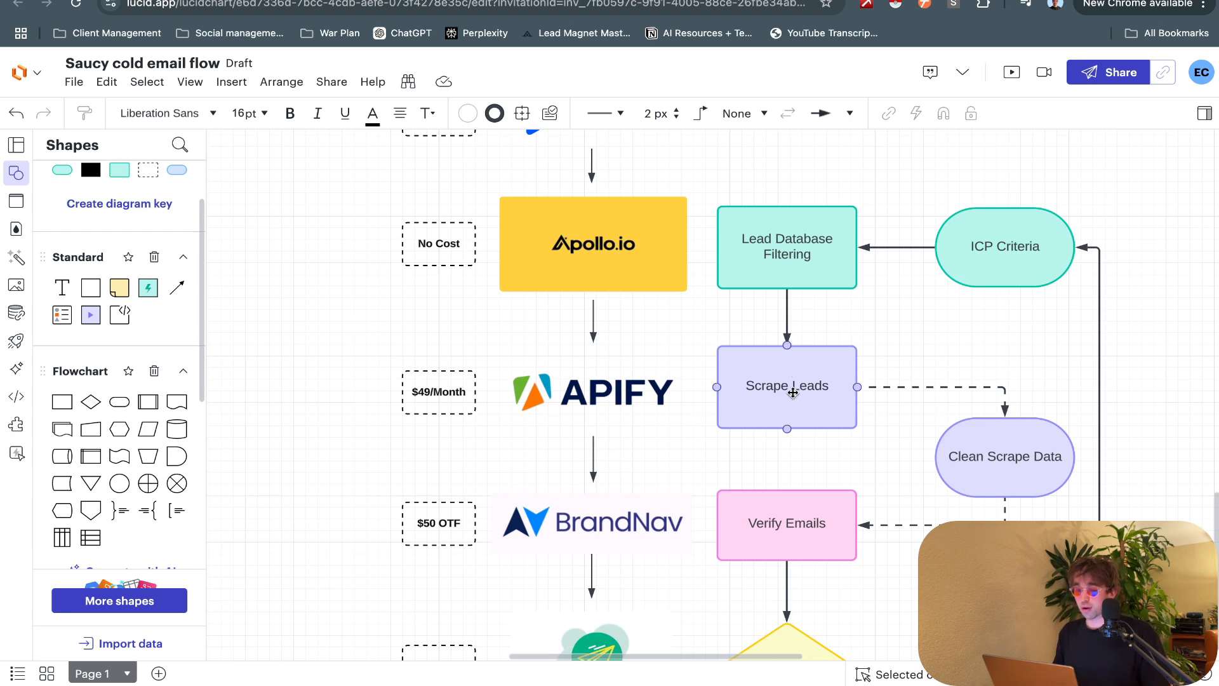
pyautogui.scroll(-3)
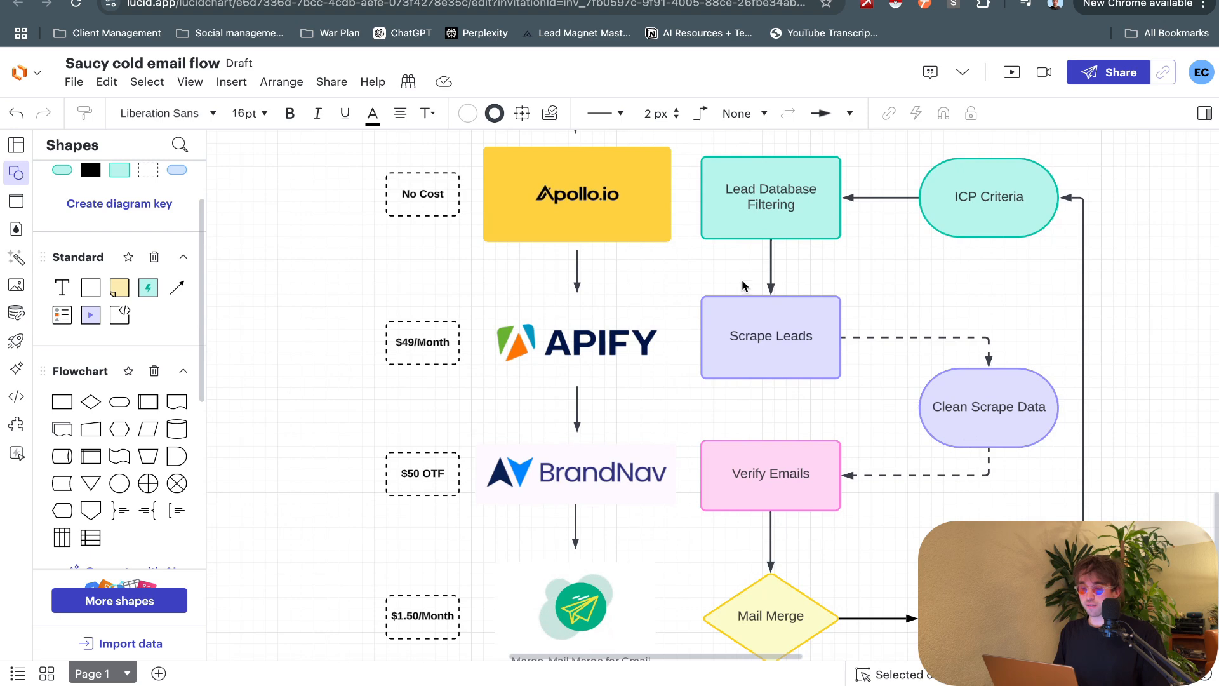
pyautogui.click(576, 194)
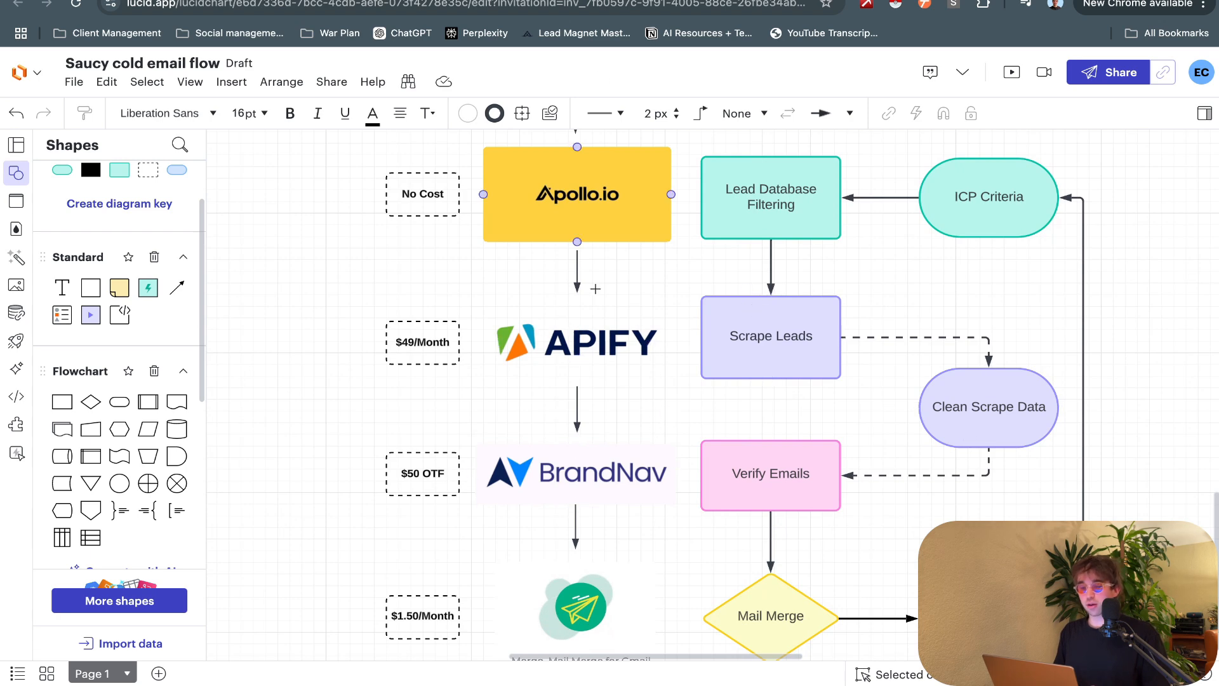
pyautogui.moveTo(616, 225)
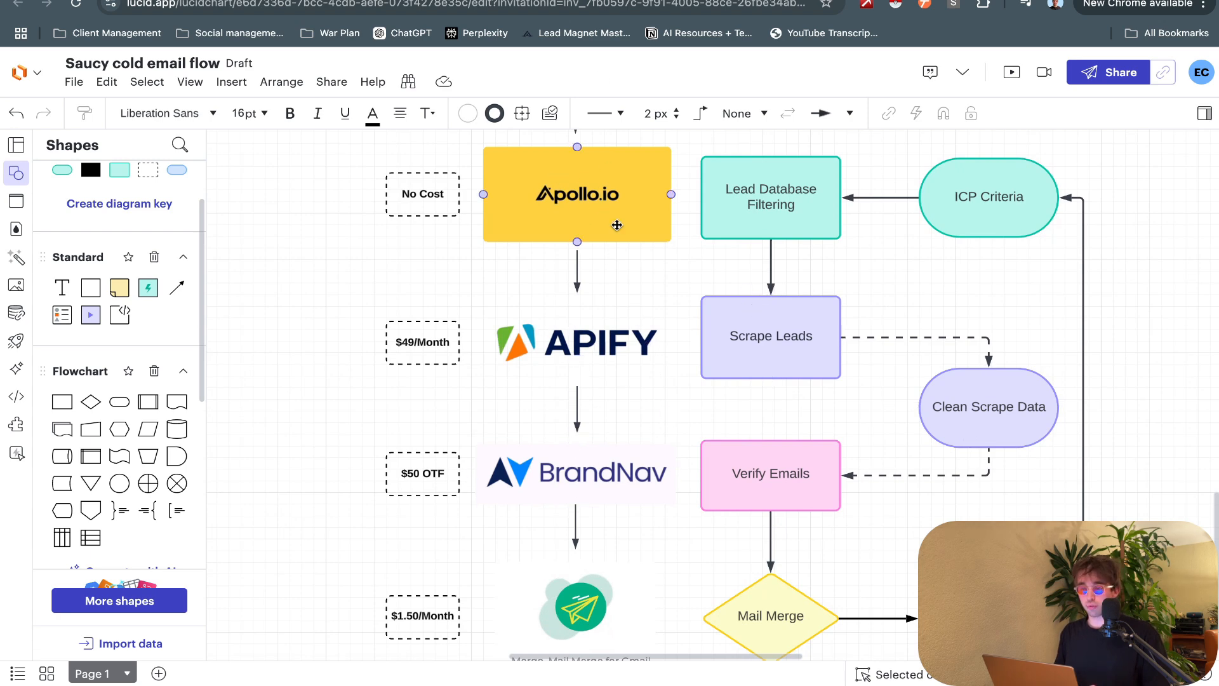
pyautogui.click(987, 406)
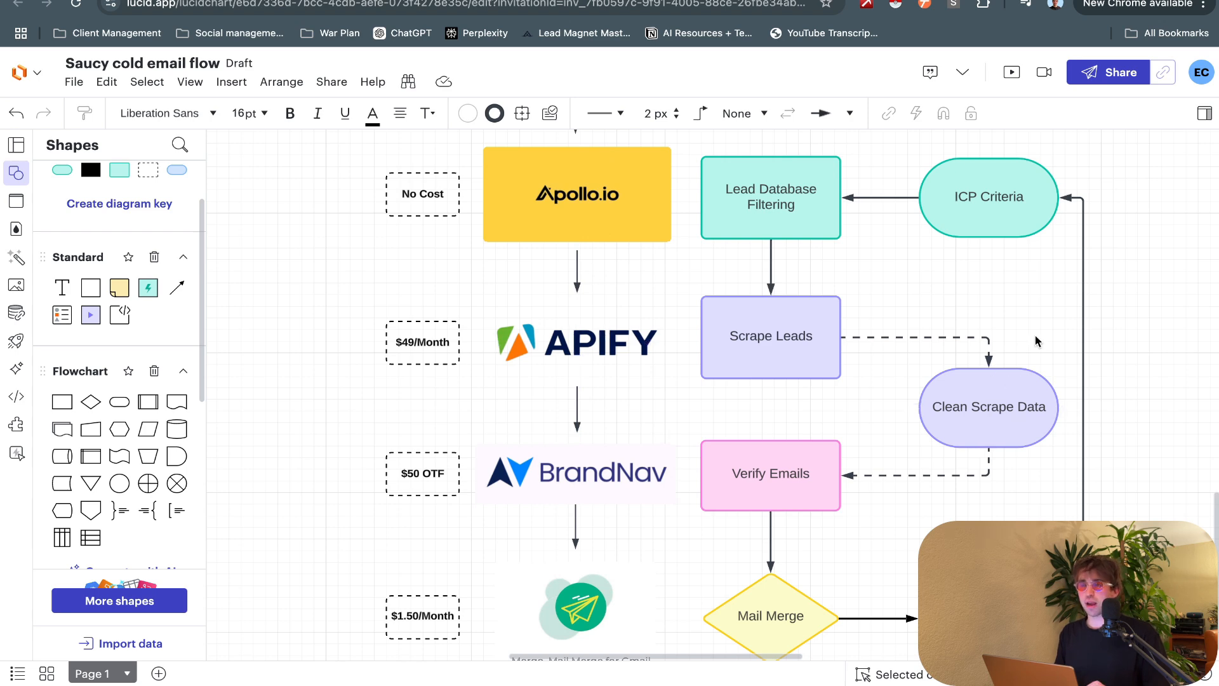
pyautogui.moveTo(749, 392)
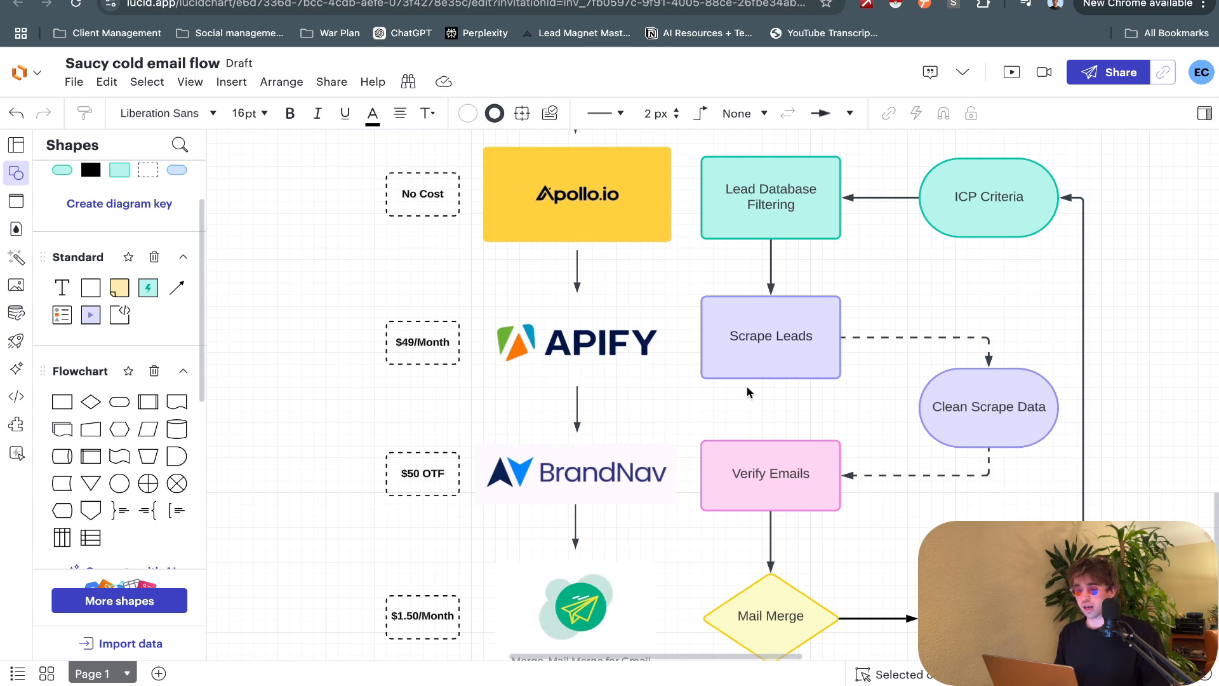
pyautogui.scroll(3)
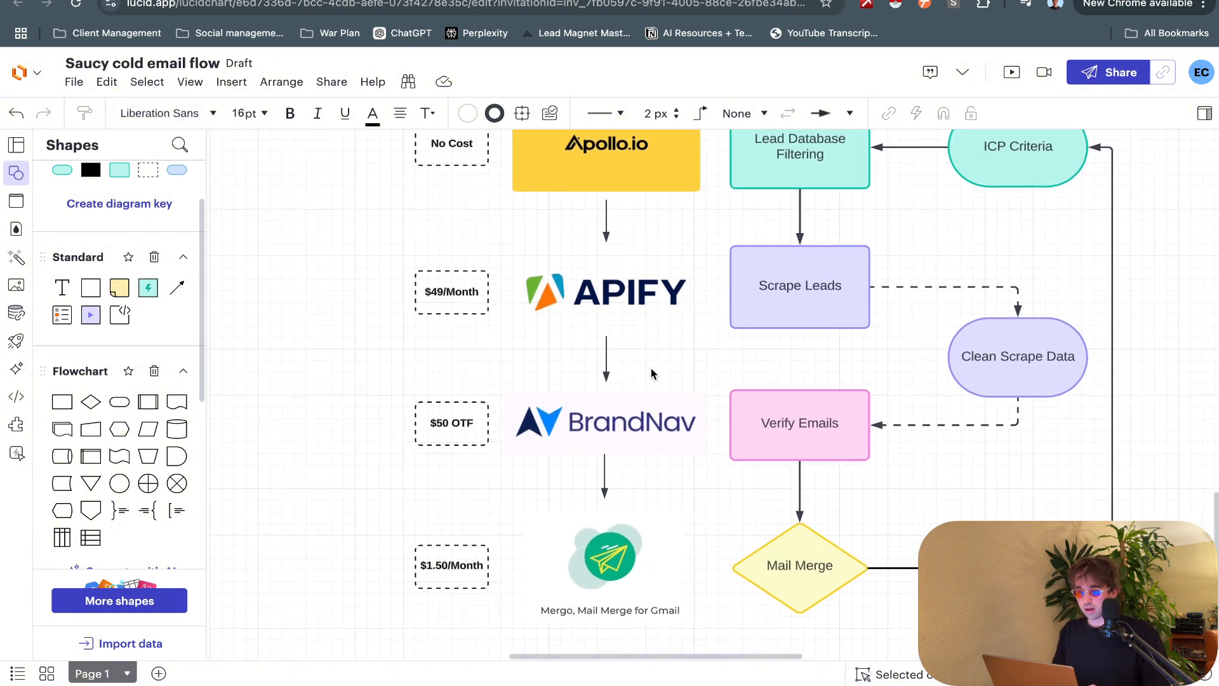
pyautogui.click(605, 422)
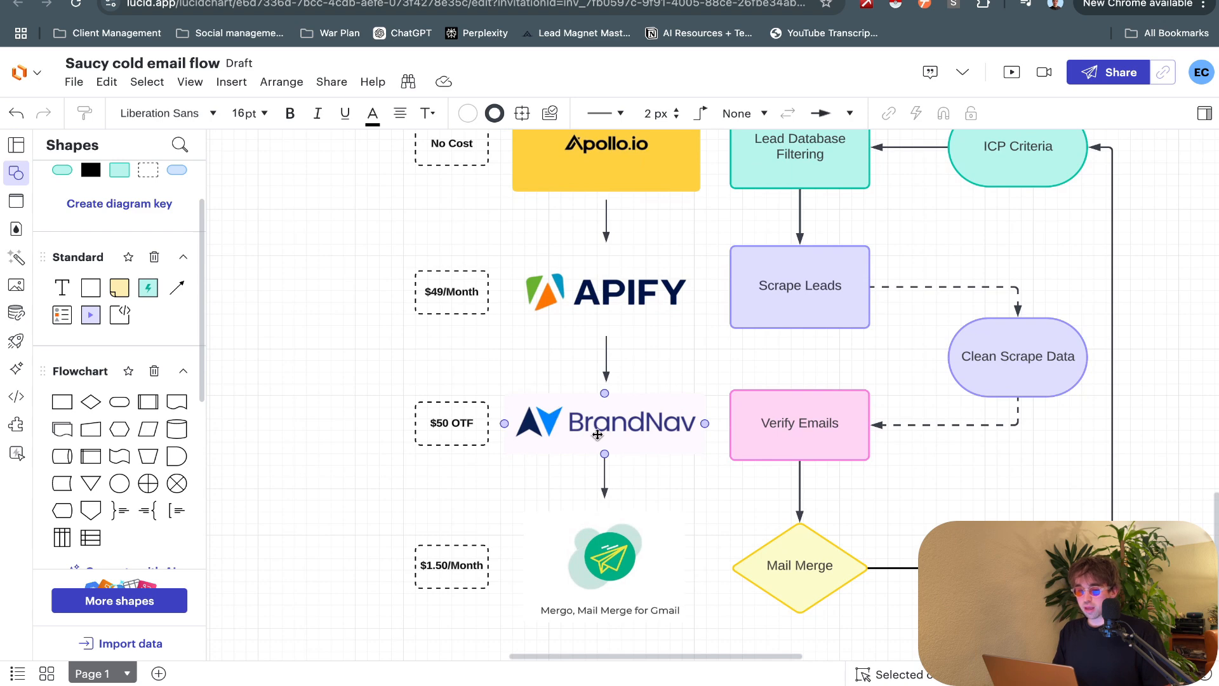
pyautogui.click(382, 358)
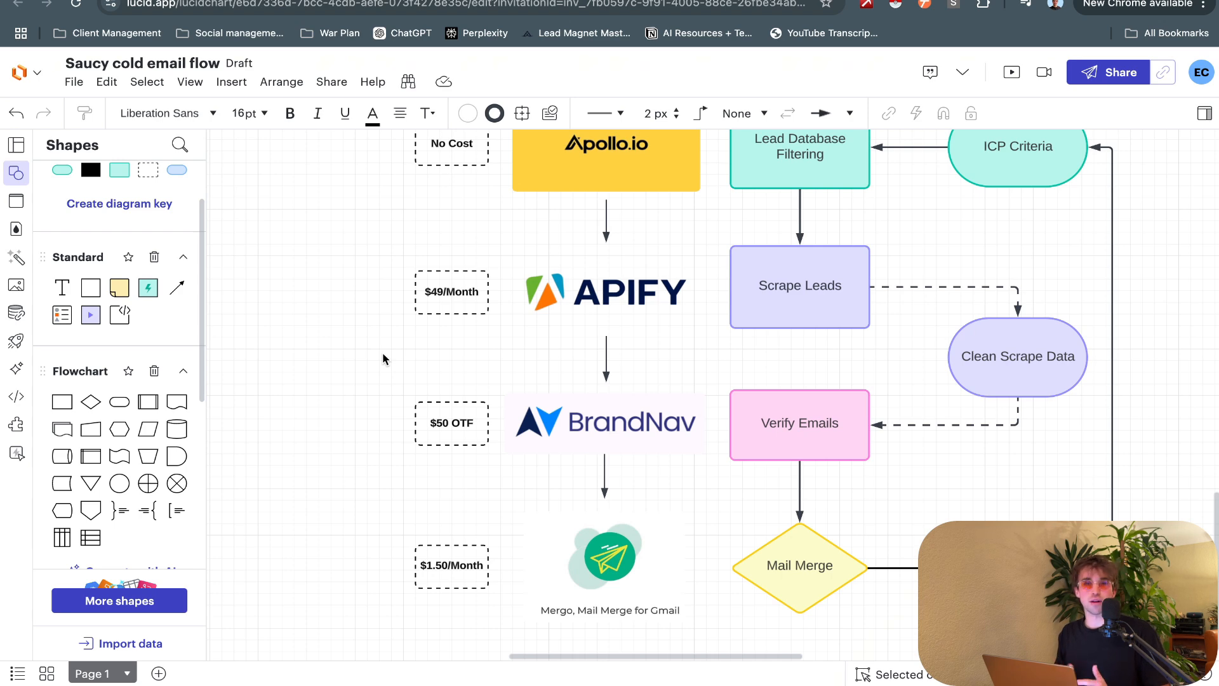
pyautogui.click(451, 422)
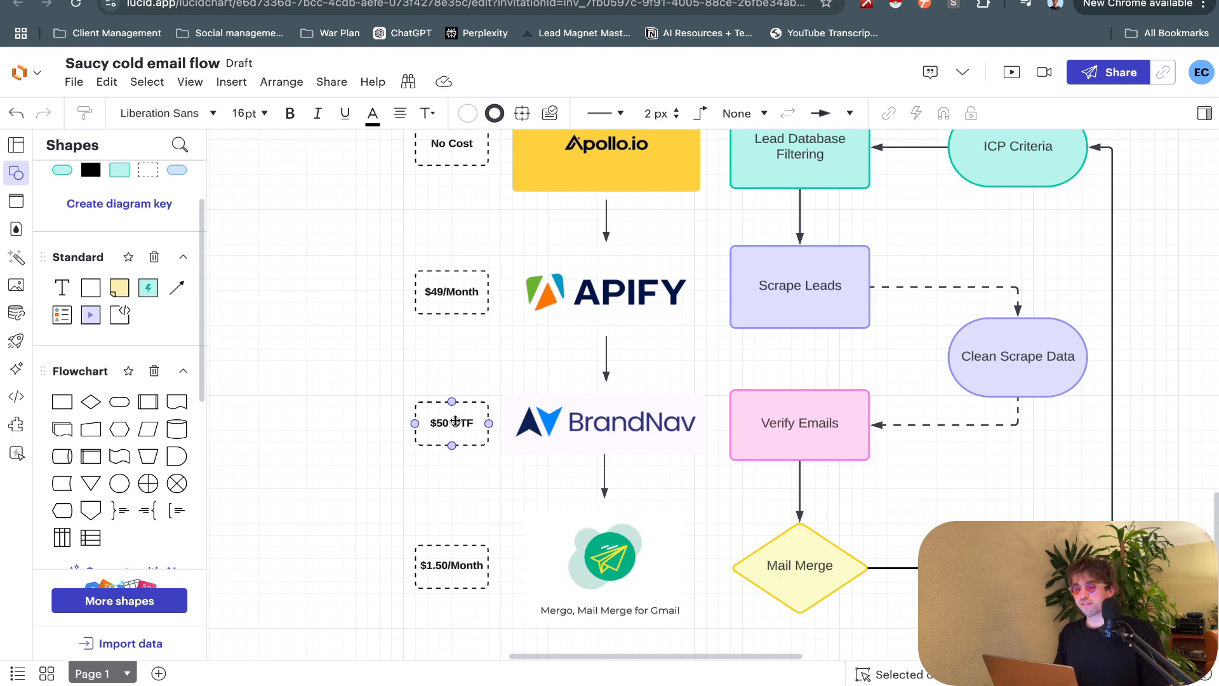
pyautogui.click(605, 422)
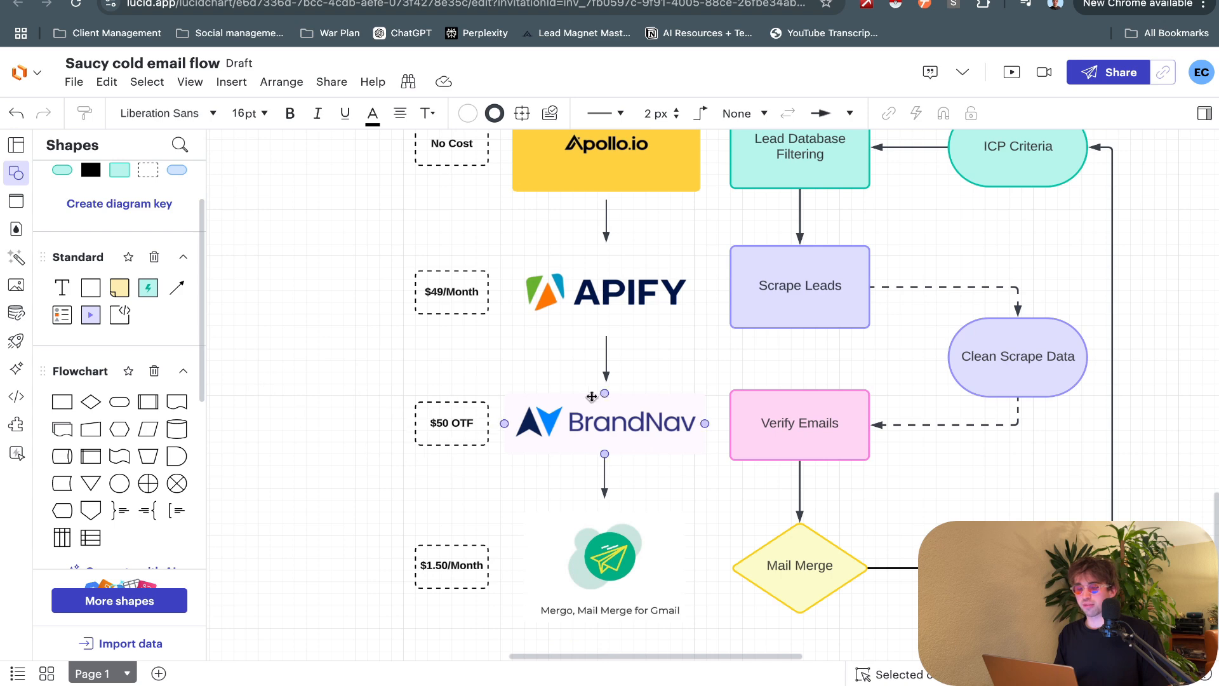
pyautogui.click(246, 391)
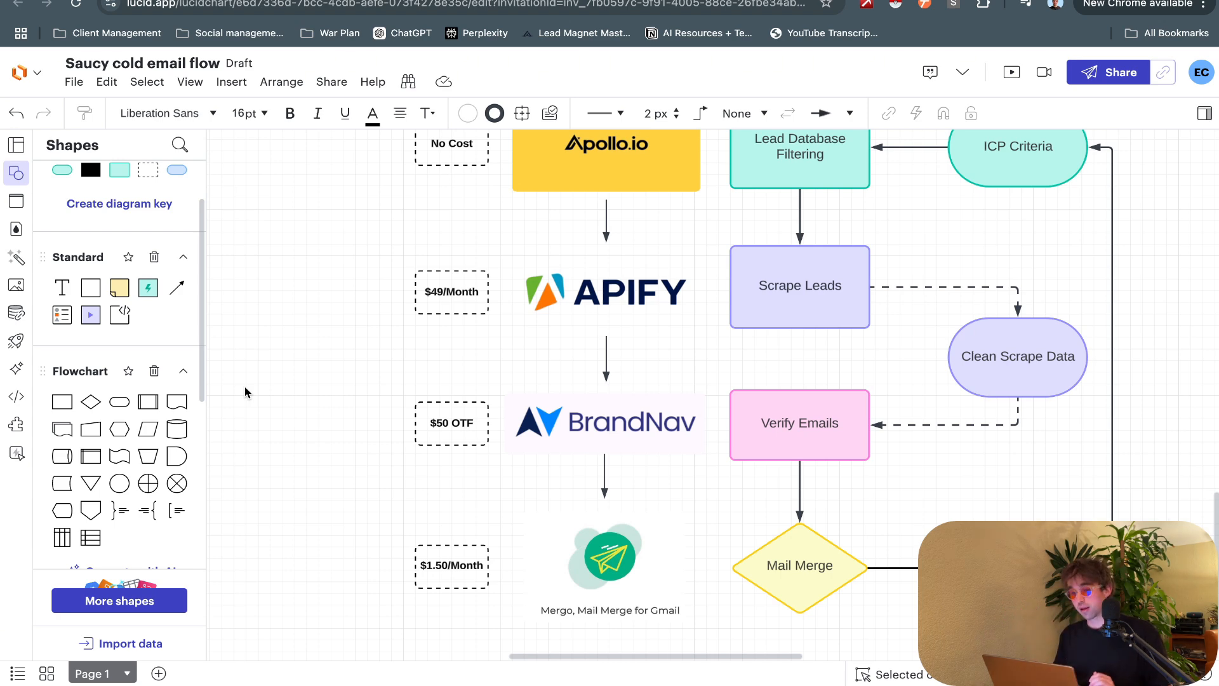
pyautogui.click(605, 423)
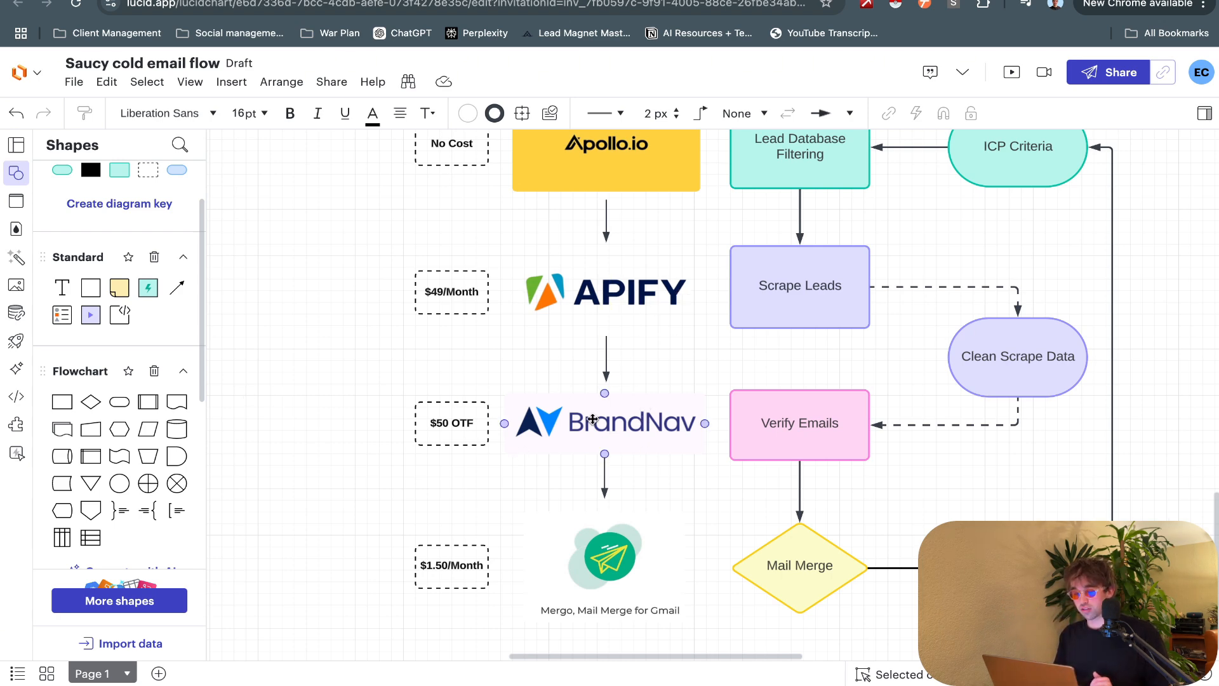
pyautogui.scroll(-3)
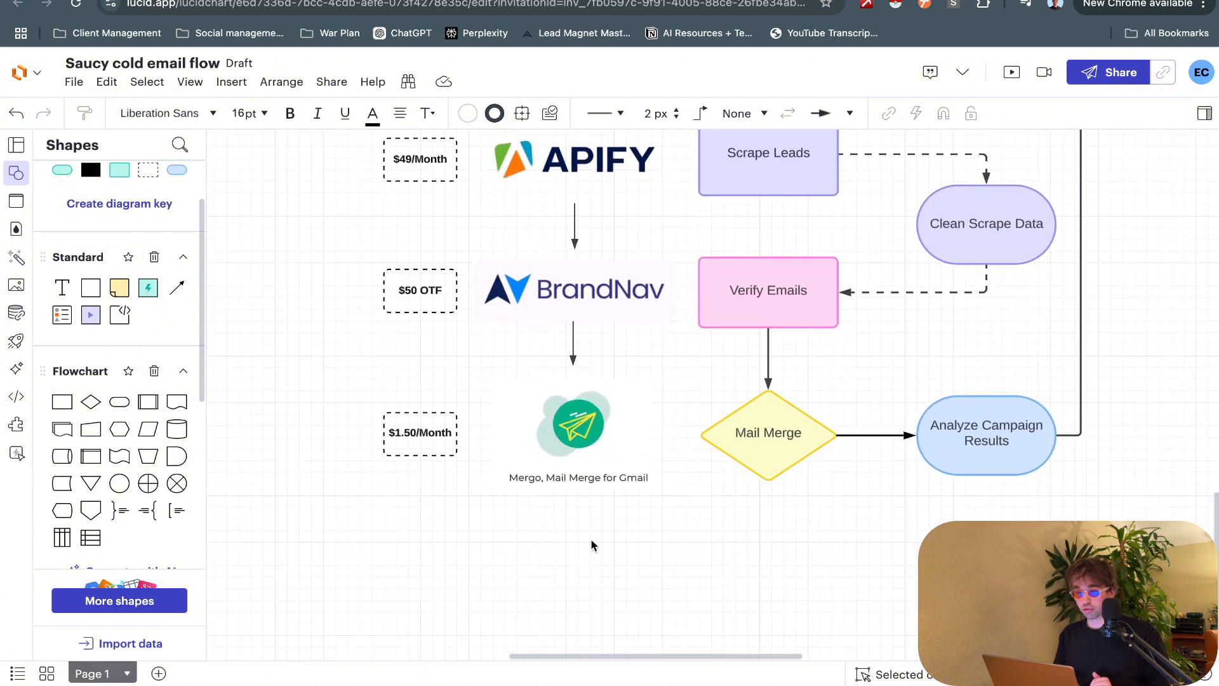
pyautogui.click(572, 423)
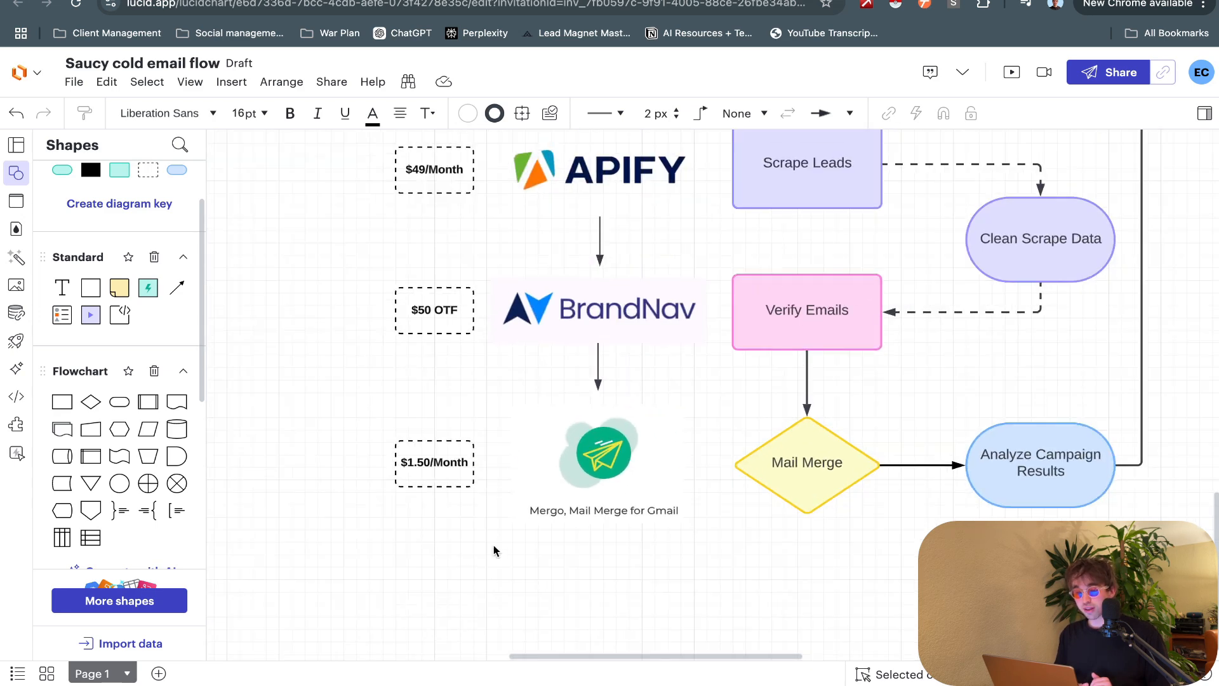
pyautogui.scroll(3)
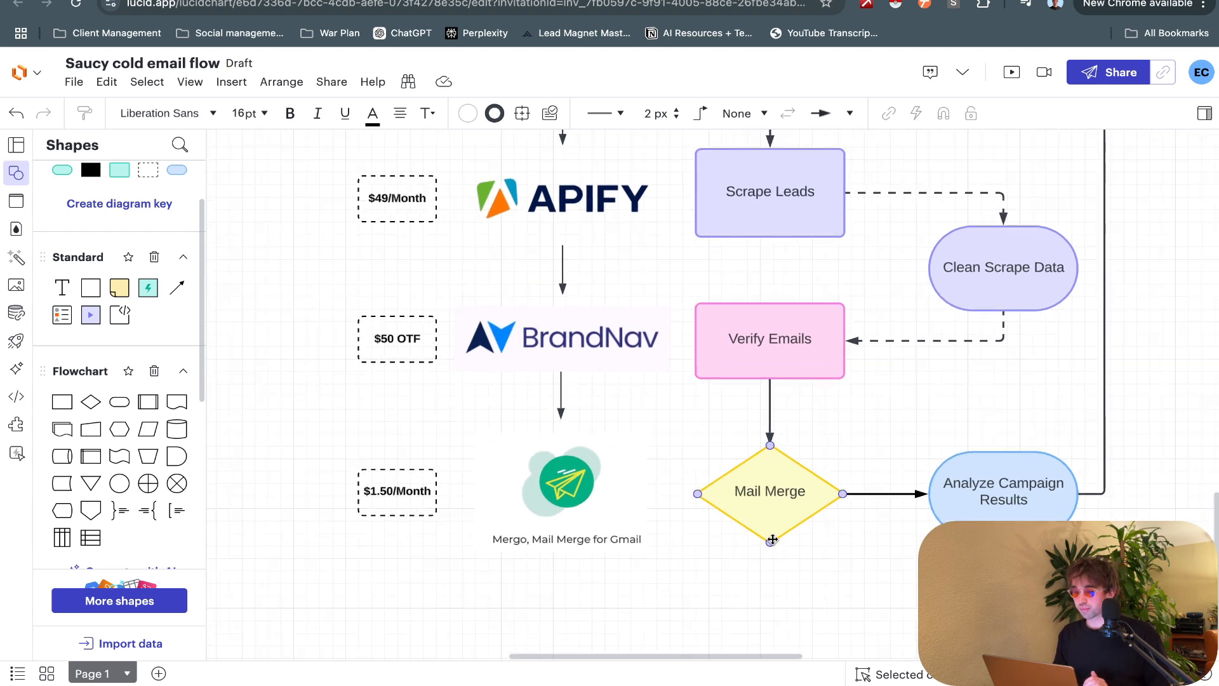
pyautogui.scroll(3)
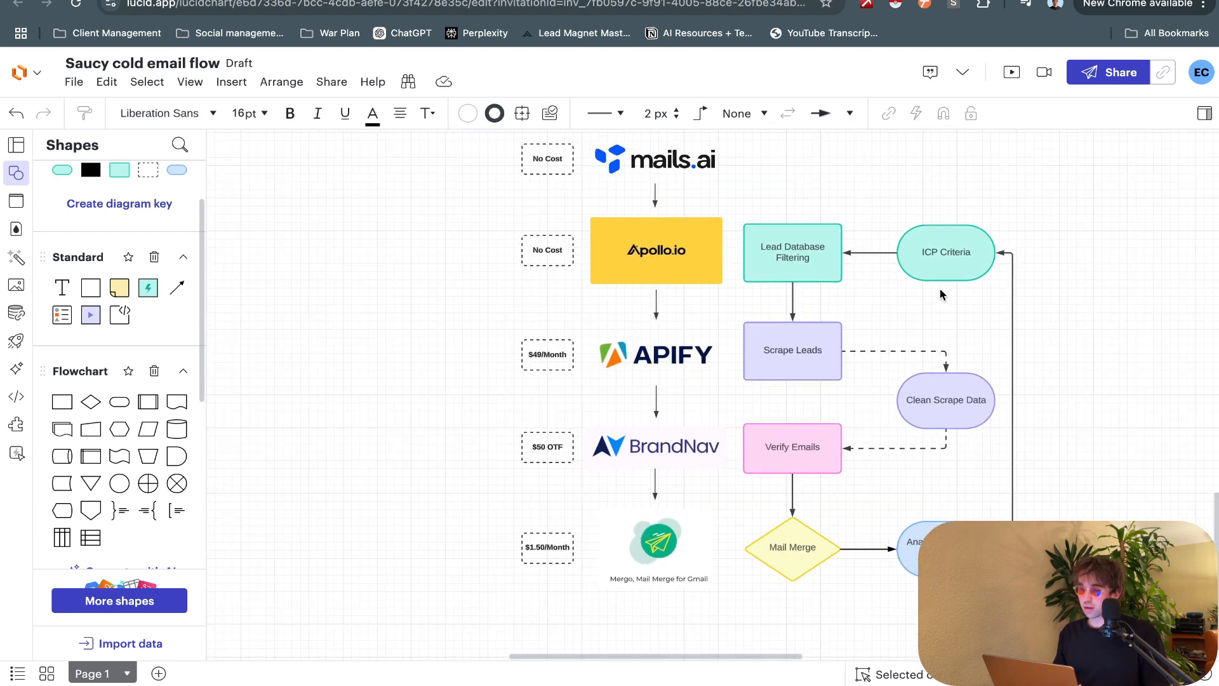
pyautogui.click(792, 252)
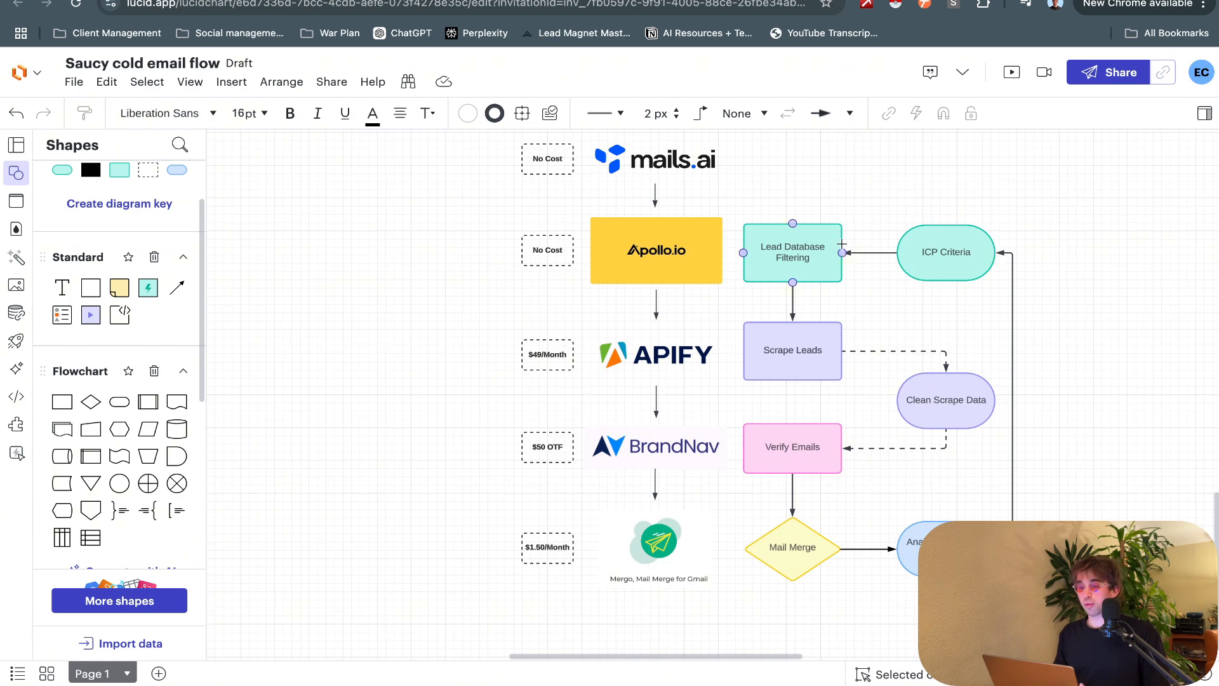
pyautogui.click(793, 350)
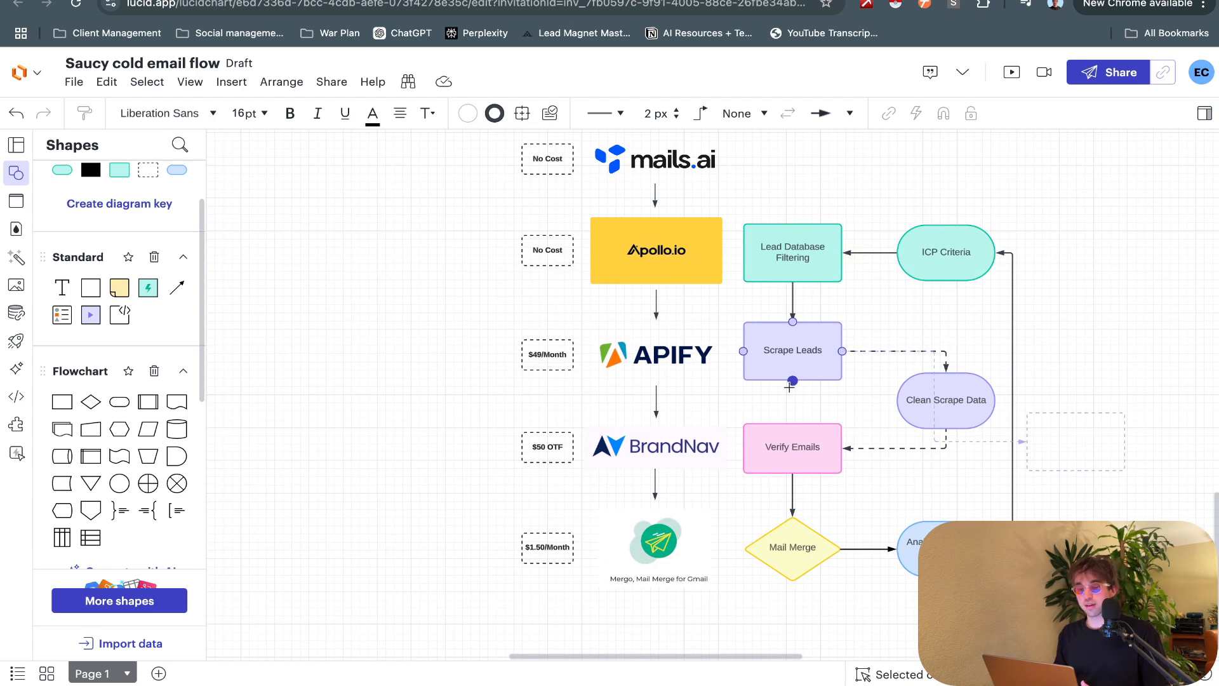
# Step: Zoom on the lead-cost formula 50 + 25 × x + 68.76 and its totals
pyautogui.scroll(-3)
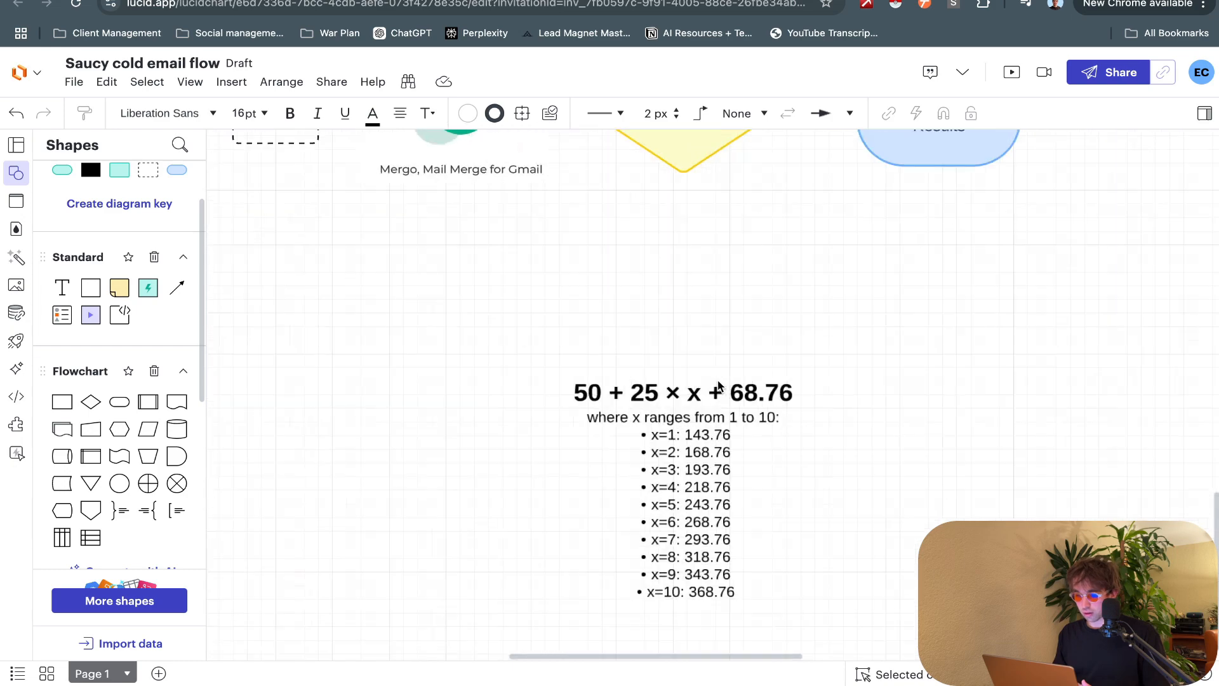
pyautogui.scroll(3)
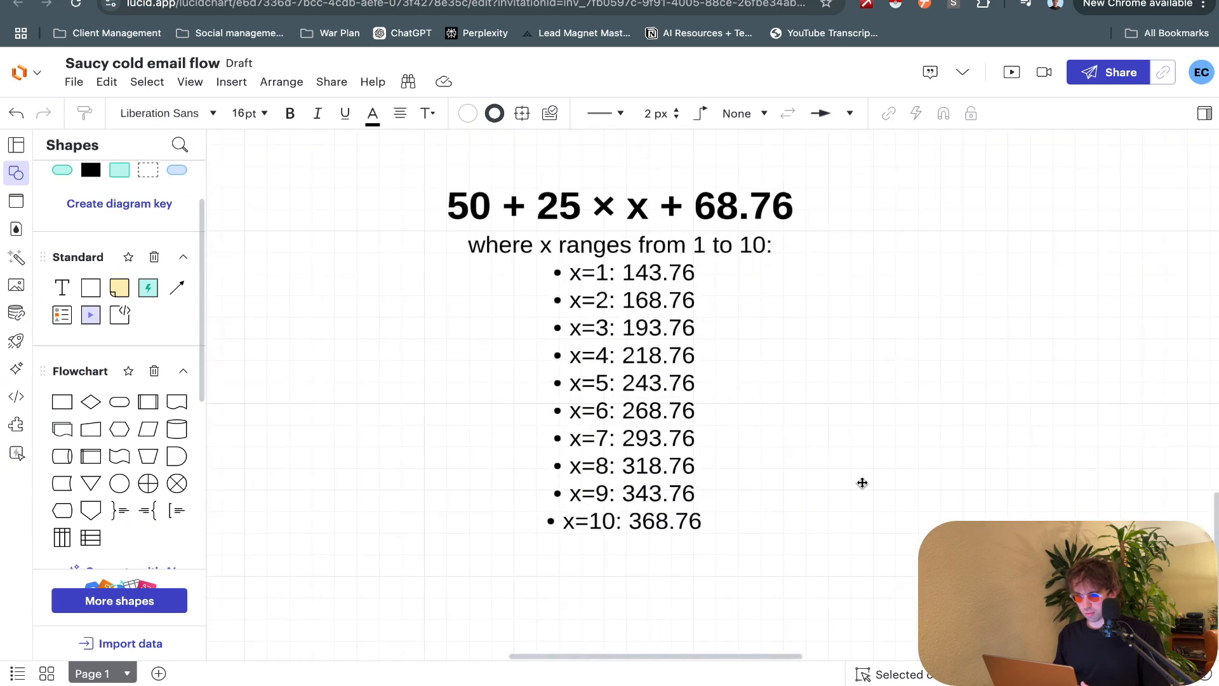
pyautogui.moveTo(463, 207)
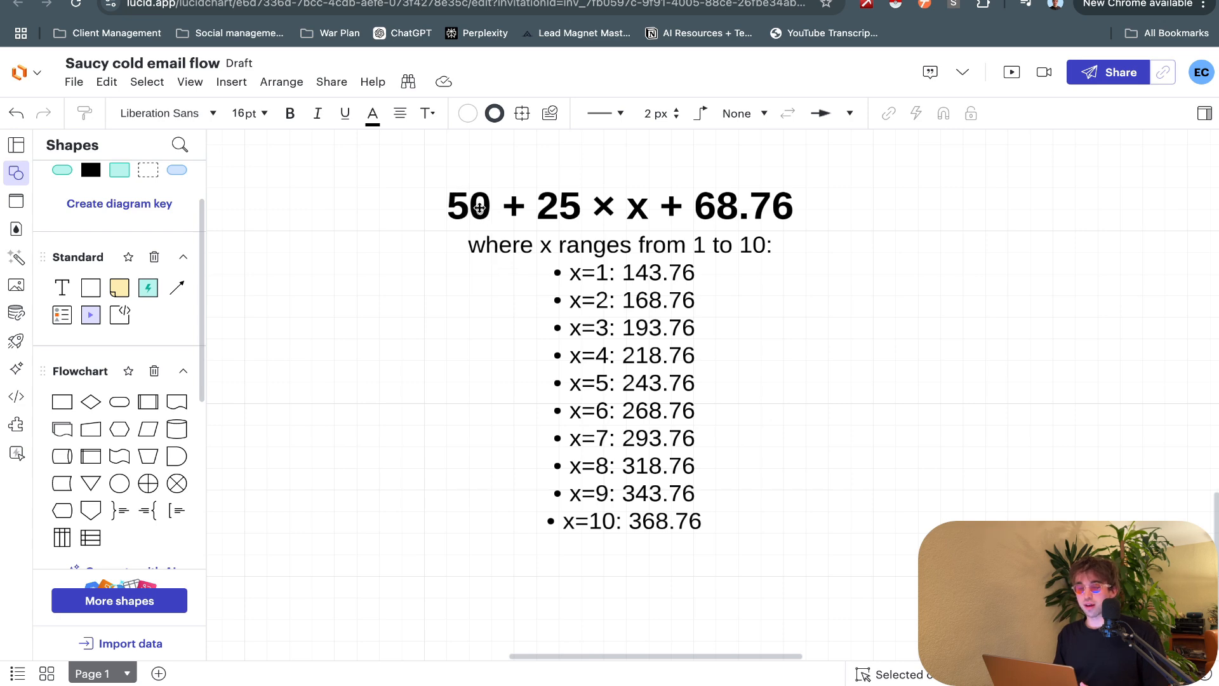
pyautogui.moveTo(563, 204)
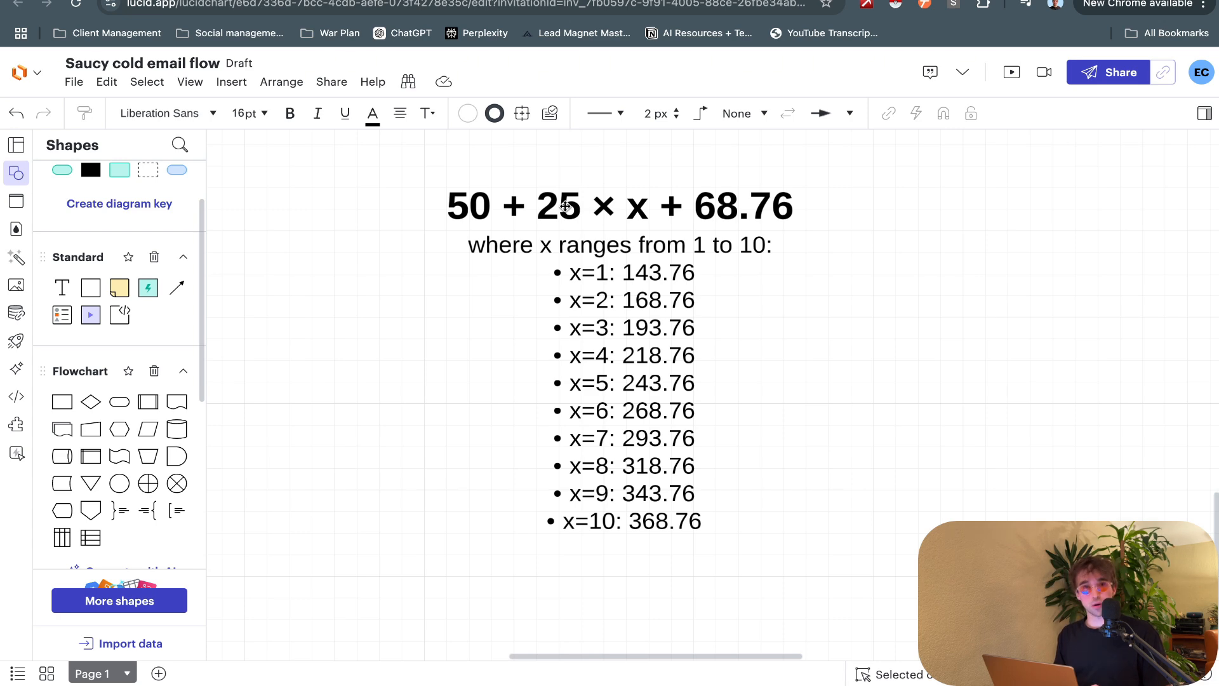
pyautogui.moveTo(567, 272)
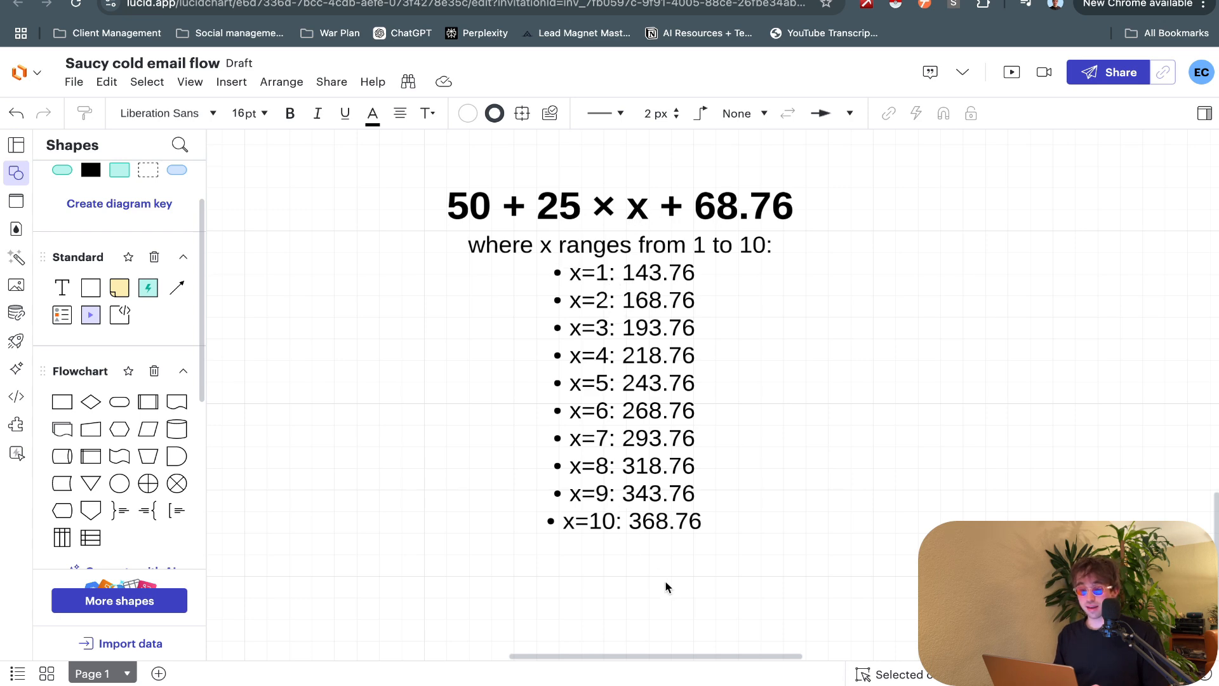
pyautogui.moveTo(662, 522)
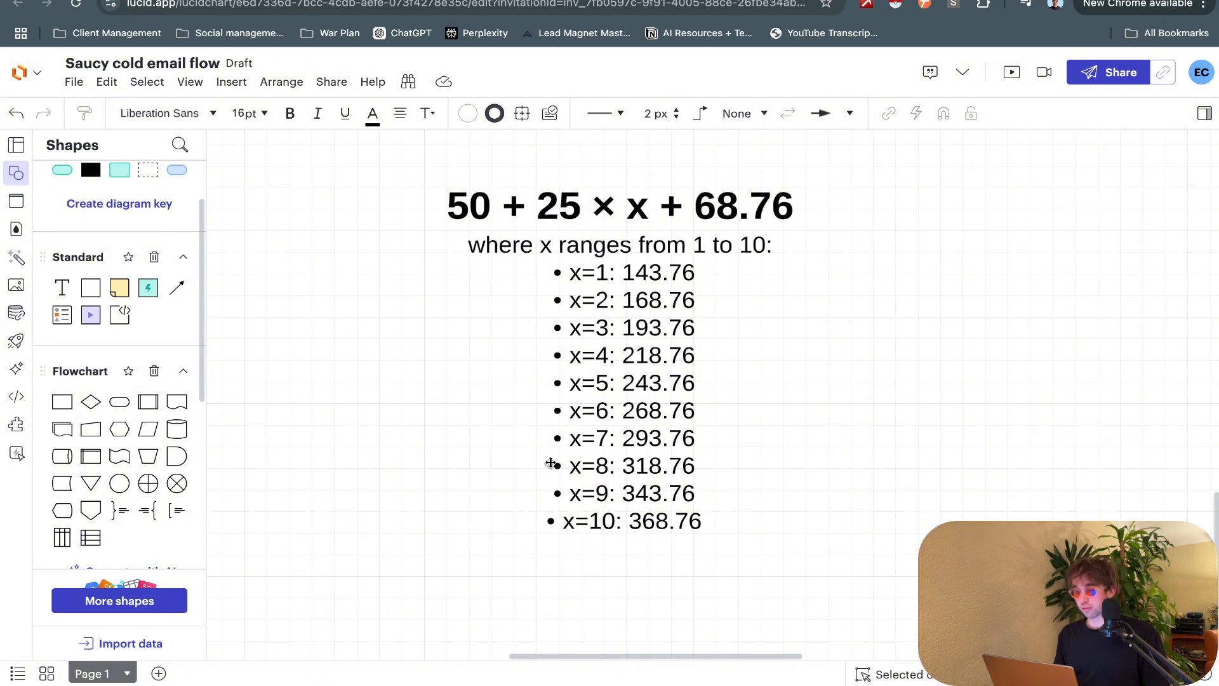
pyautogui.moveTo(651, 460)
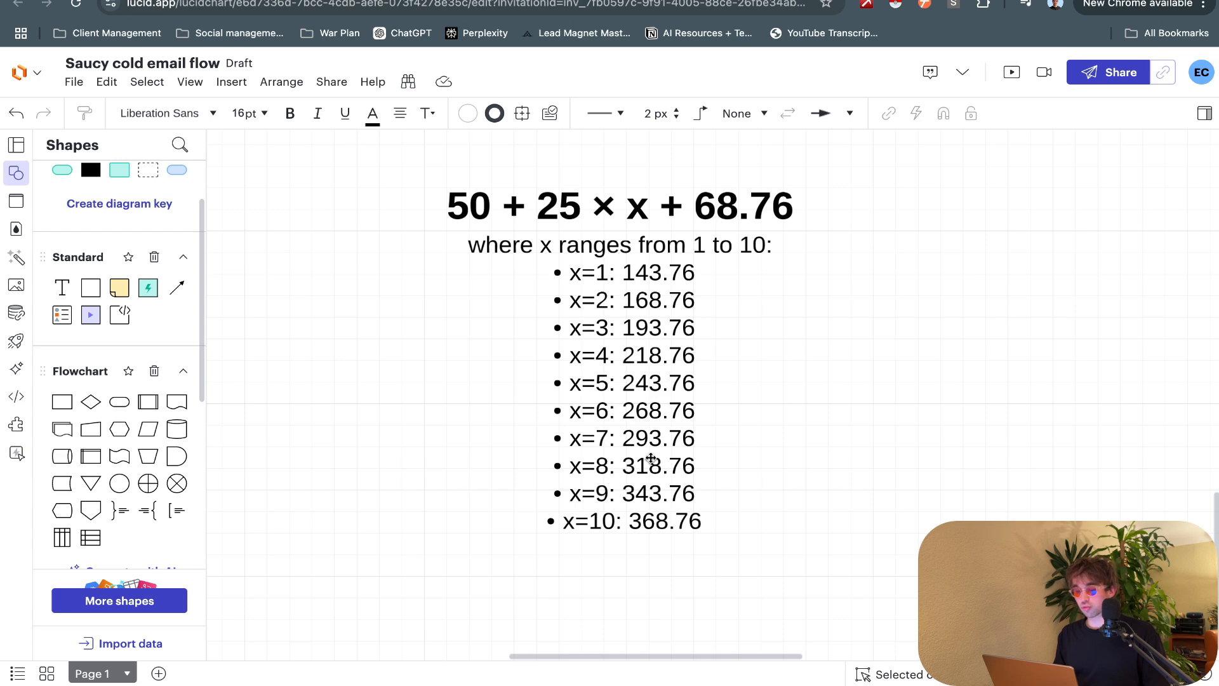
pyautogui.moveTo(755, 207)
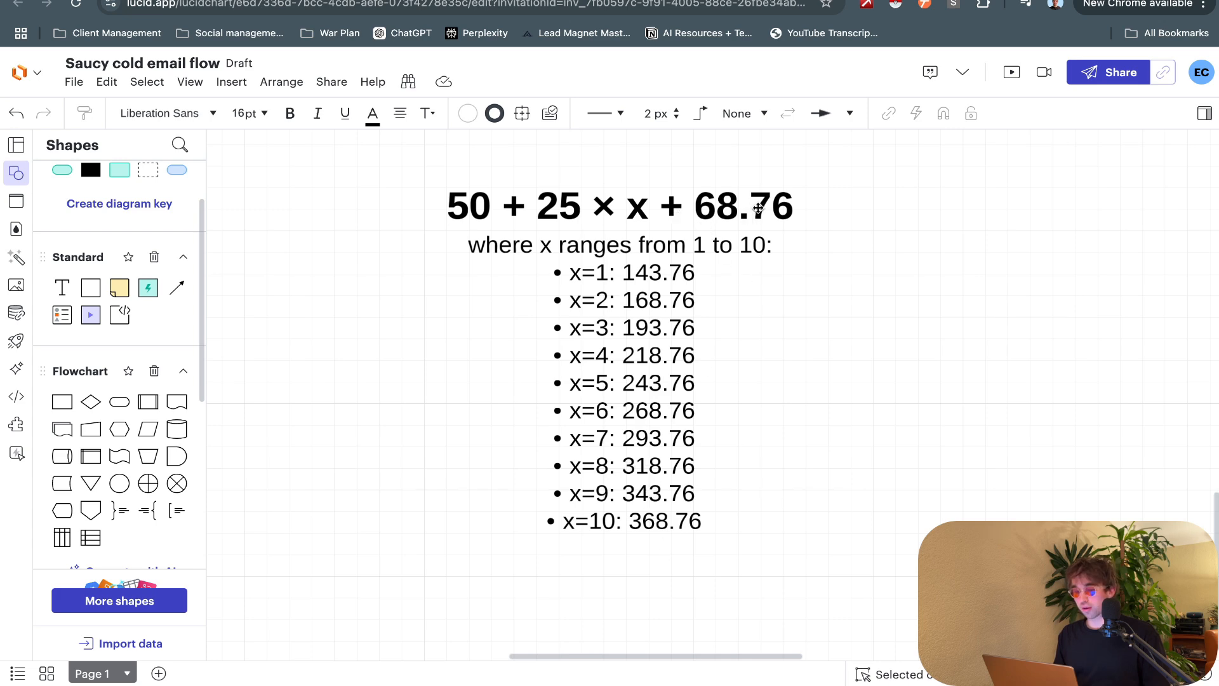
pyautogui.moveTo(618, 524)
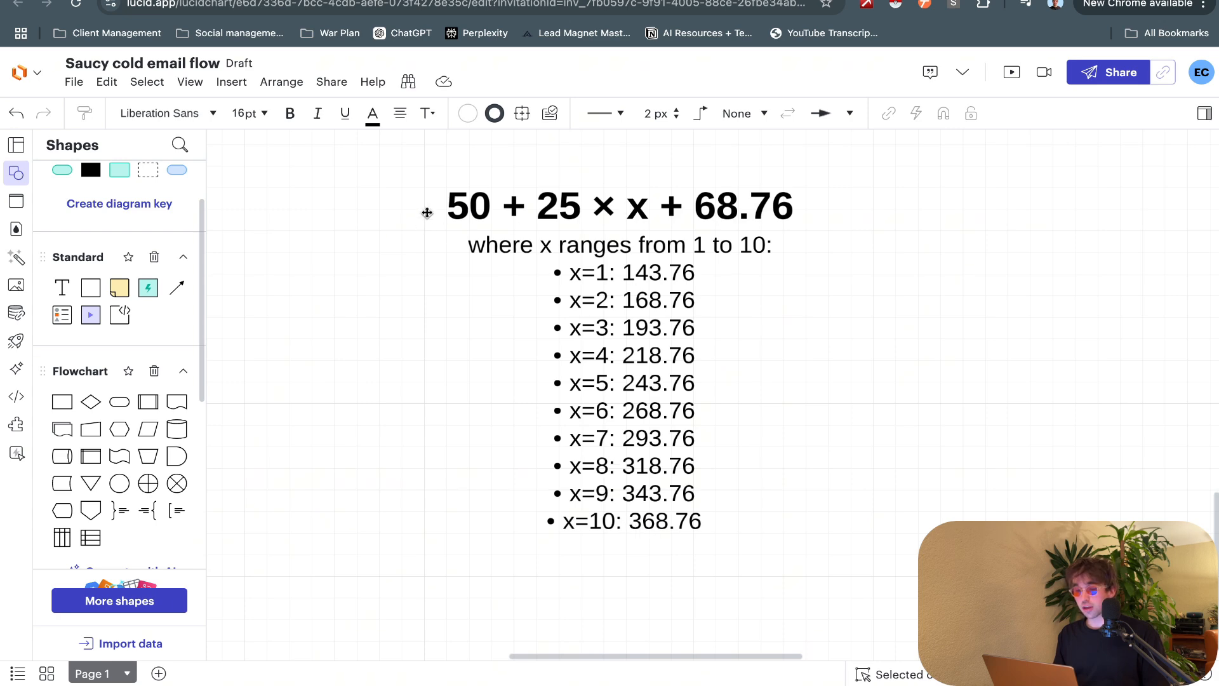
pyautogui.moveTo(644, 478)
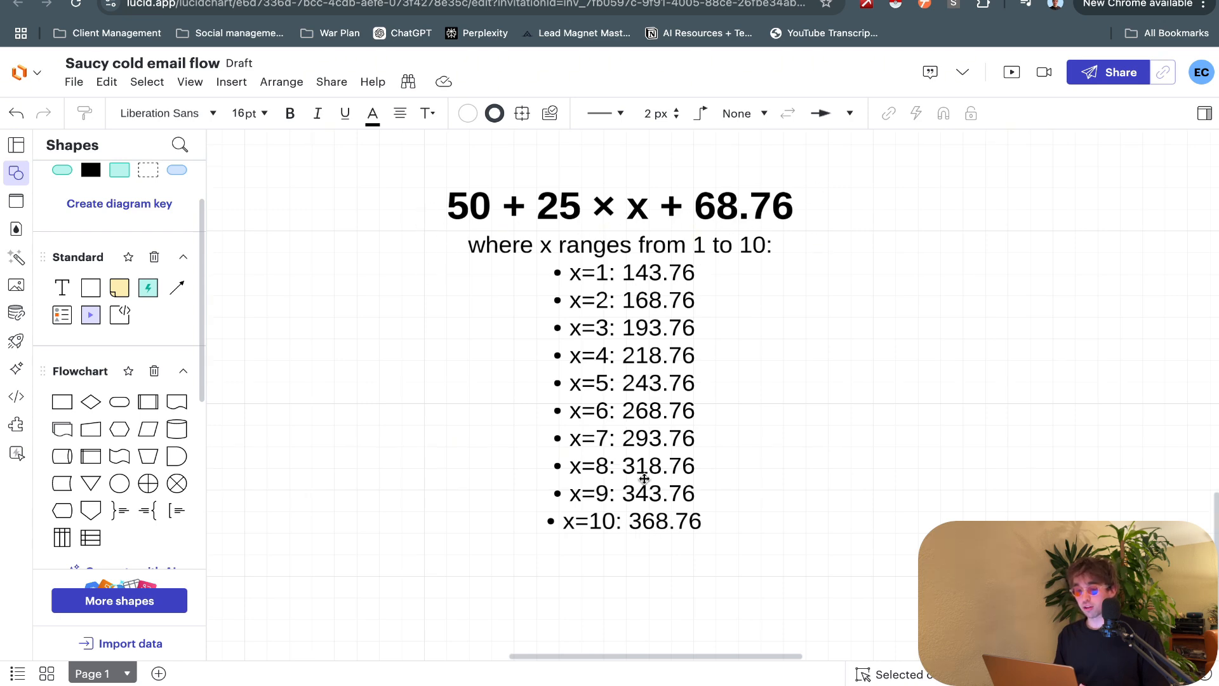
pyautogui.moveTo(787, 501)
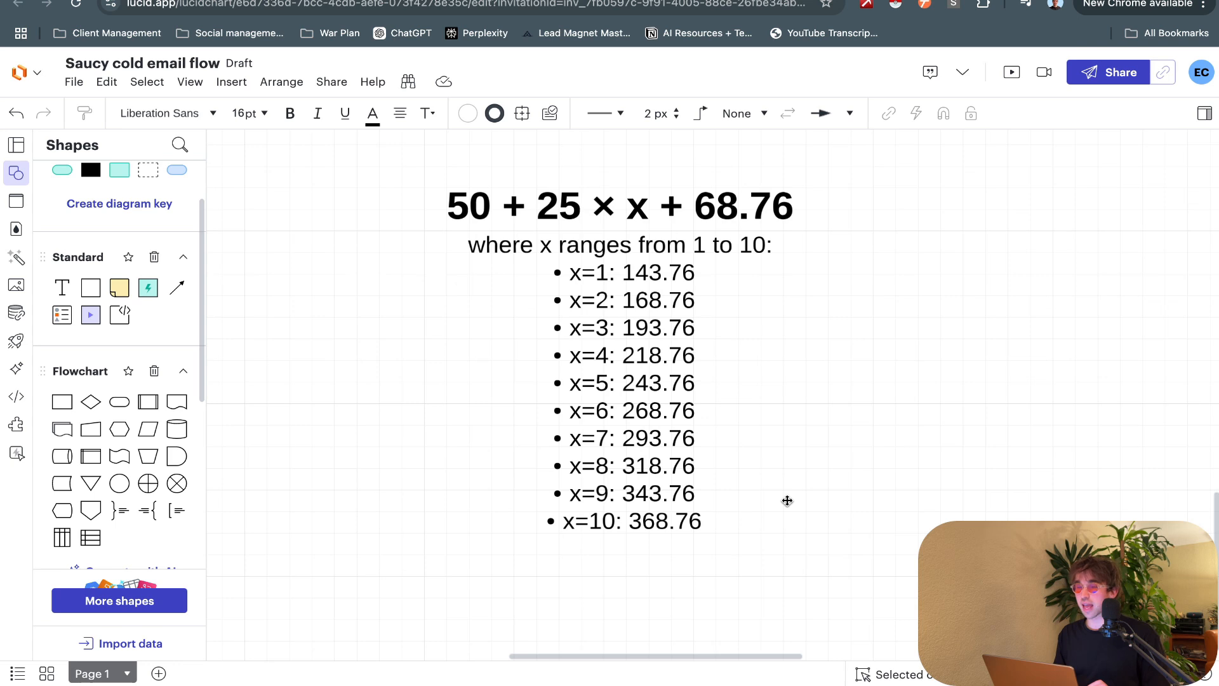
pyautogui.moveTo(675, 522)
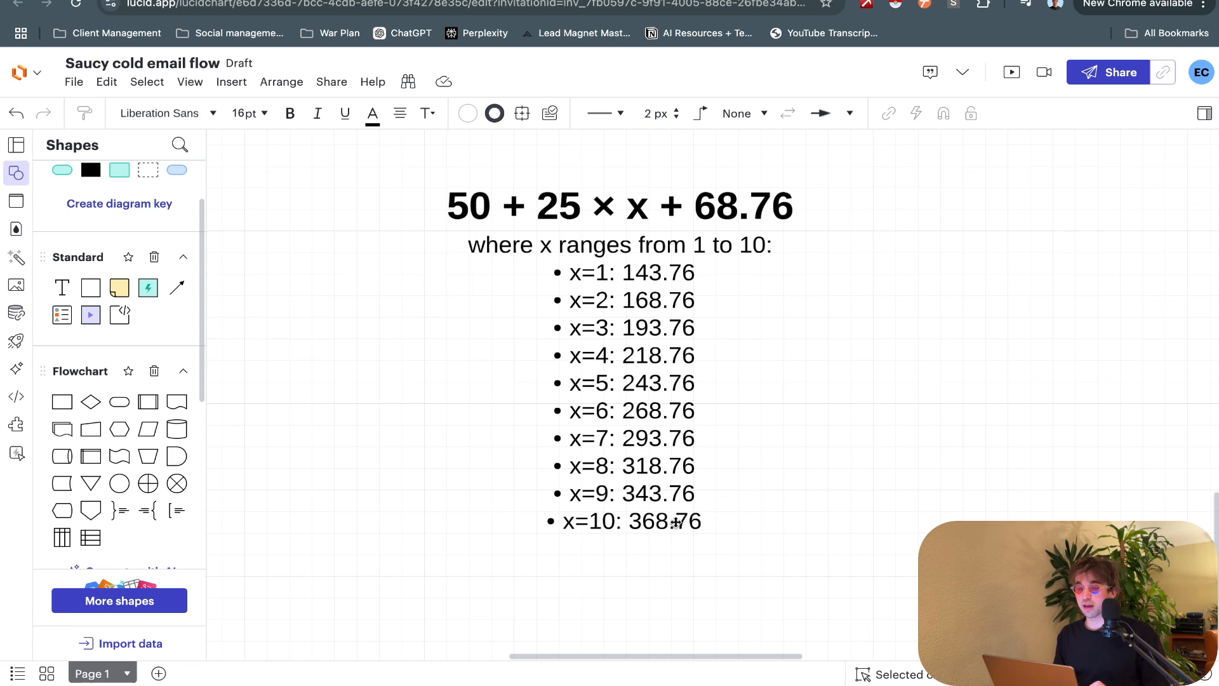
pyautogui.moveTo(842, 333)
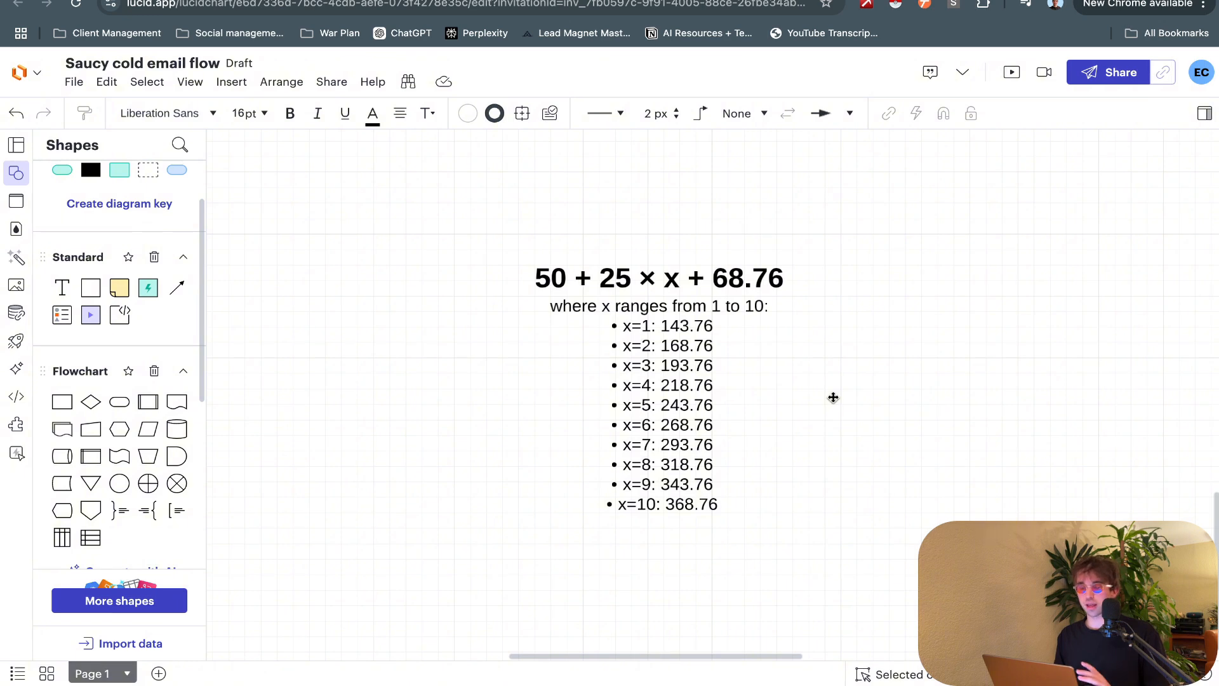
pyautogui.moveTo(838, 350)
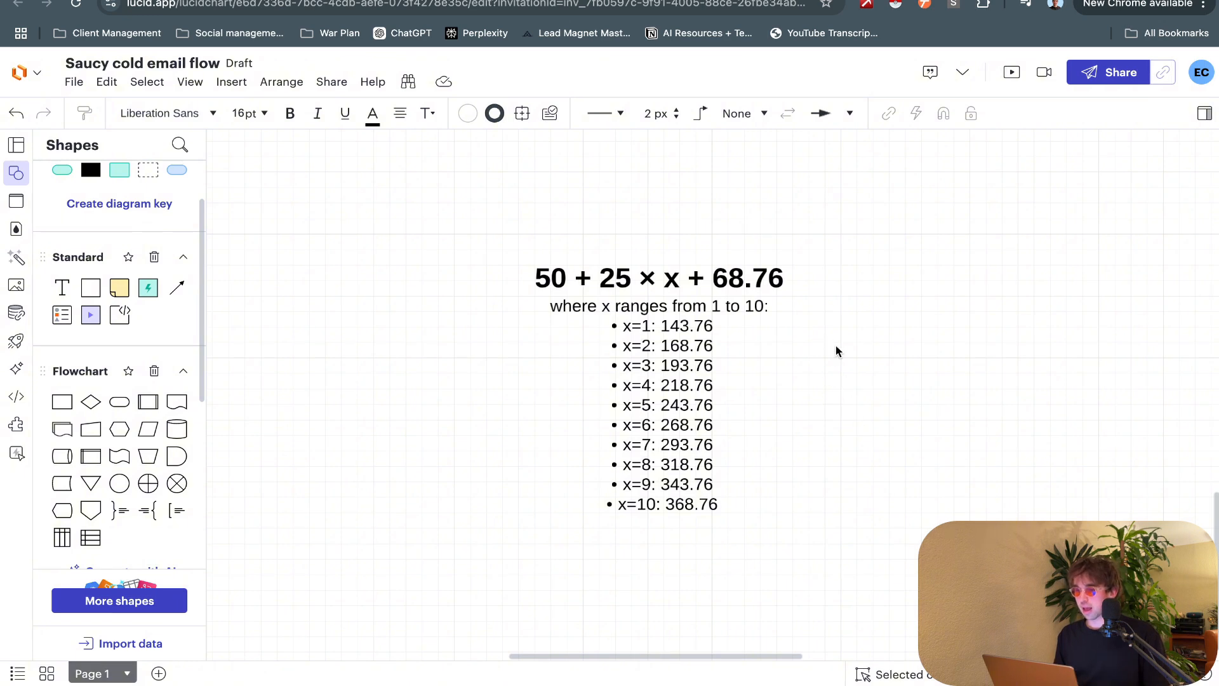
pyautogui.moveTo(942, 295)
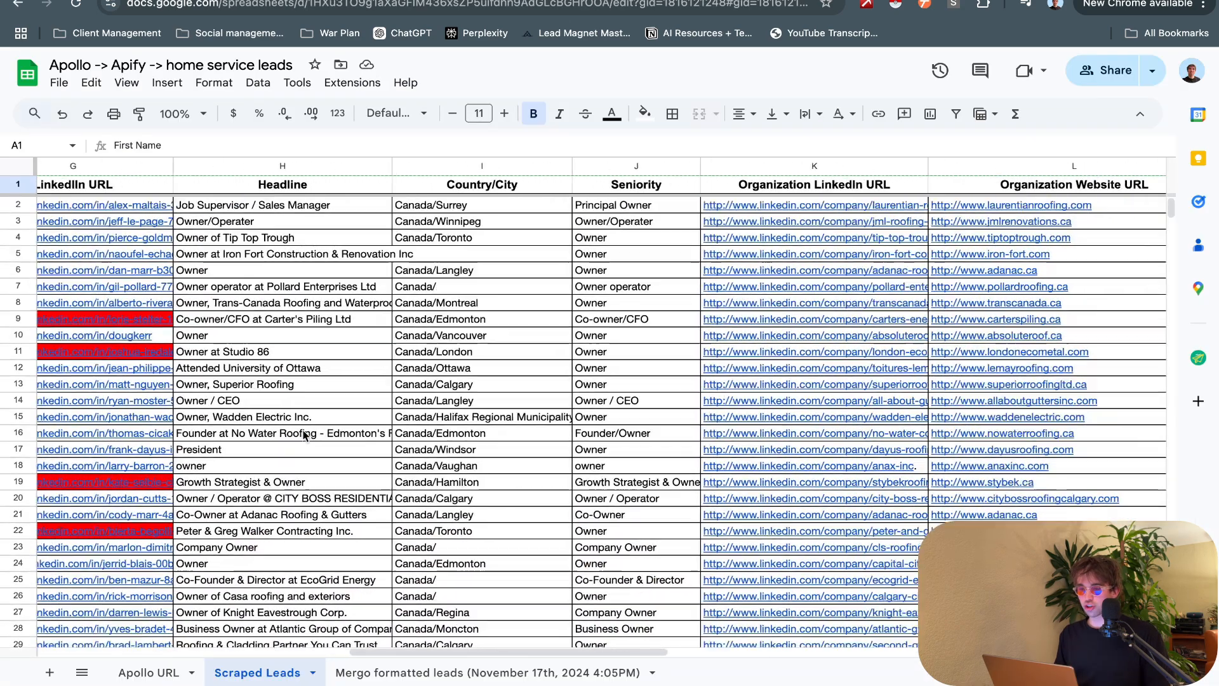
# Step: Scroll across the Scraped Leads sheet's columns for its roughly 154 leads
pyautogui.hscroll(3)
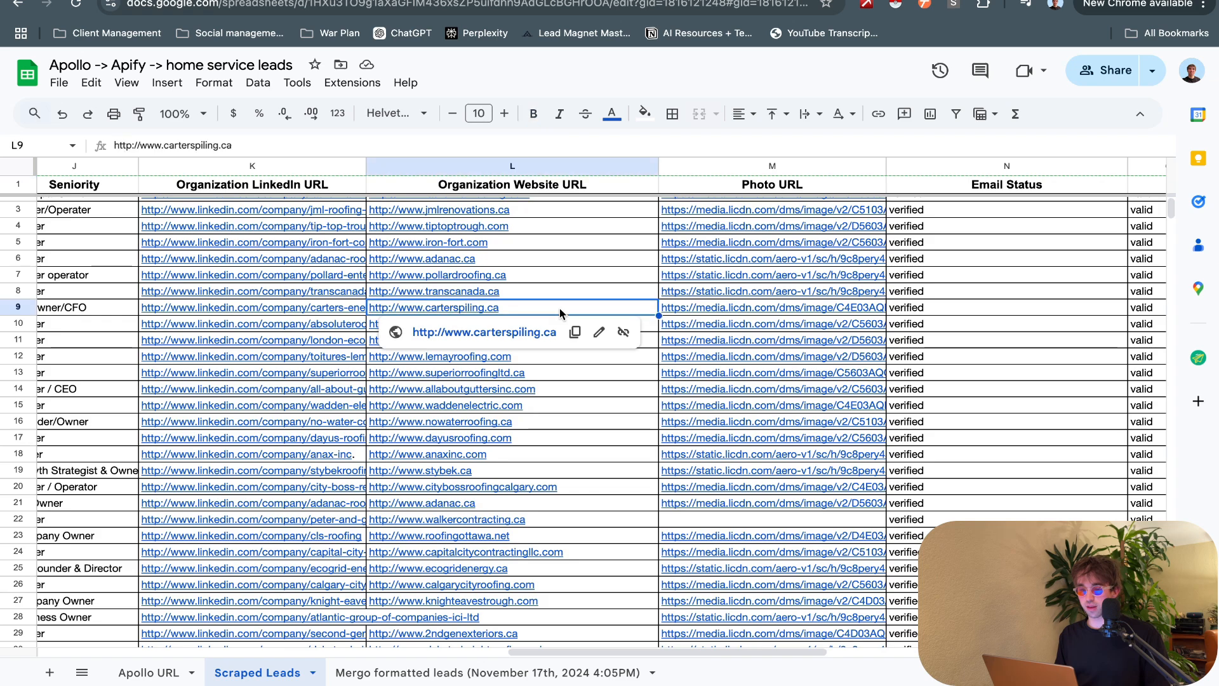
pyautogui.click(438, 275)
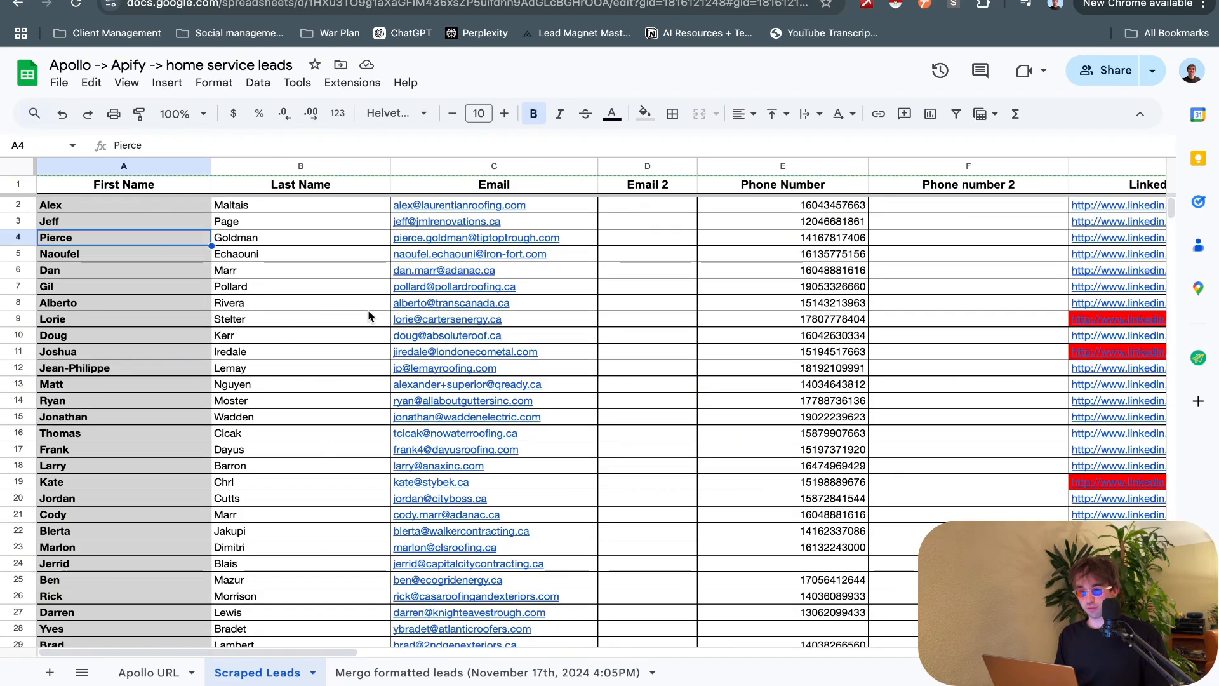
pyautogui.hscroll(3)
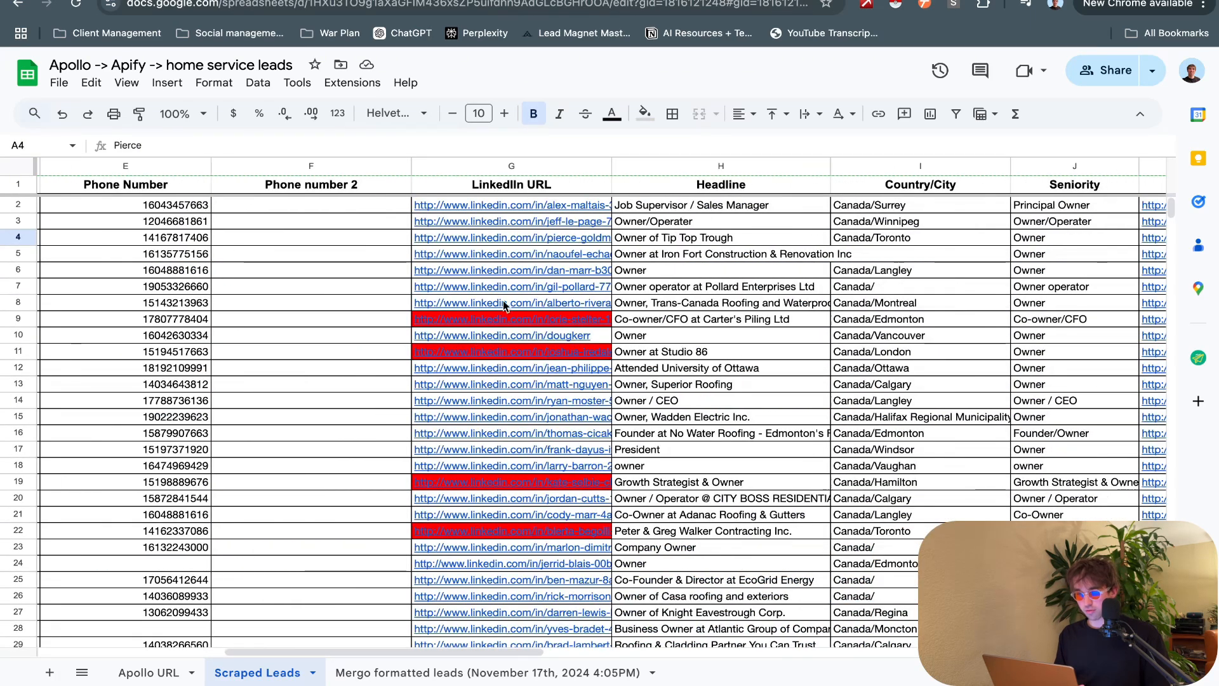
pyautogui.hscroll(3)
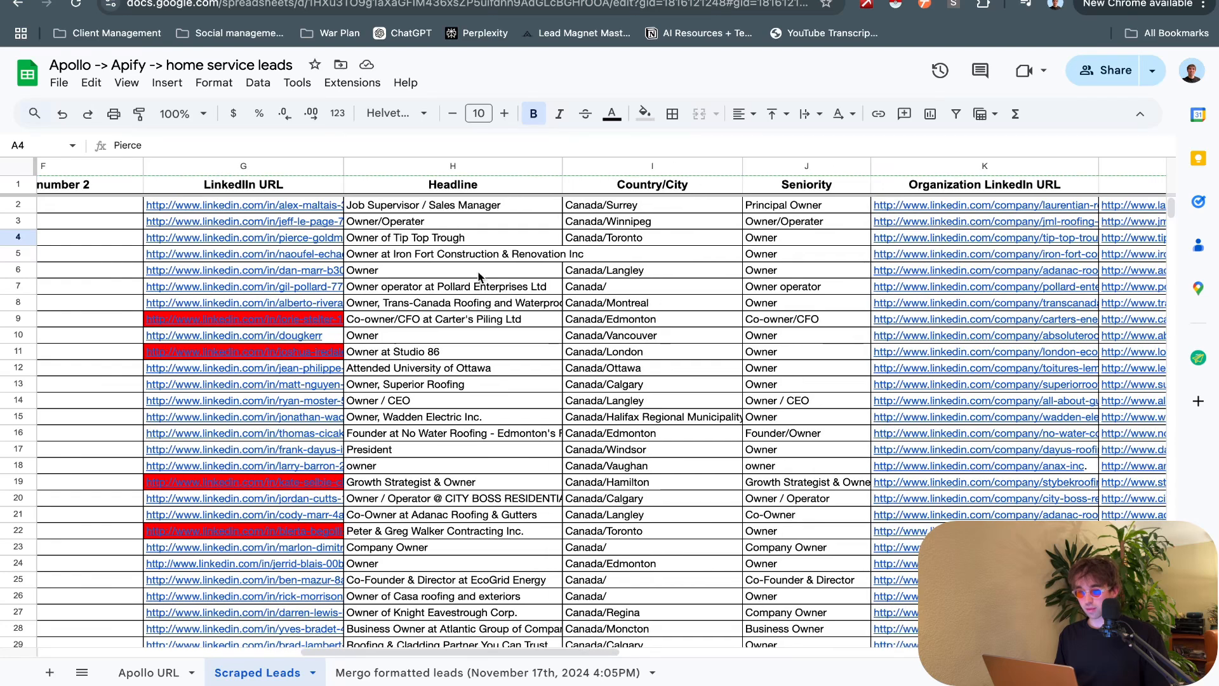
pyautogui.hscroll(3)
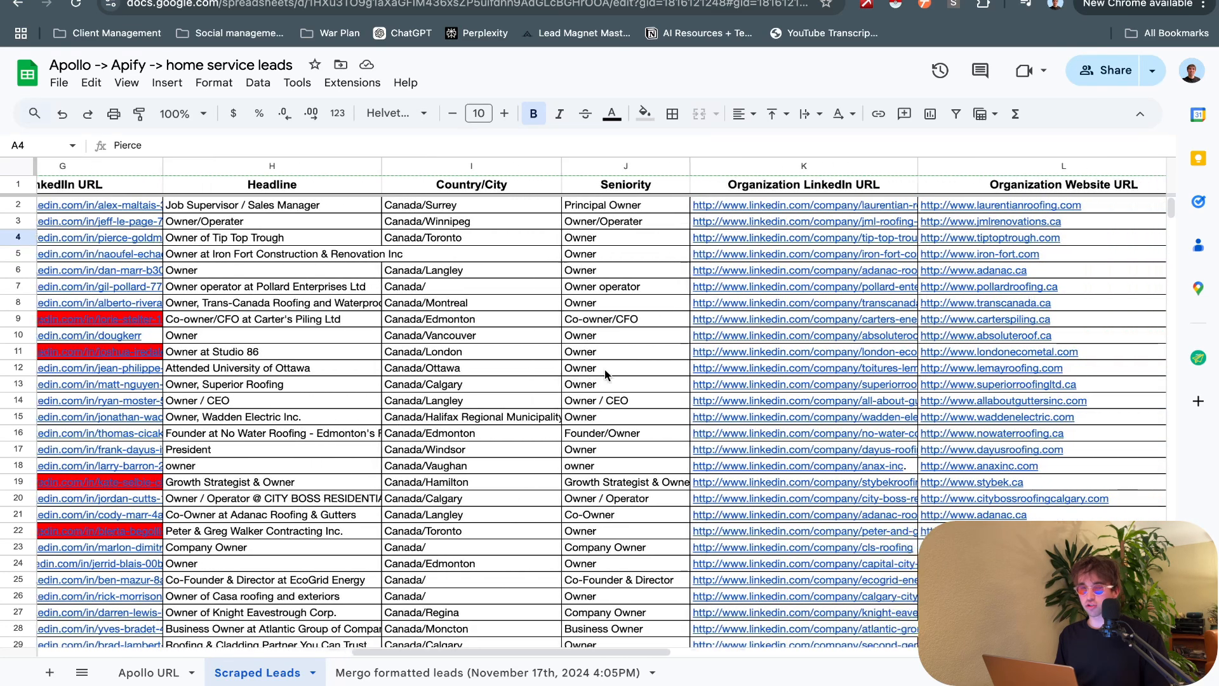
pyautogui.hscroll(3)
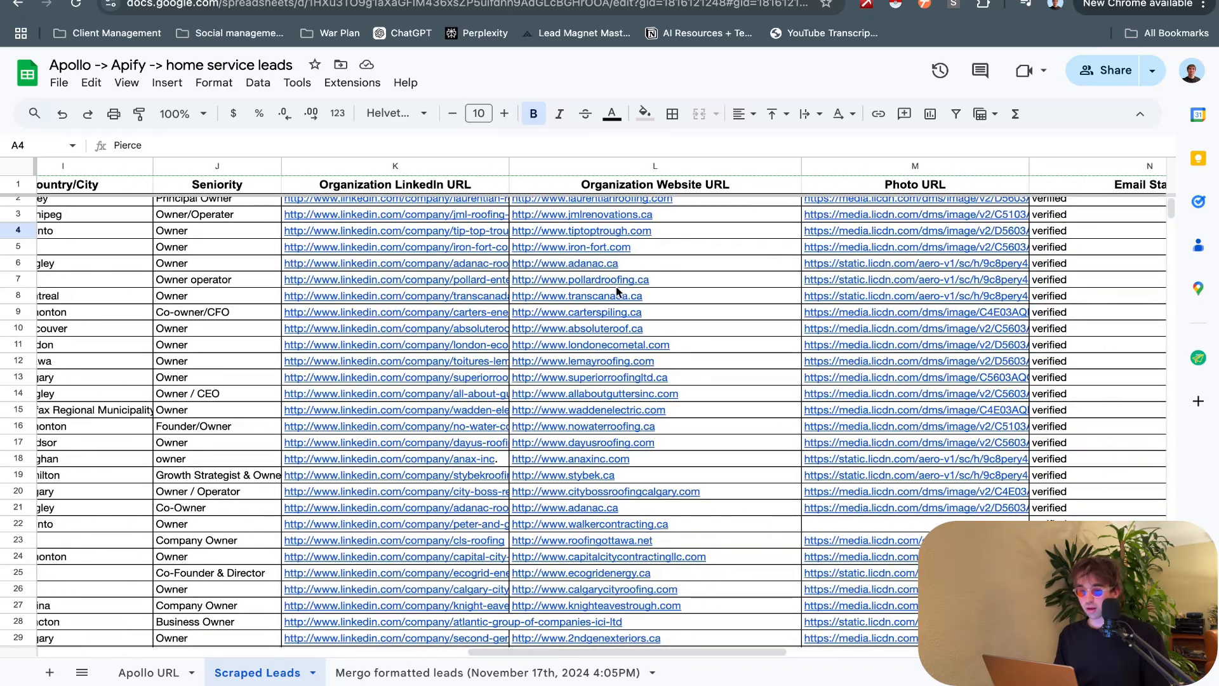
pyautogui.hscroll(3)
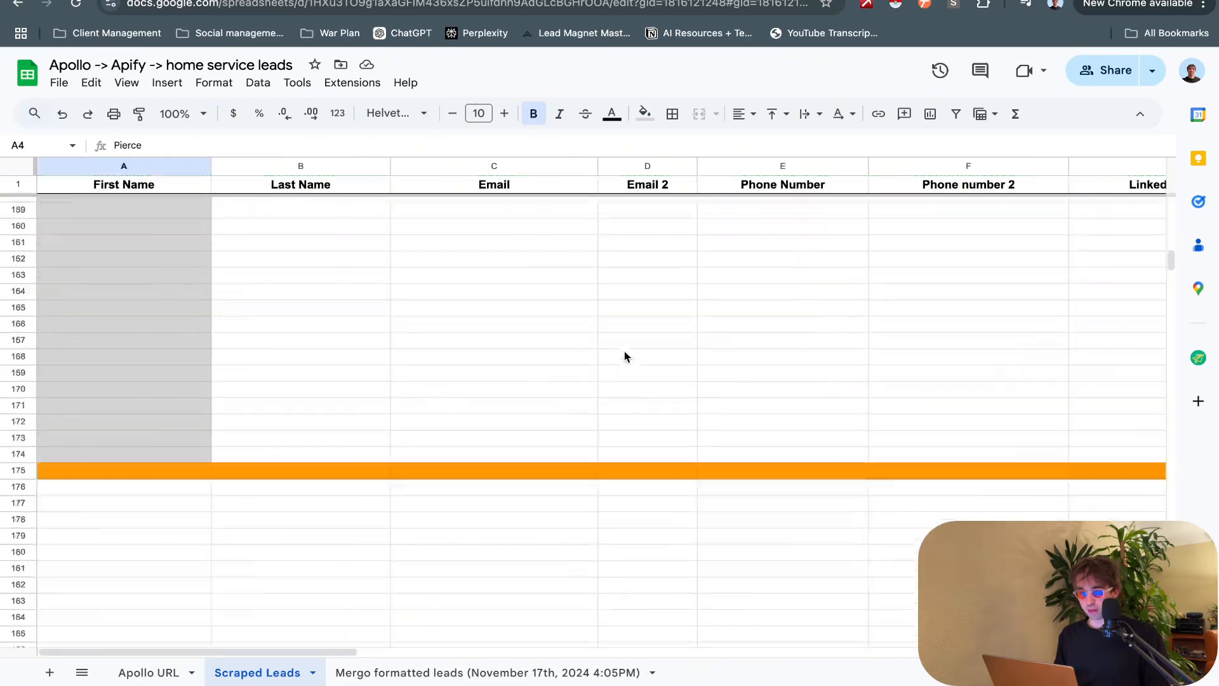
pyautogui.scroll(3)
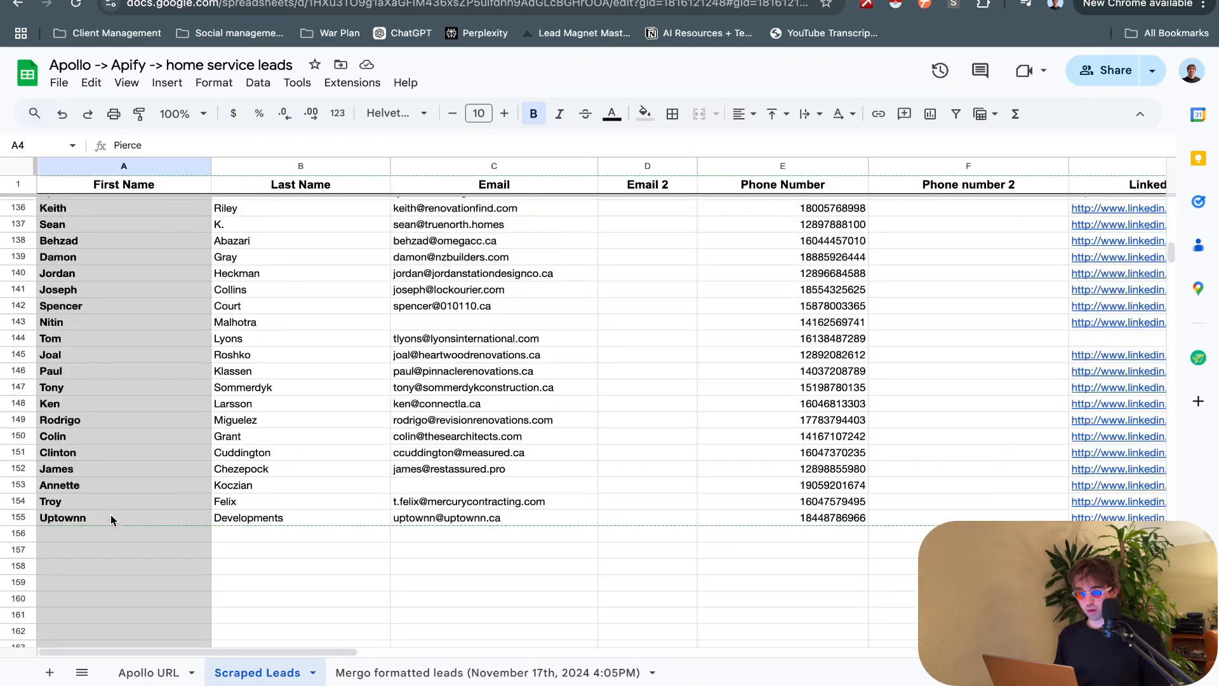
pyautogui.scroll(3)
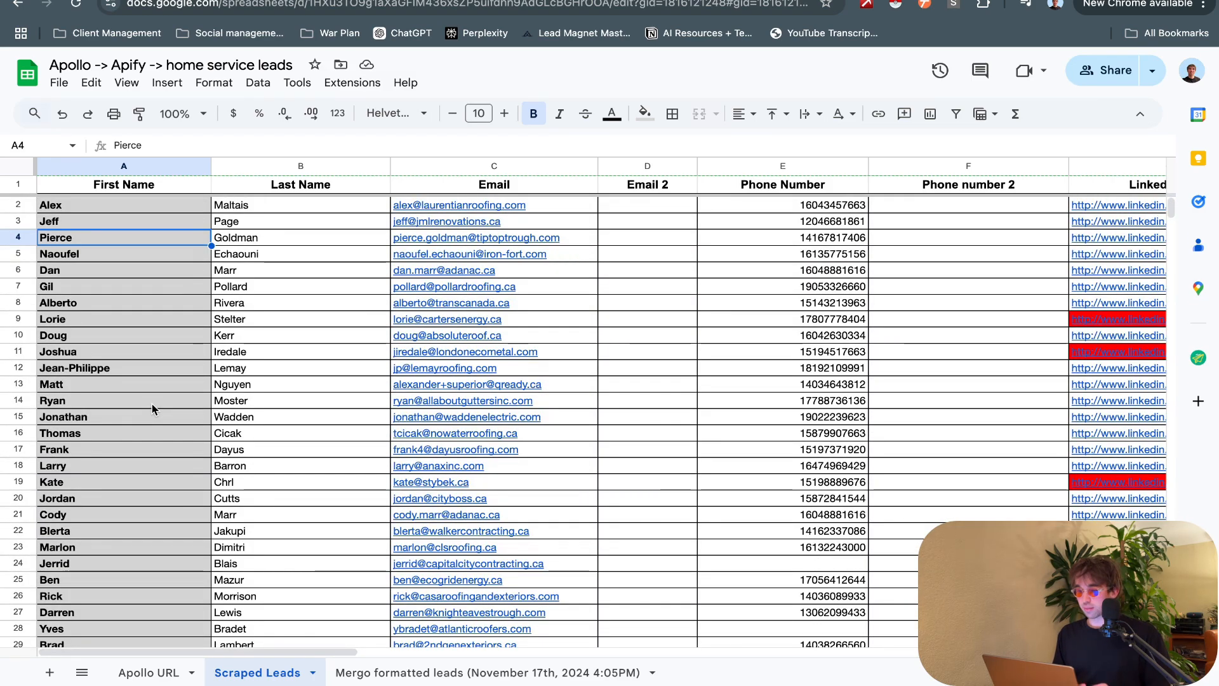
pyautogui.hscroll(3)
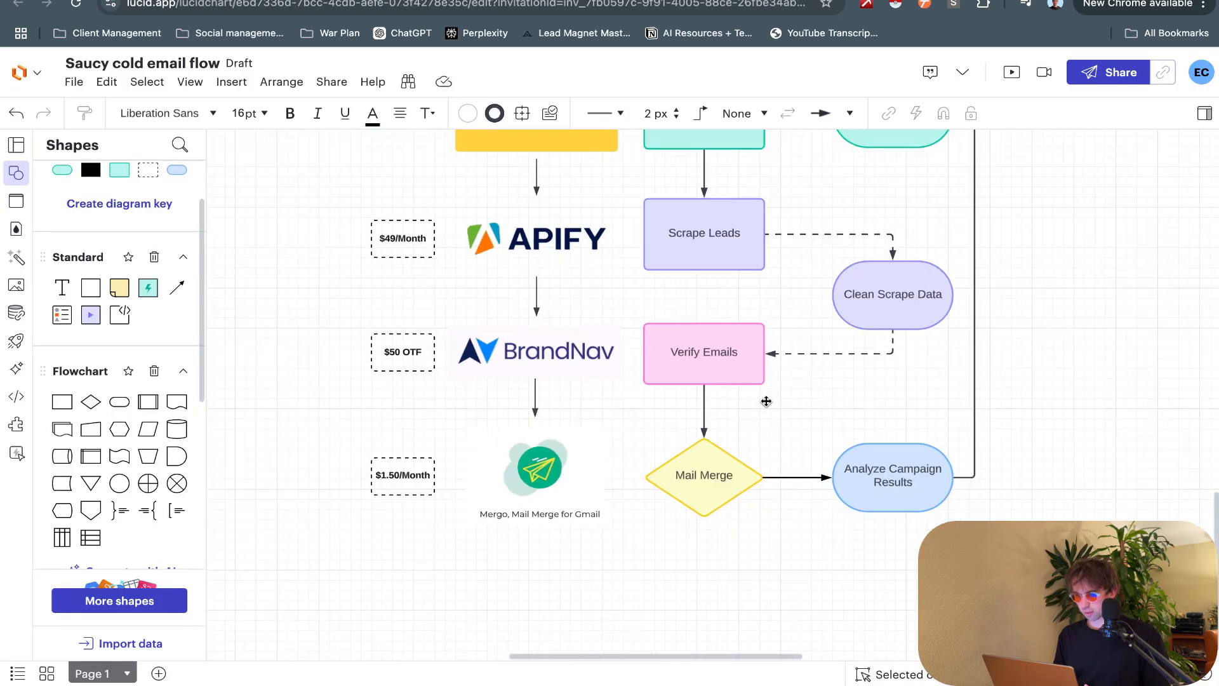
# Step: Scroll up the Apollo-to-Mergo flowchart and select the Scrape Leads shape
pyautogui.scroll(3)
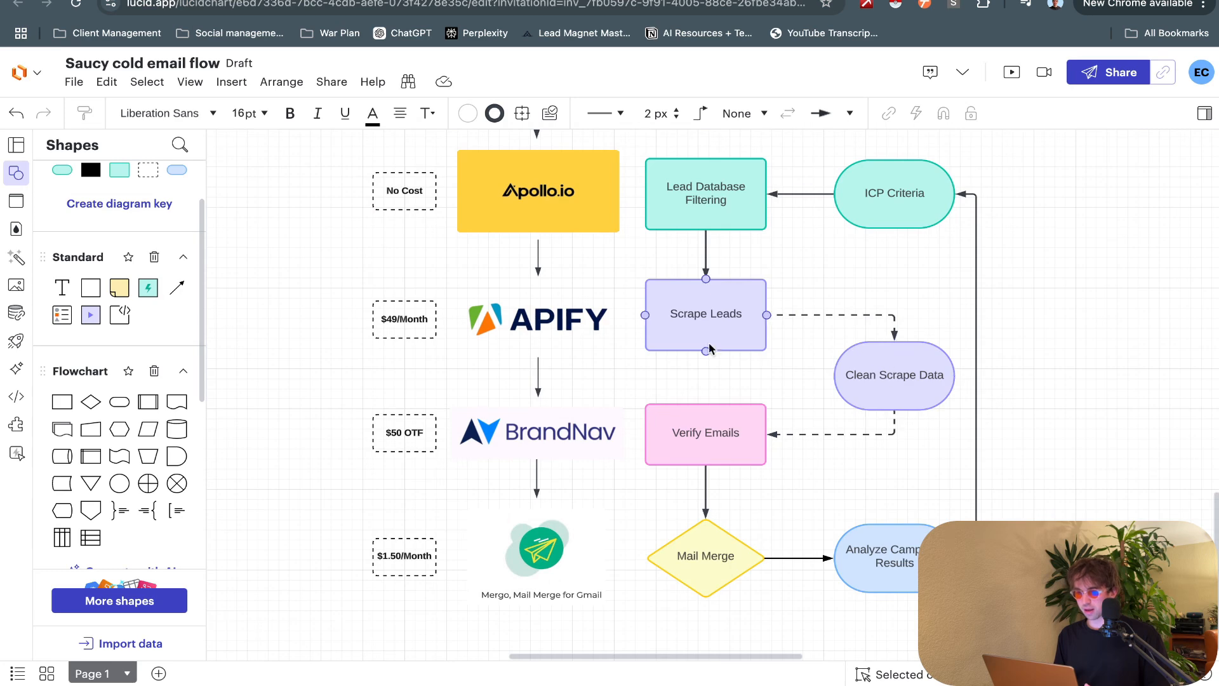
pyautogui.click(893, 374)
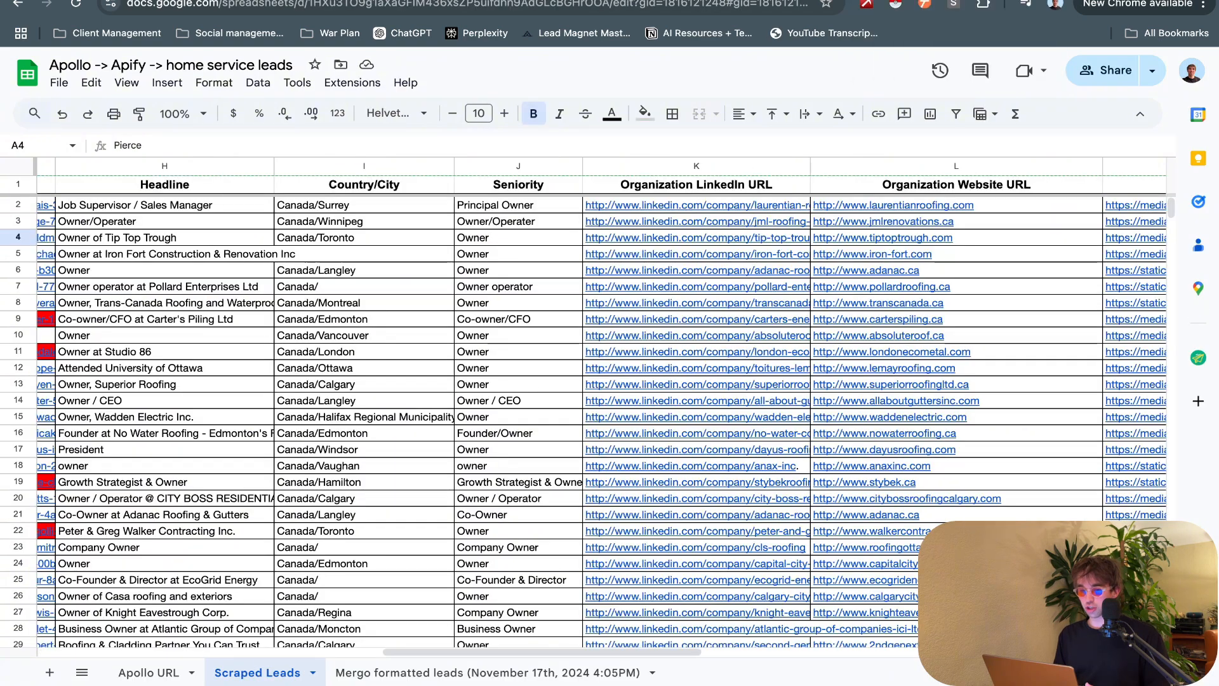
# Step: Scroll around the Mergo-warPath-1 sheet of solar leads with SENT or OPENED statuses
pyautogui.hscroll(-3)
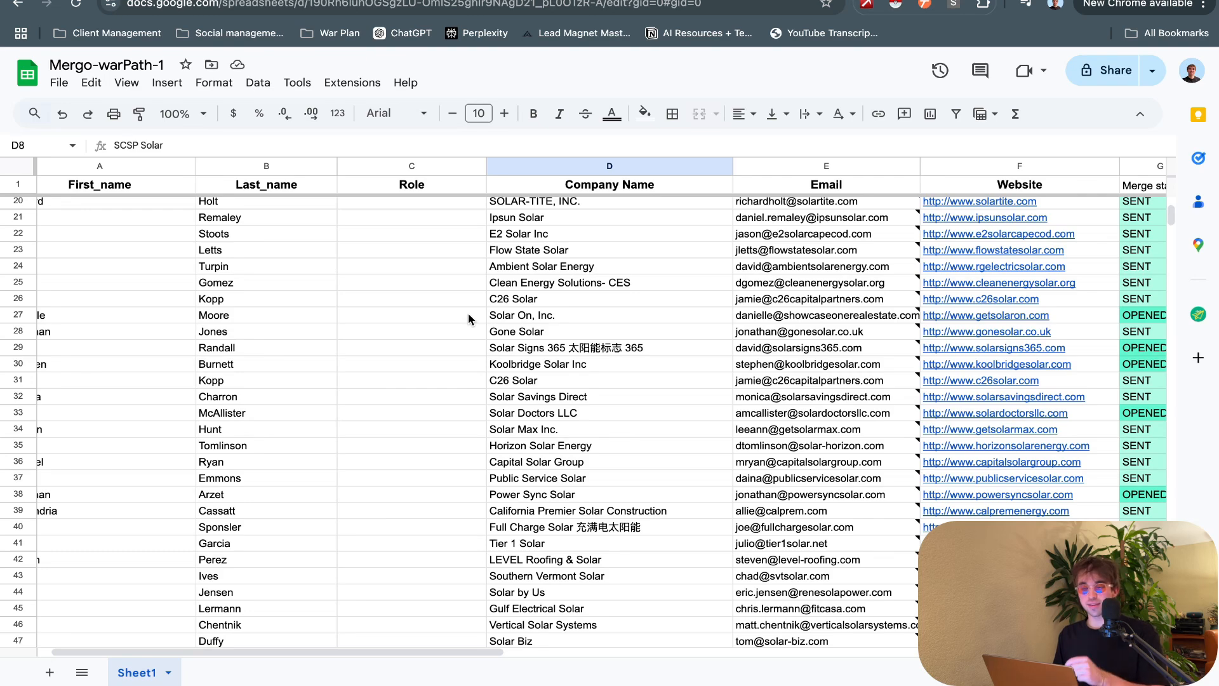
pyautogui.scroll(3)
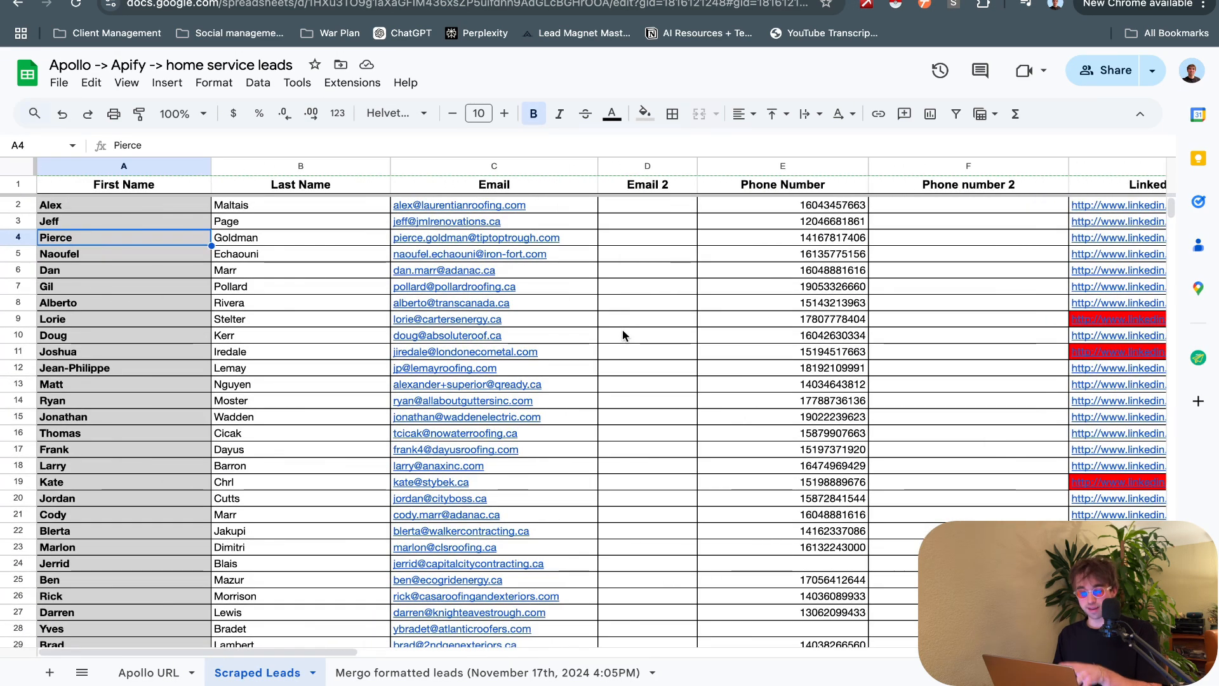
pyautogui.moveTo(458, 205)
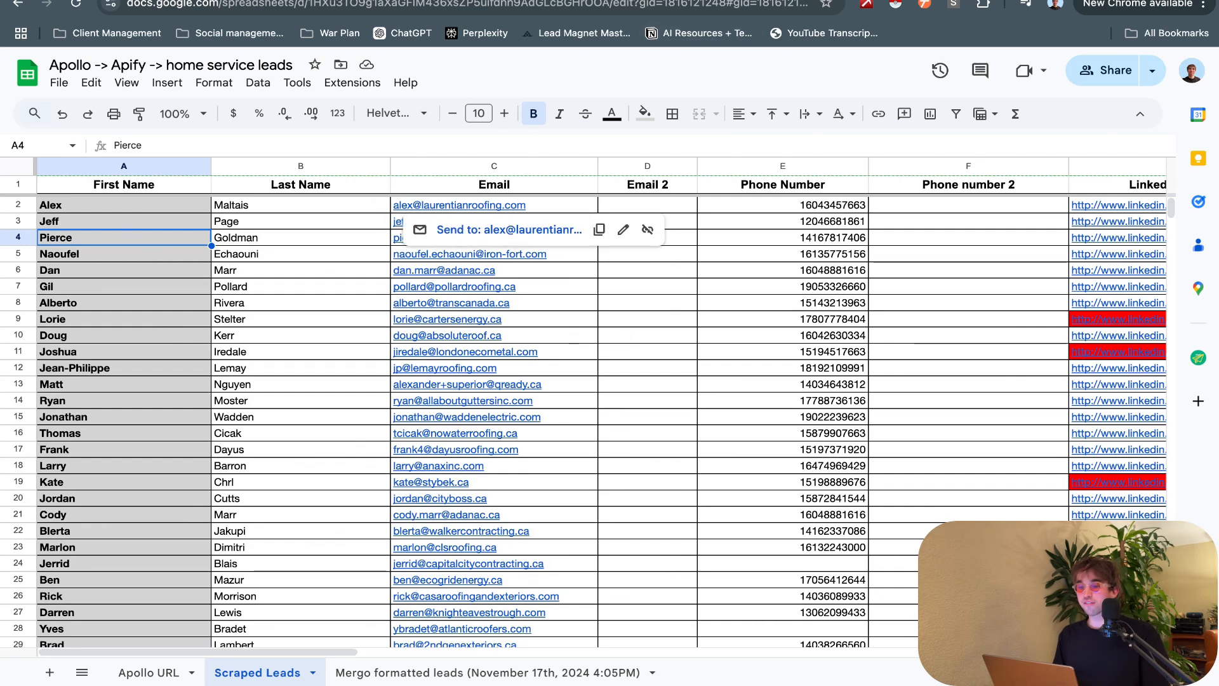
pyautogui.moveTo(1010, 6)
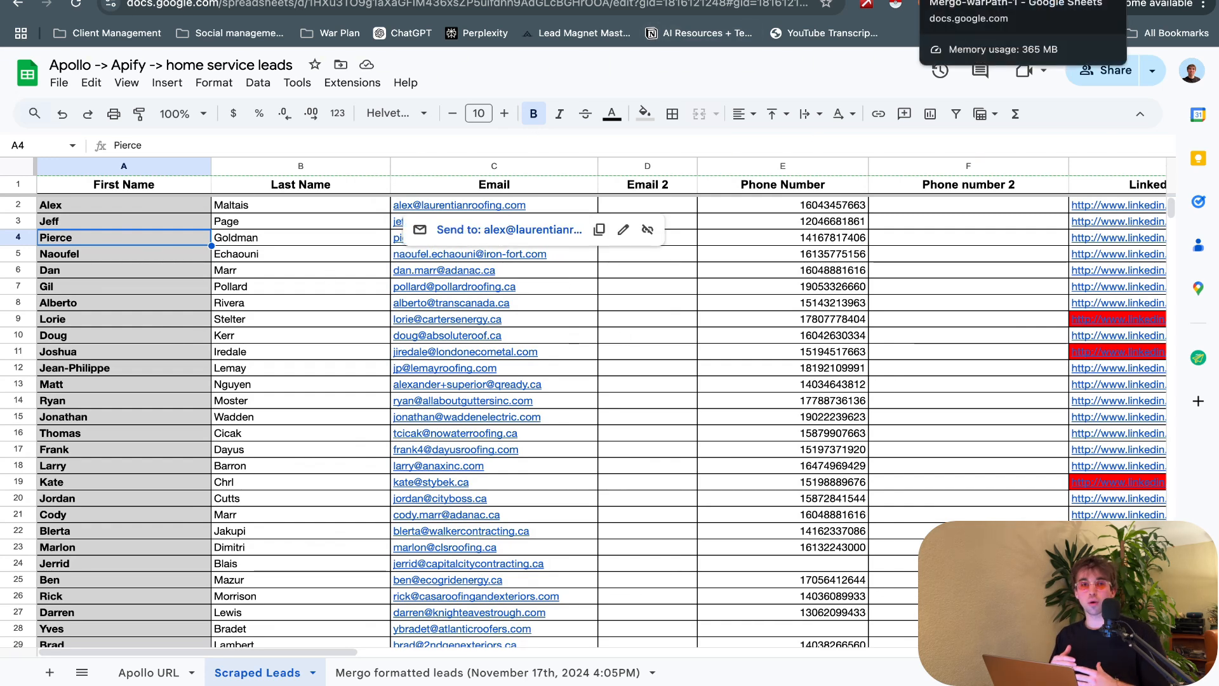
pyautogui.moveTo(839, 344)
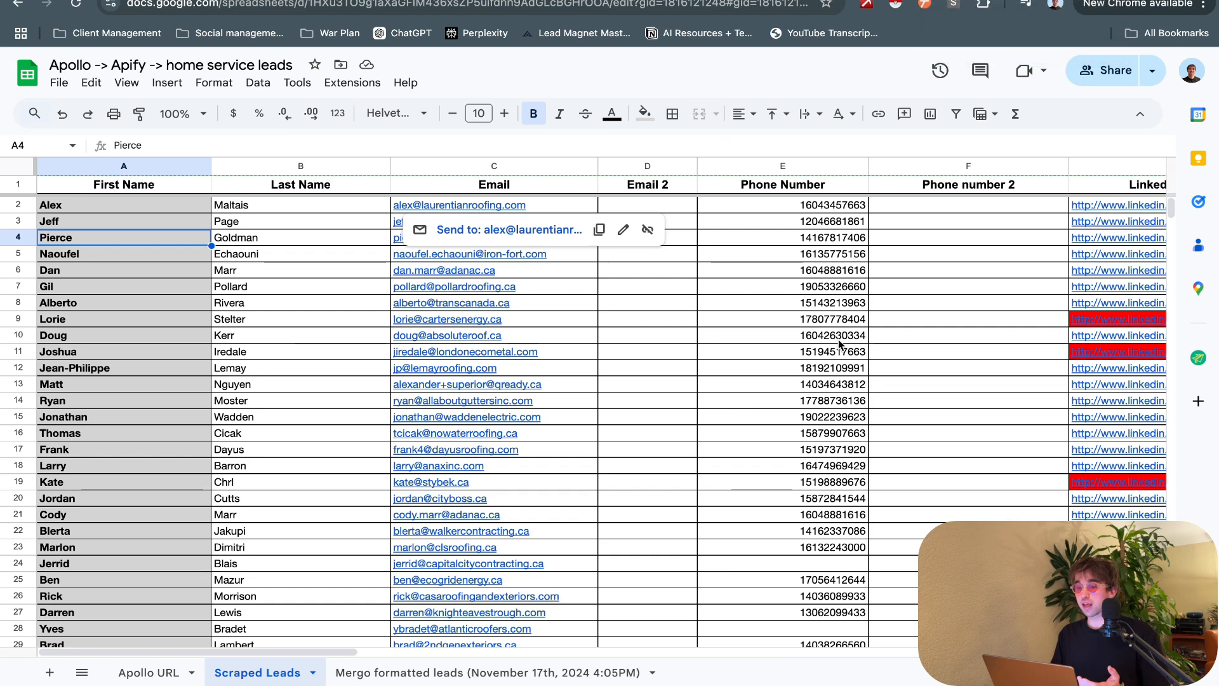
pyautogui.hscroll(3)
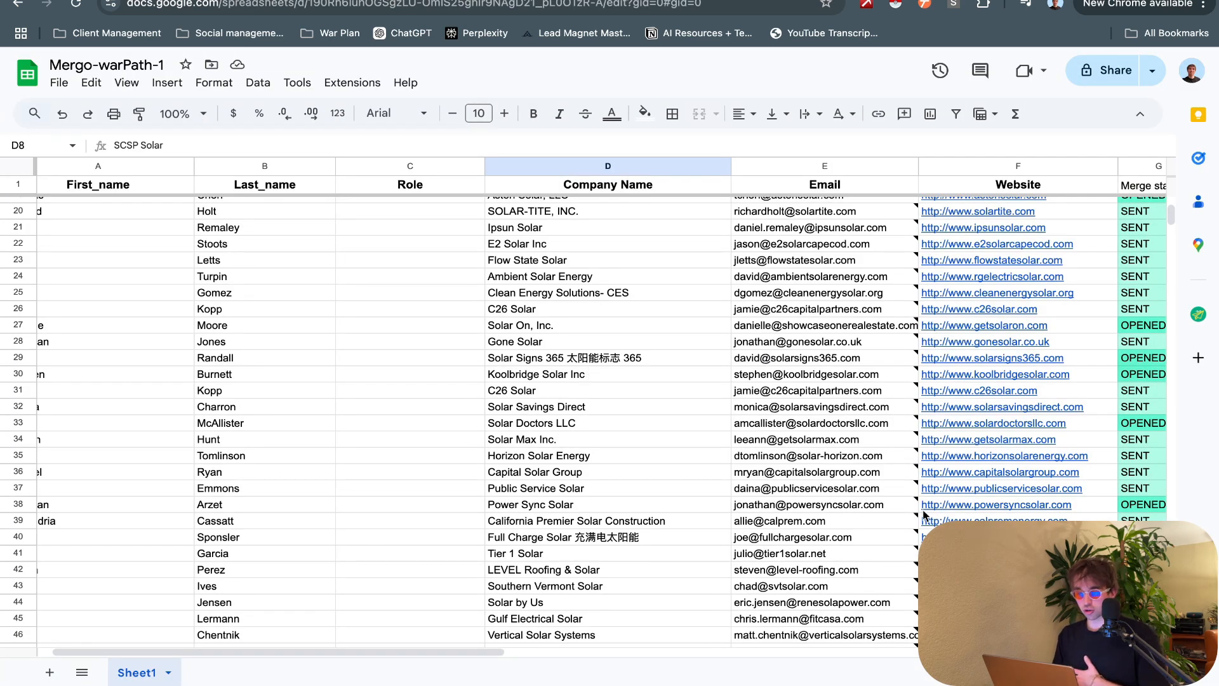
pyautogui.moveTo(472, 358)
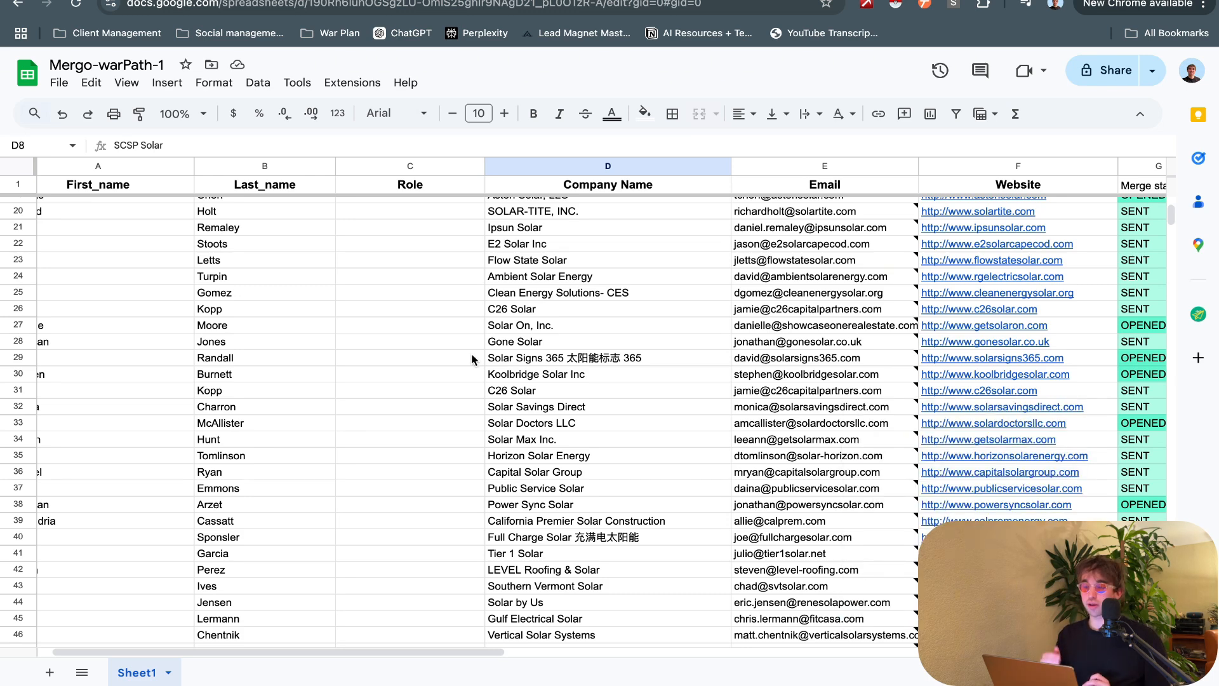
pyautogui.moveTo(475, 192)
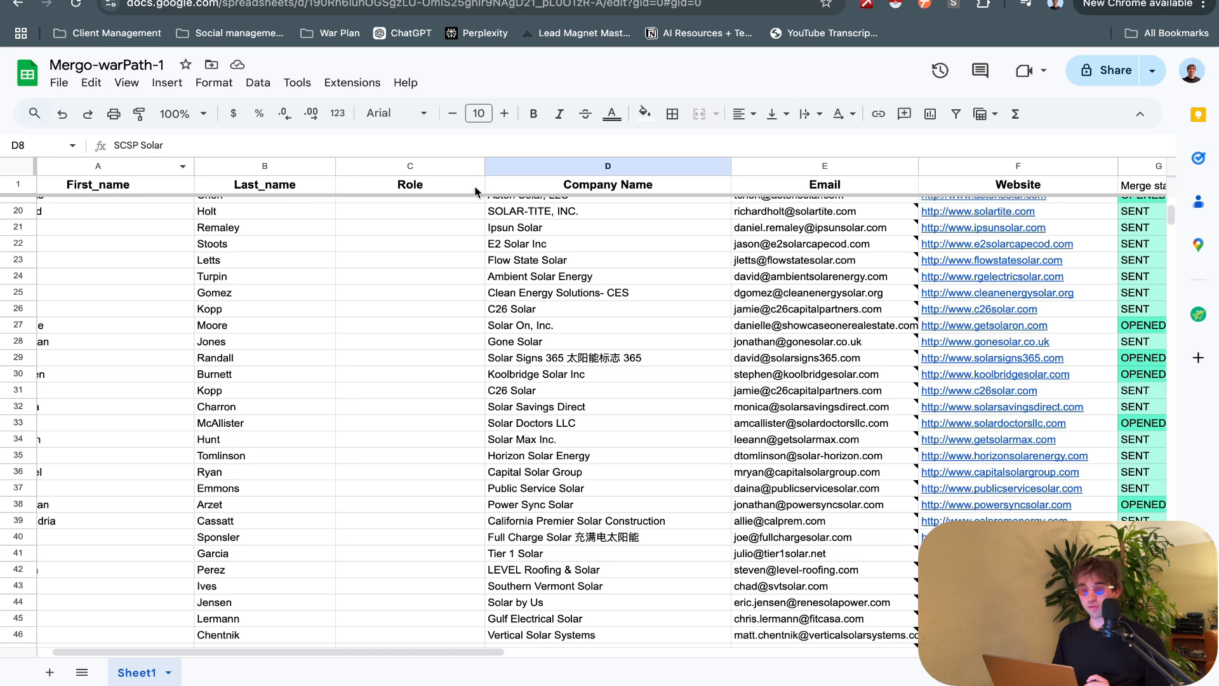
pyautogui.moveTo(446, 214)
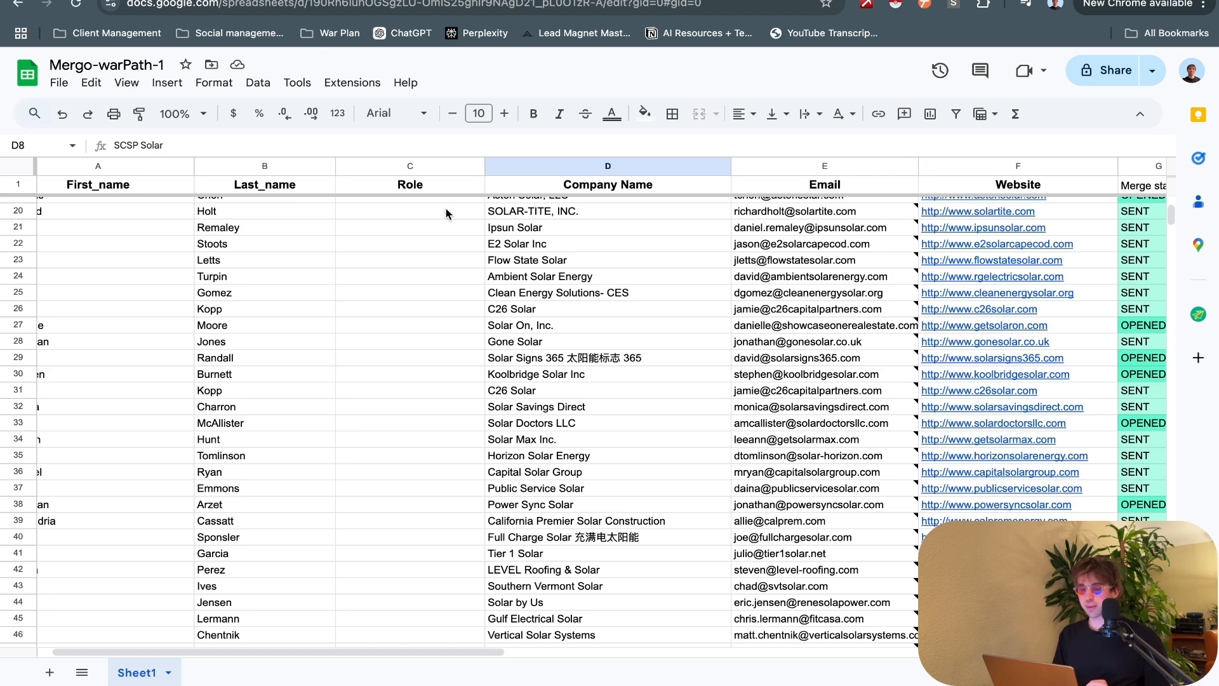
pyautogui.moveTo(665, 271)
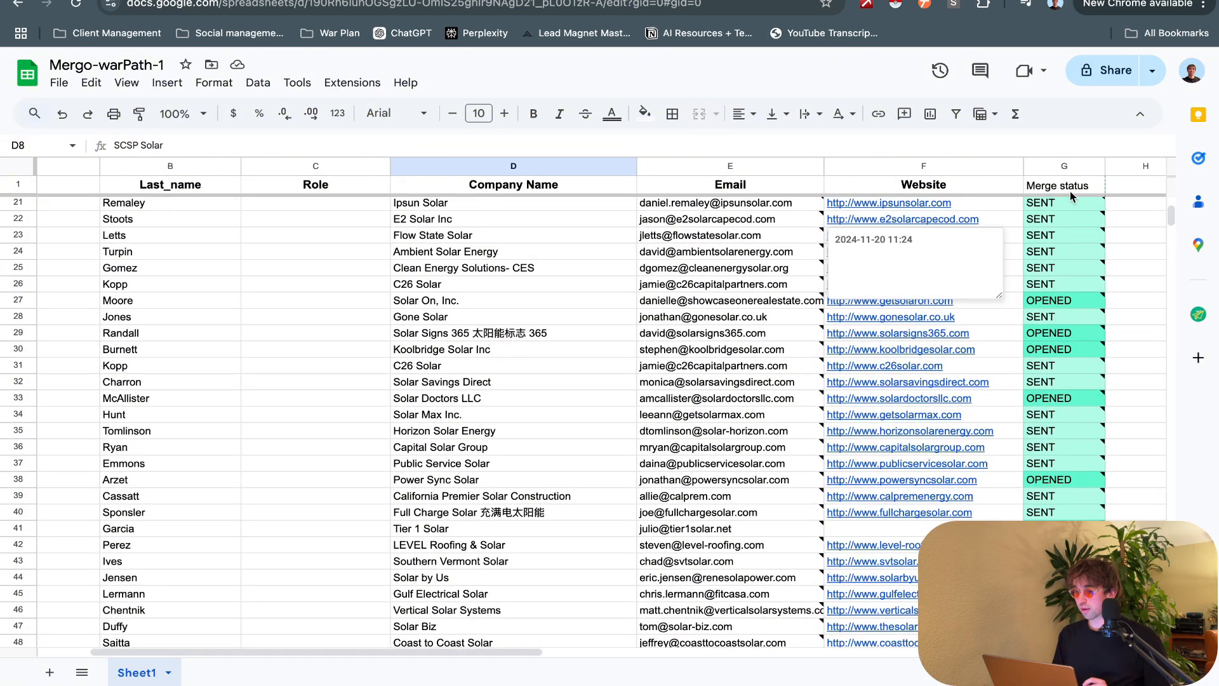
pyautogui.moveTo(1056, 304)
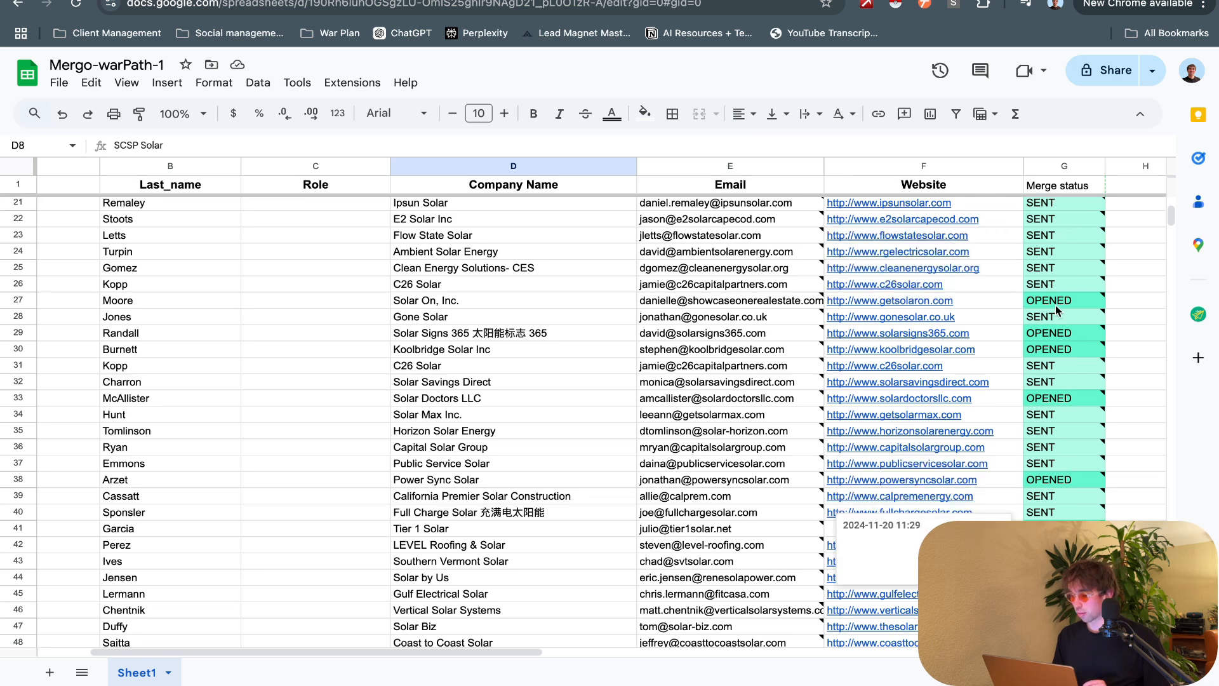
pyautogui.moveTo(1122, 326)
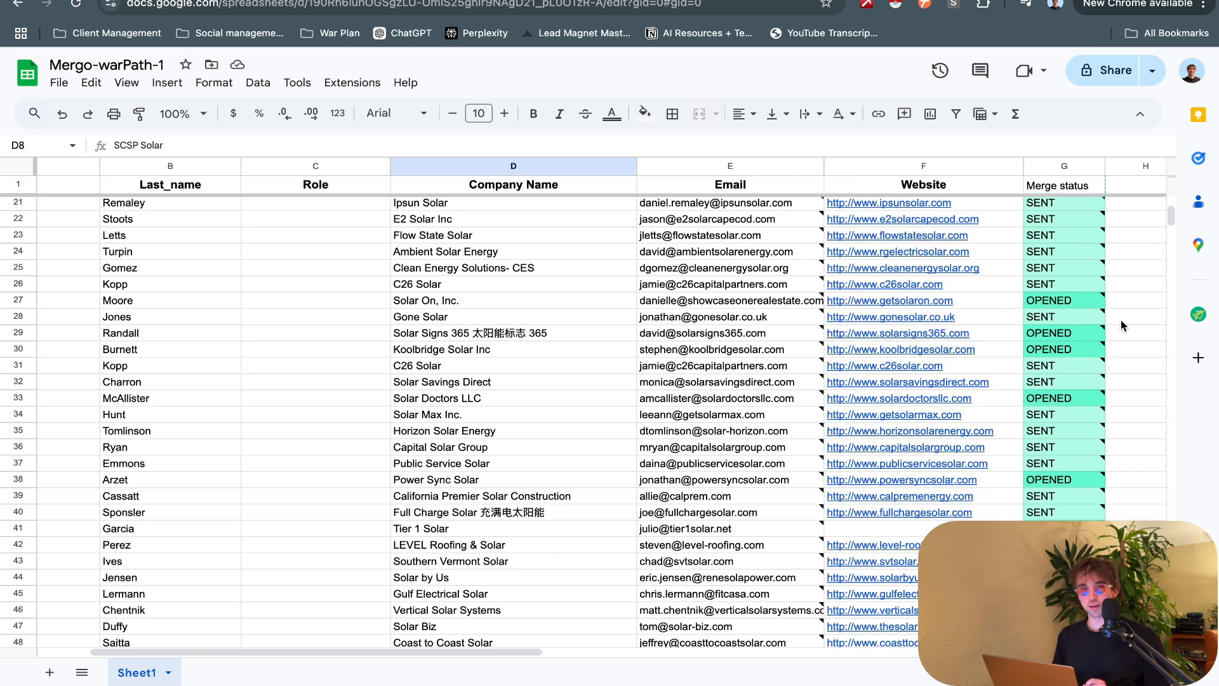
# Step: Open the Mergo add-on from the Workspace side panel
pyautogui.click(1197, 315)
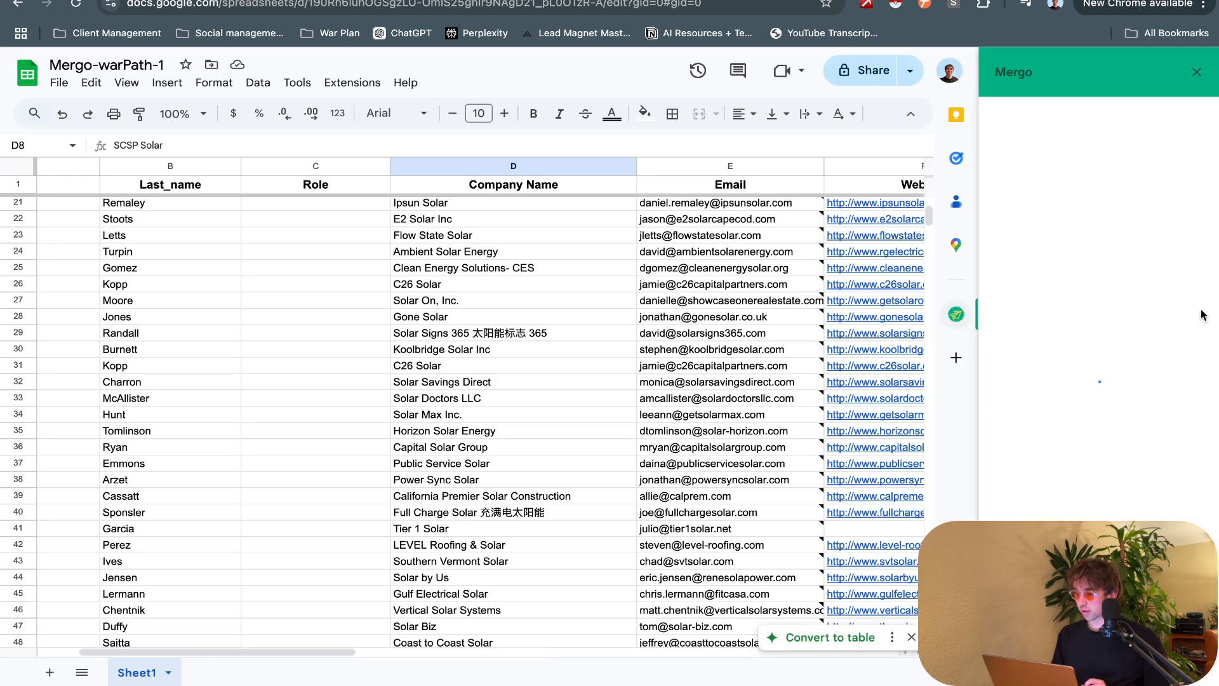
pyautogui.click(956, 316)
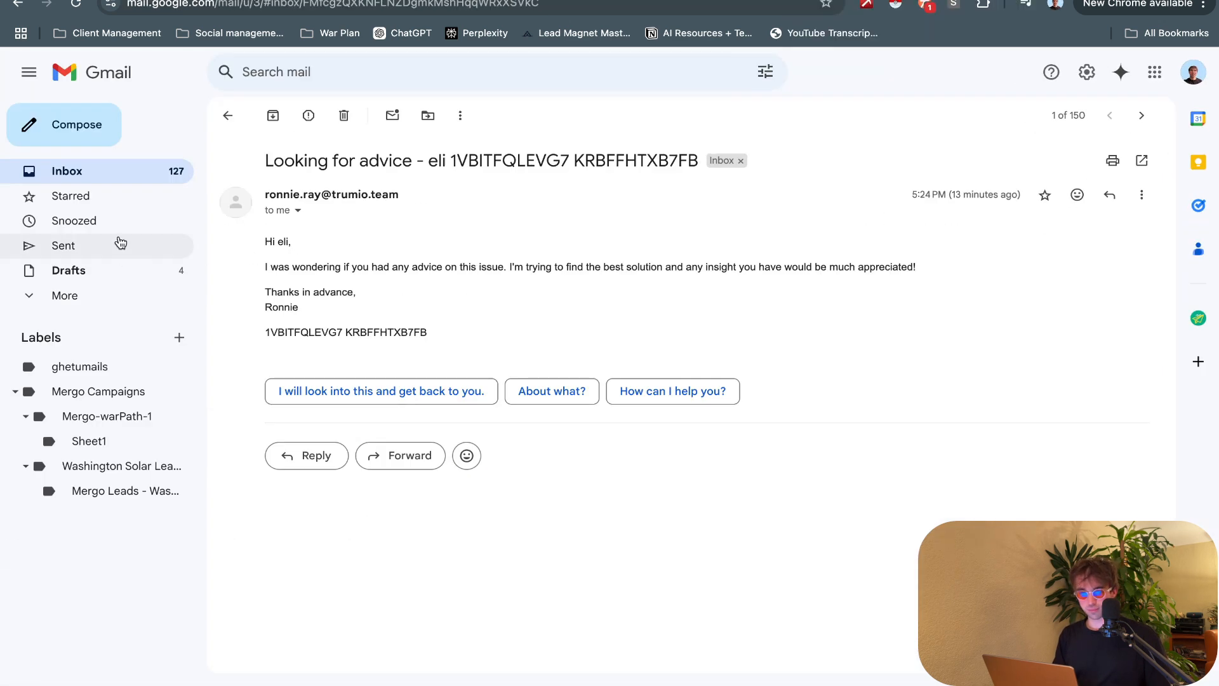
# Step: Check Gmail's Sent and Drafts folders and open the 'Perhaps interesting' draft
pyautogui.click(63, 246)
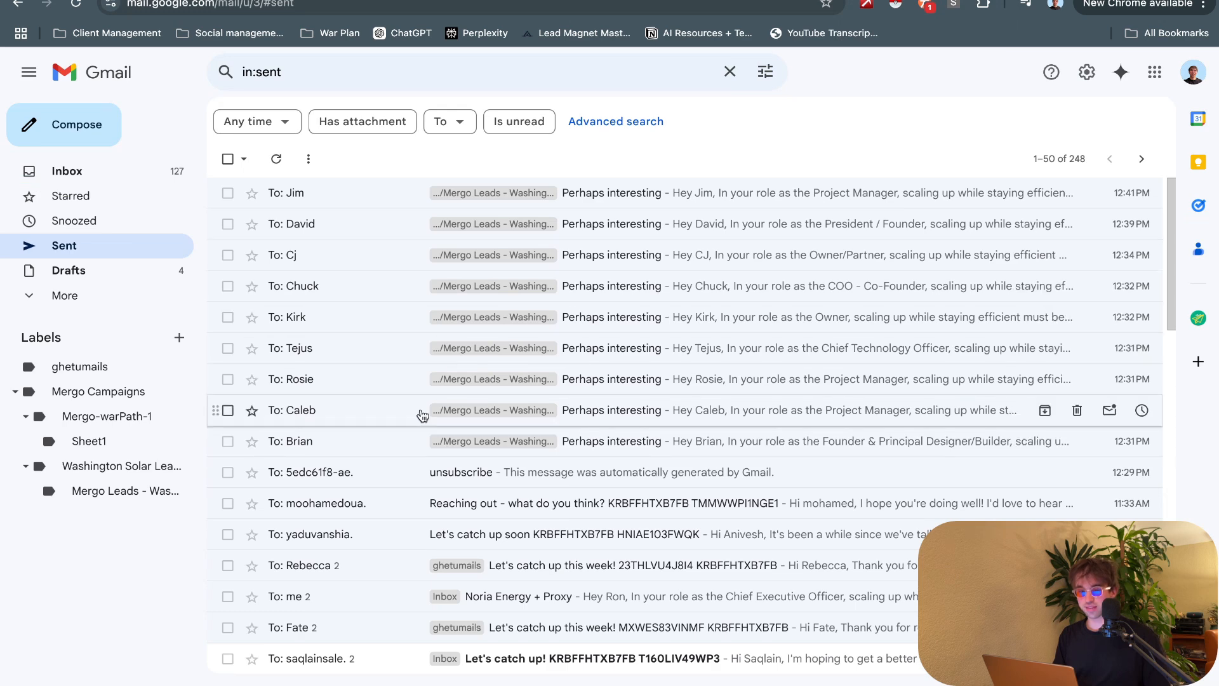
pyautogui.click(69, 270)
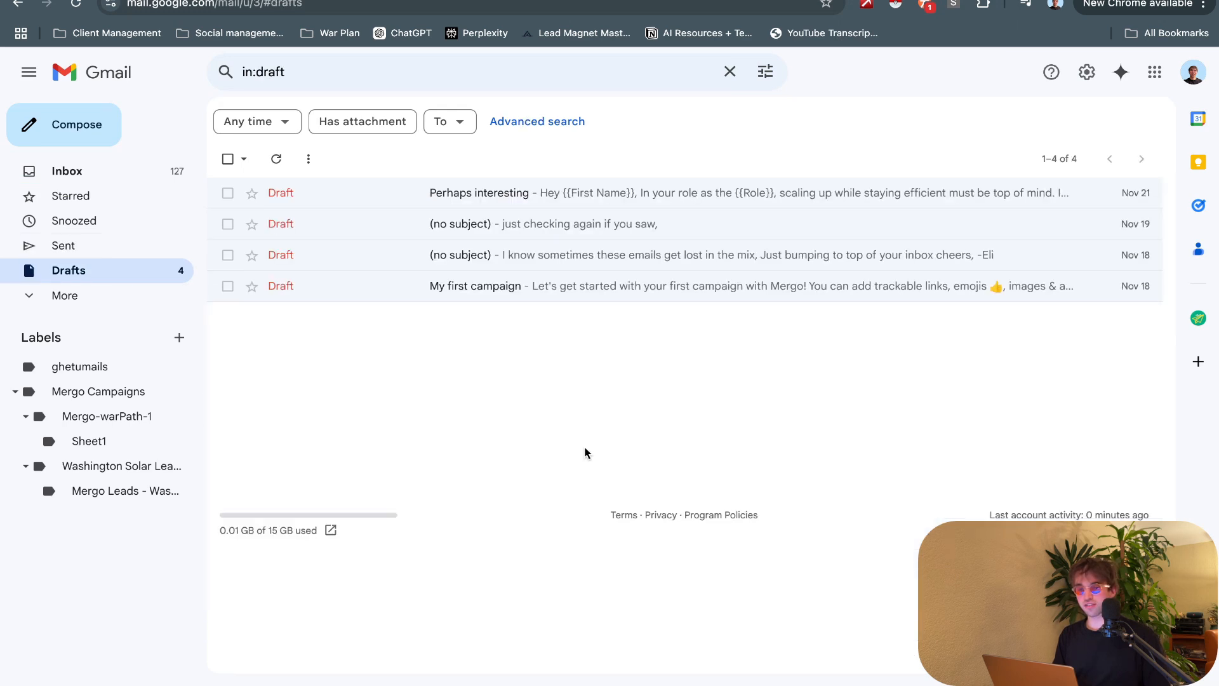
pyautogui.moveTo(682, 205)
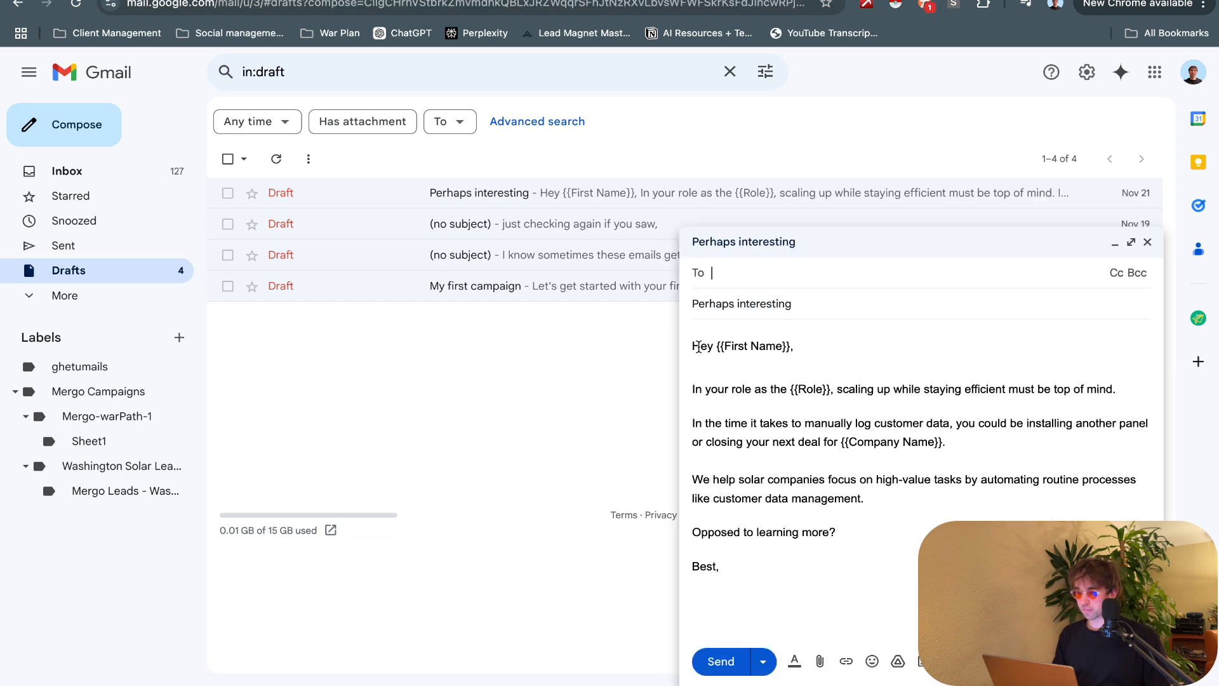
pyautogui.click(723, 346)
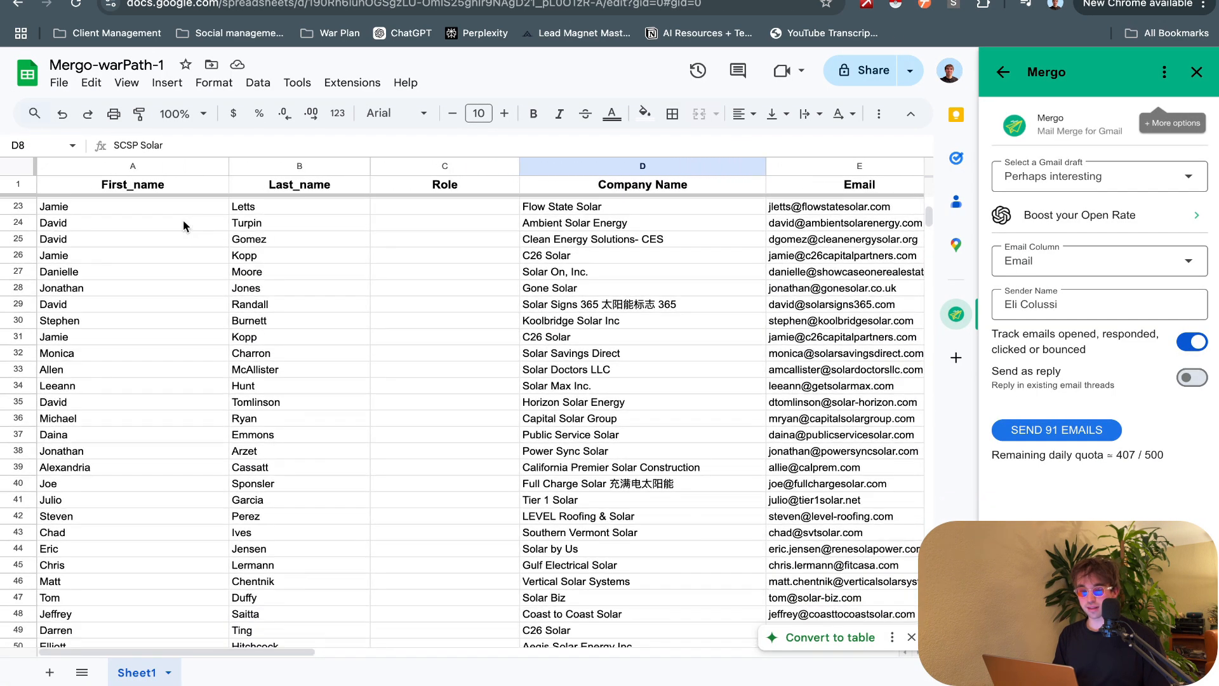
# Step: Pick 'Perhaps interesting' from the Mergo Gmail draft list as the template
pyautogui.click(132, 184)
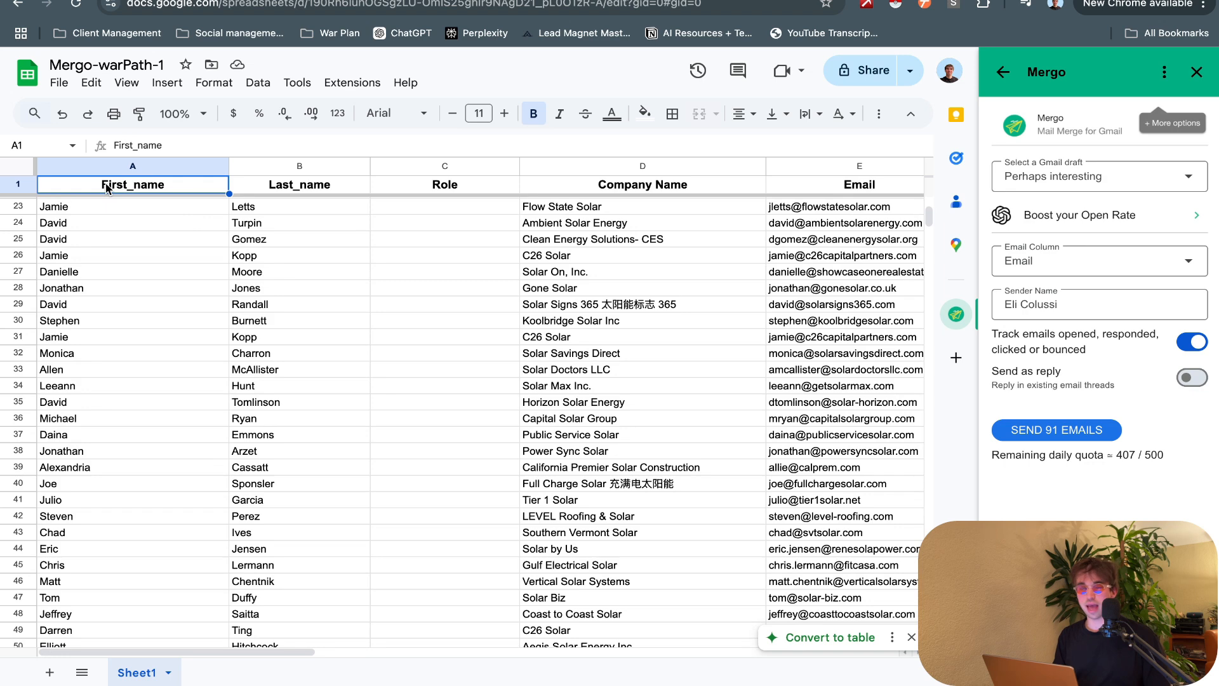
pyautogui.moveTo(150, 284)
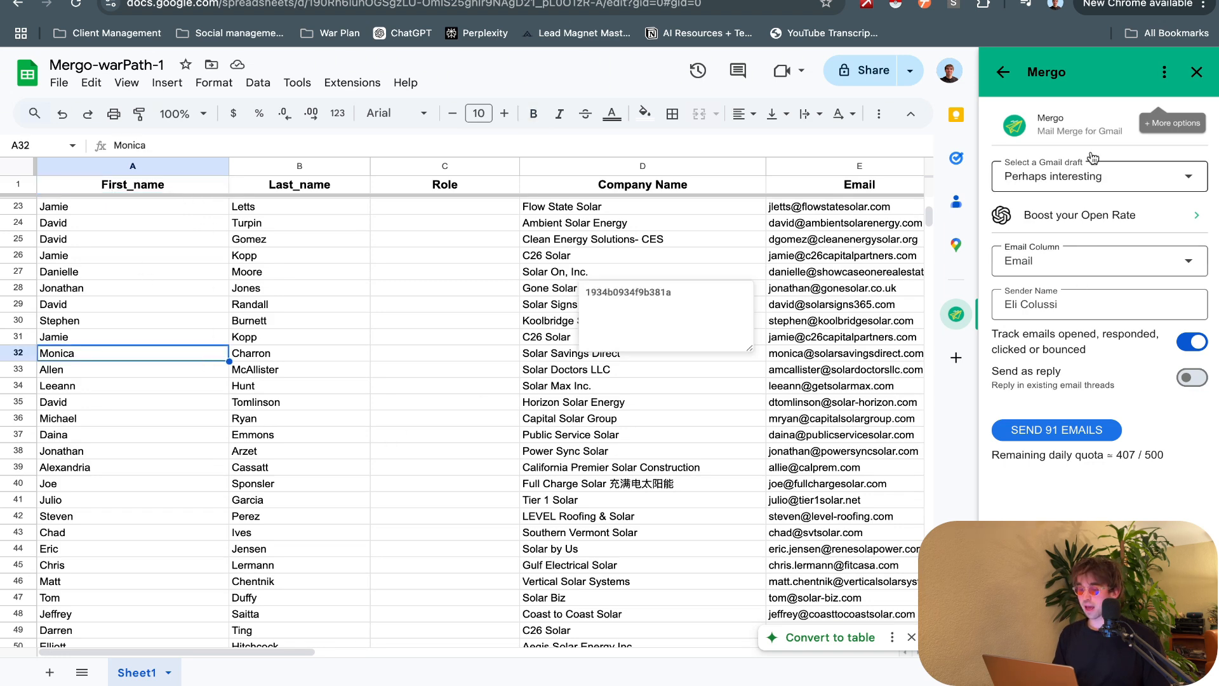
pyautogui.click(1098, 176)
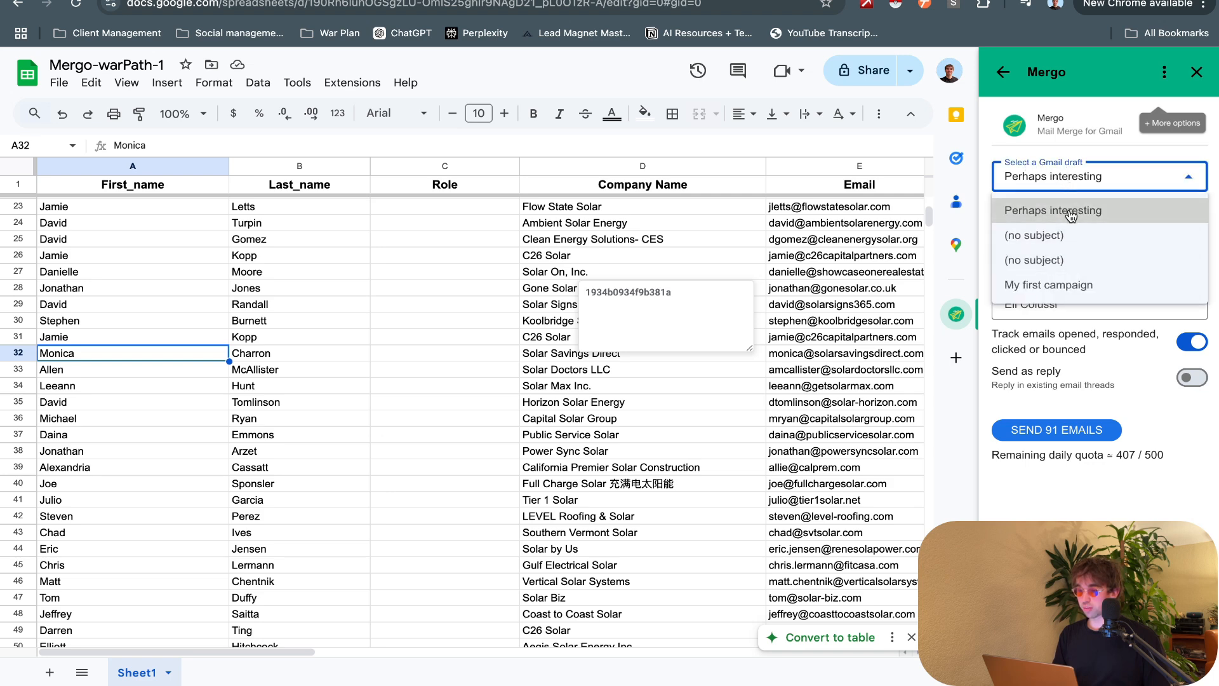
pyautogui.click(1052, 210)
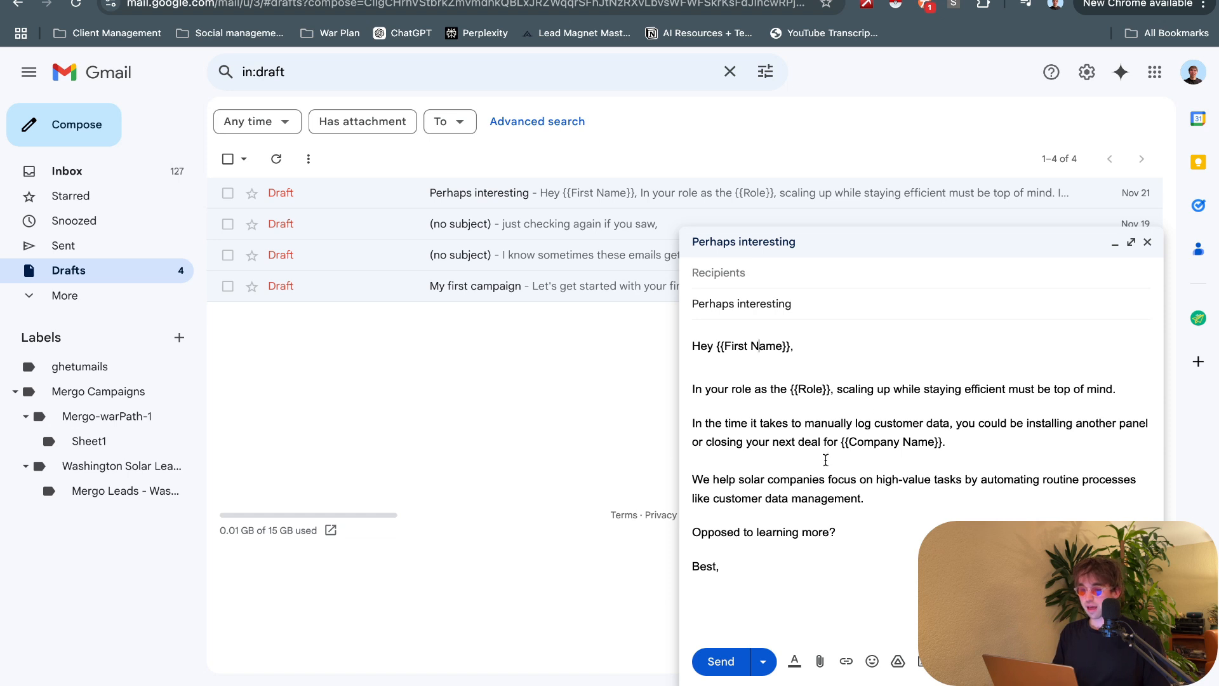
pyautogui.moveTo(721, 343)
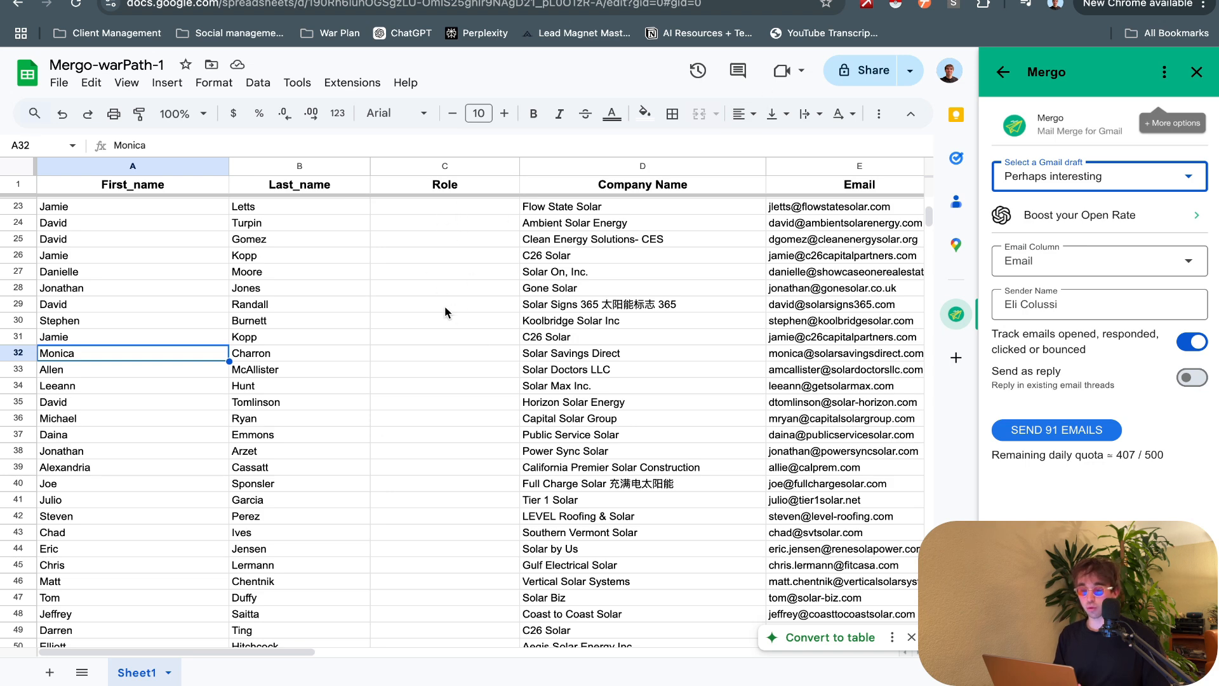
pyautogui.moveTo(241, 193)
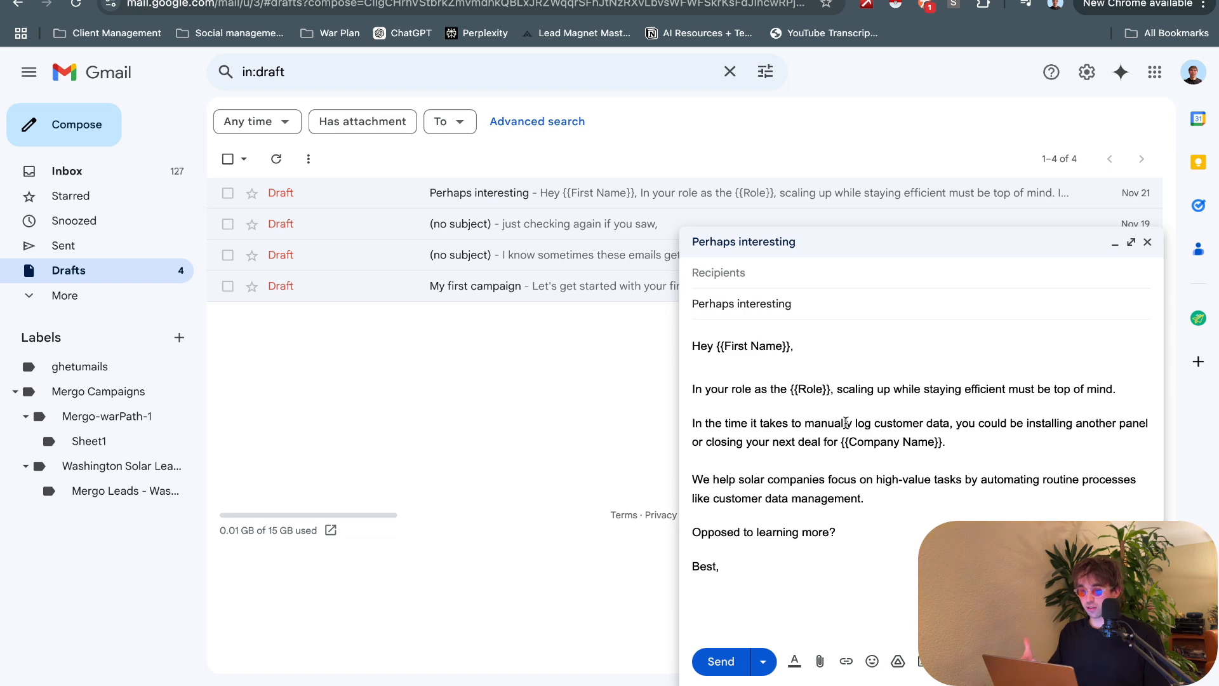
pyautogui.moveTo(946, 419)
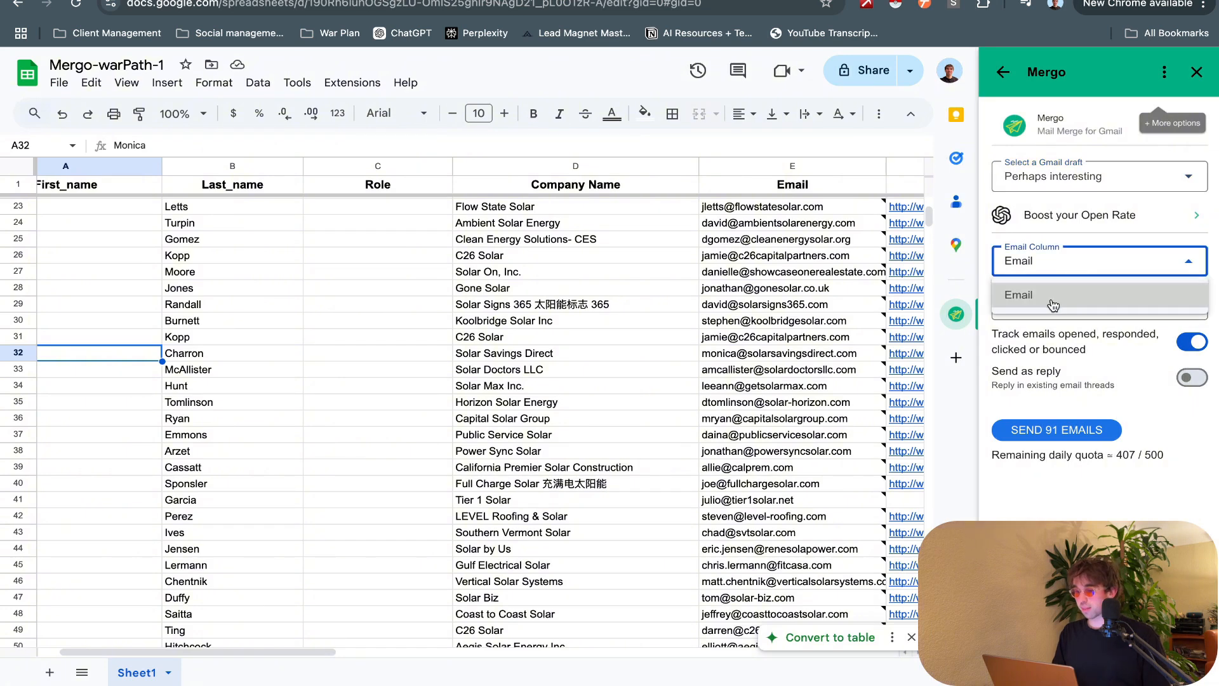
pyautogui.click(1018, 294)
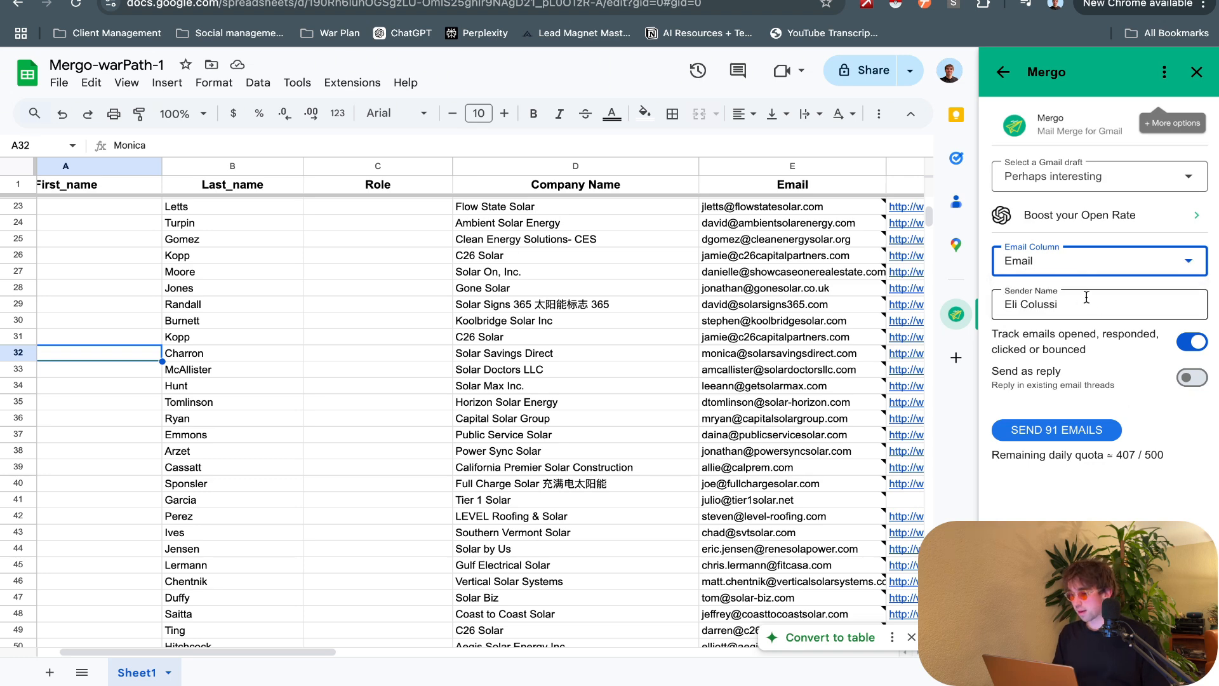
pyautogui.moveTo(1074, 326)
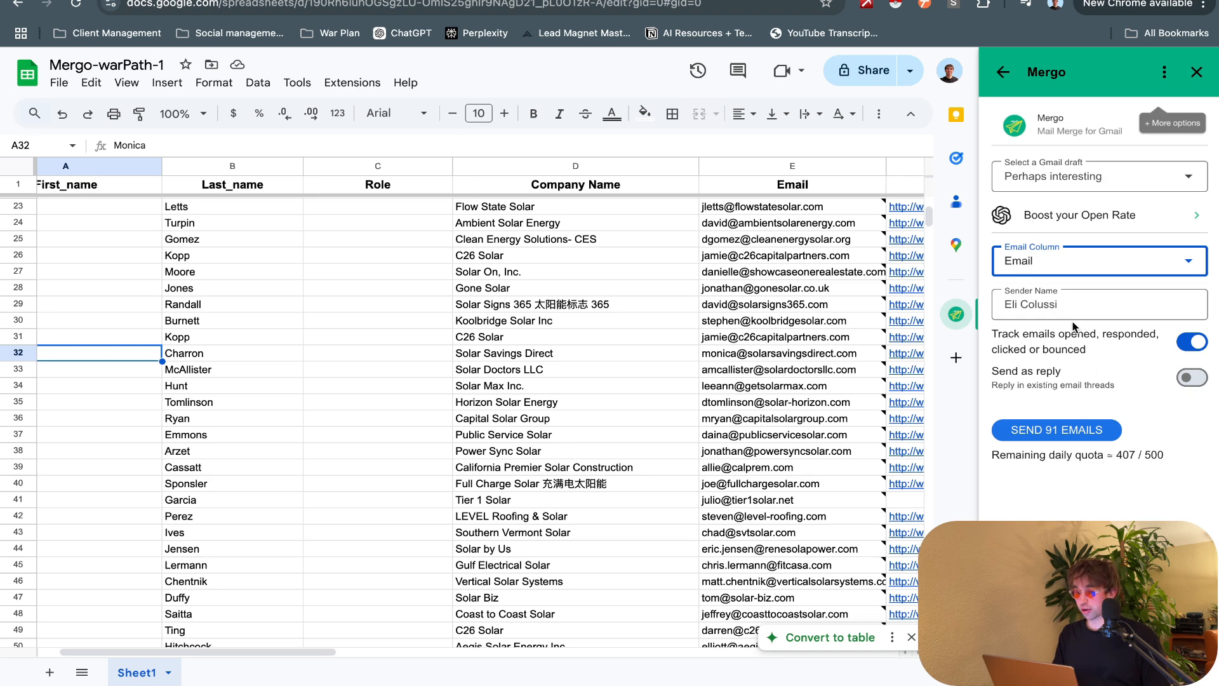
pyautogui.click(1191, 378)
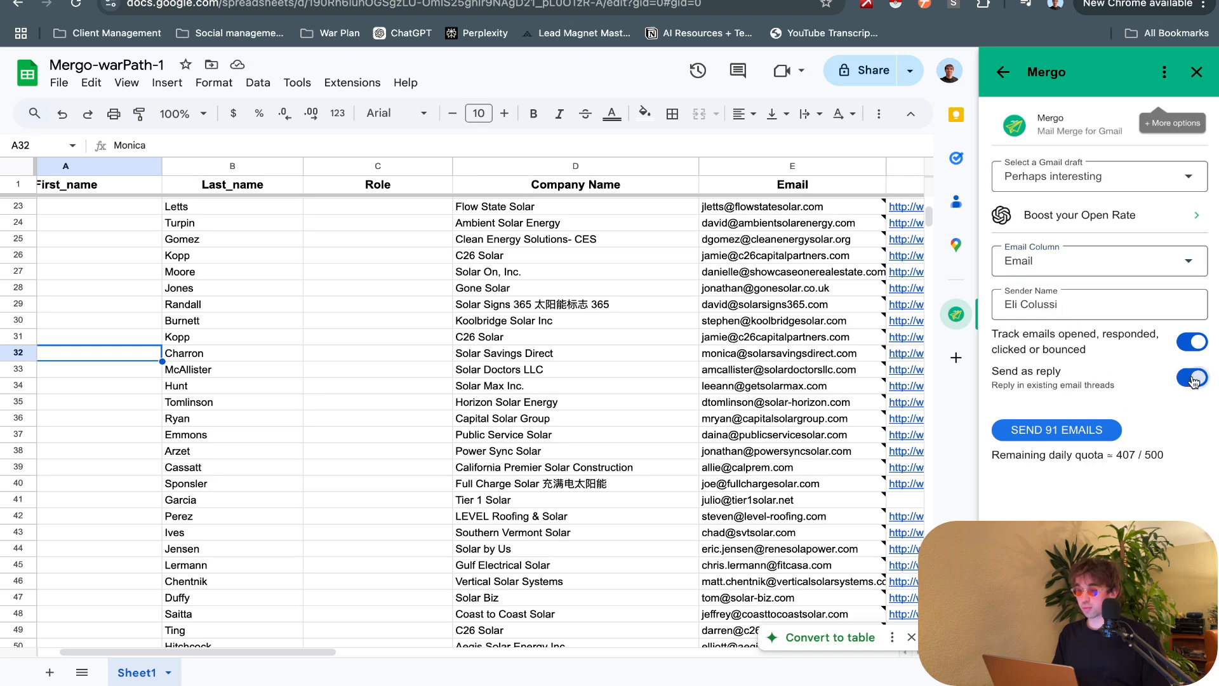
pyautogui.click(1192, 378)
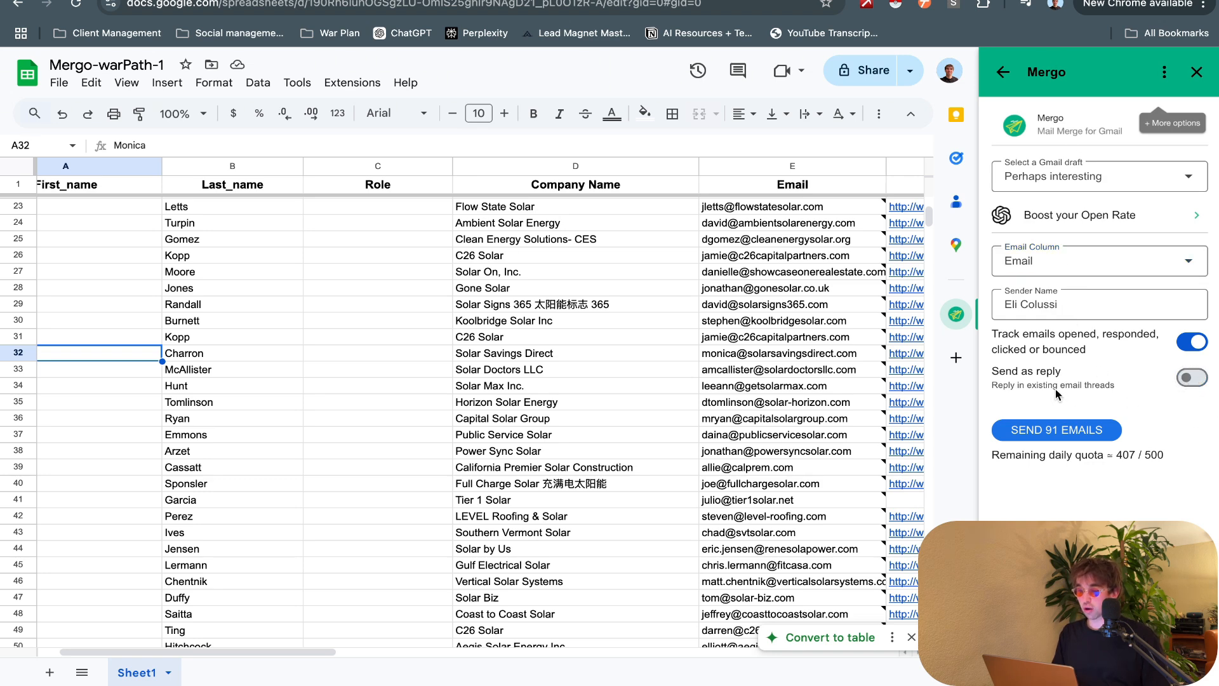
pyautogui.hscroll(3)
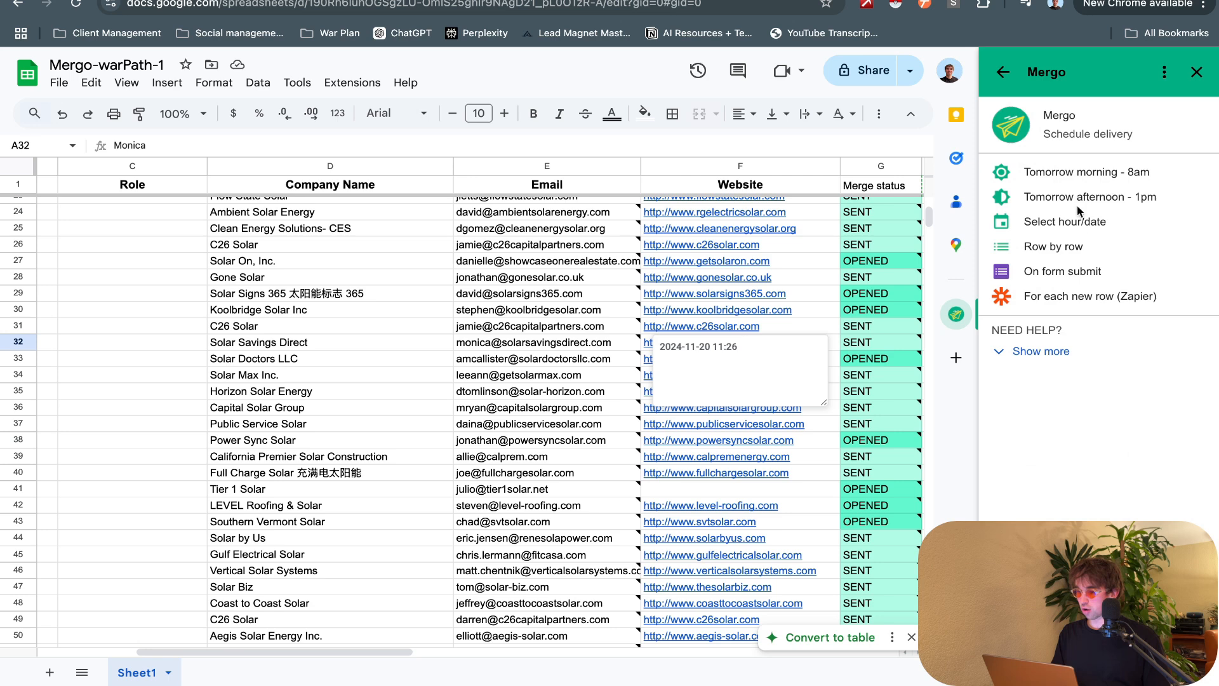
pyautogui.moveTo(1063, 268)
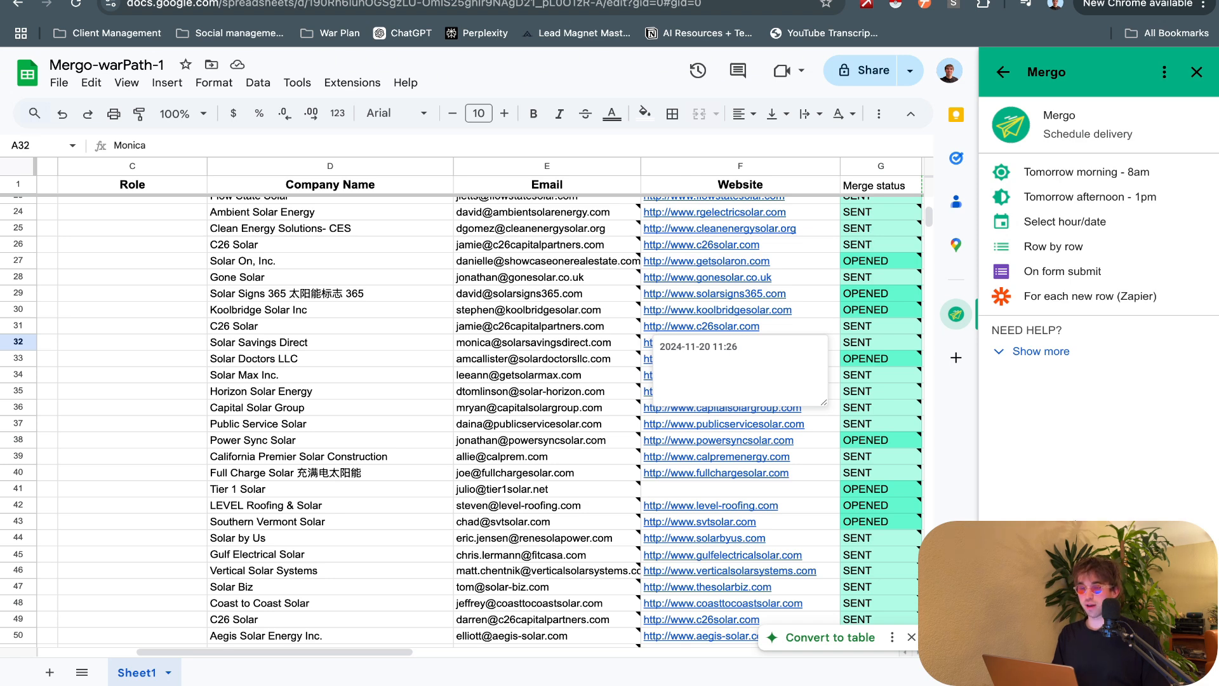
pyautogui.moveTo(1084, 240)
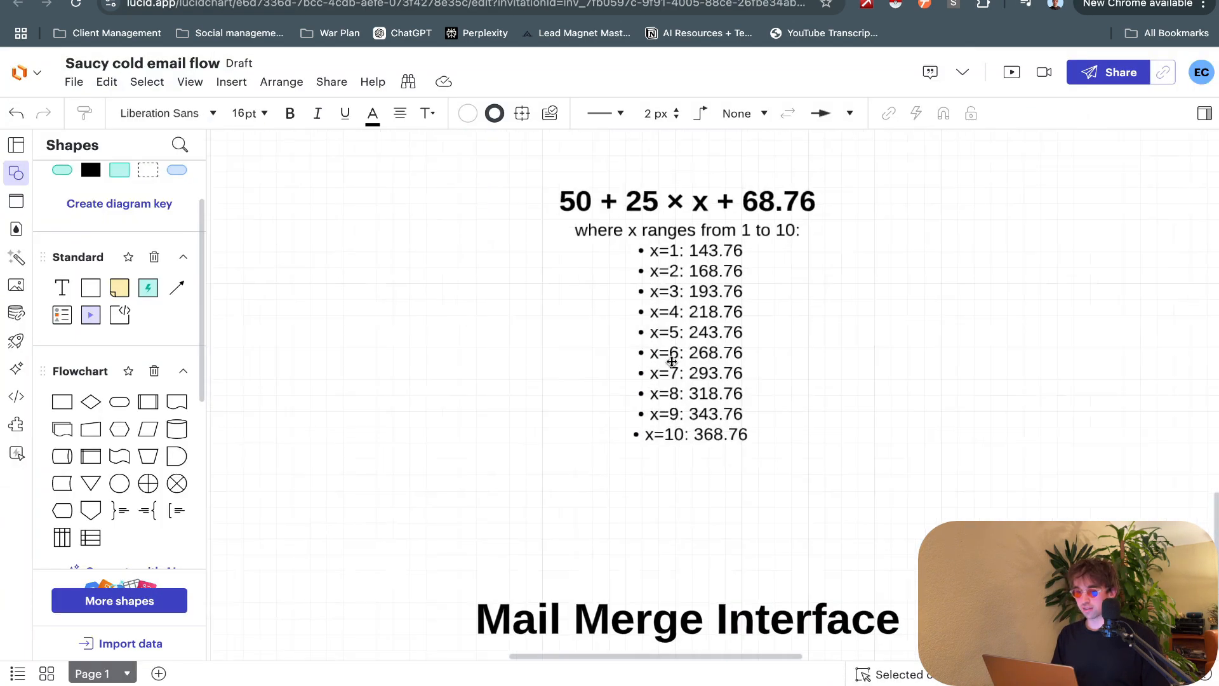
# Step: Scroll past the cost formula to Mail Merge Interface and select the Mergo tracking screenshot
pyautogui.scroll(3)
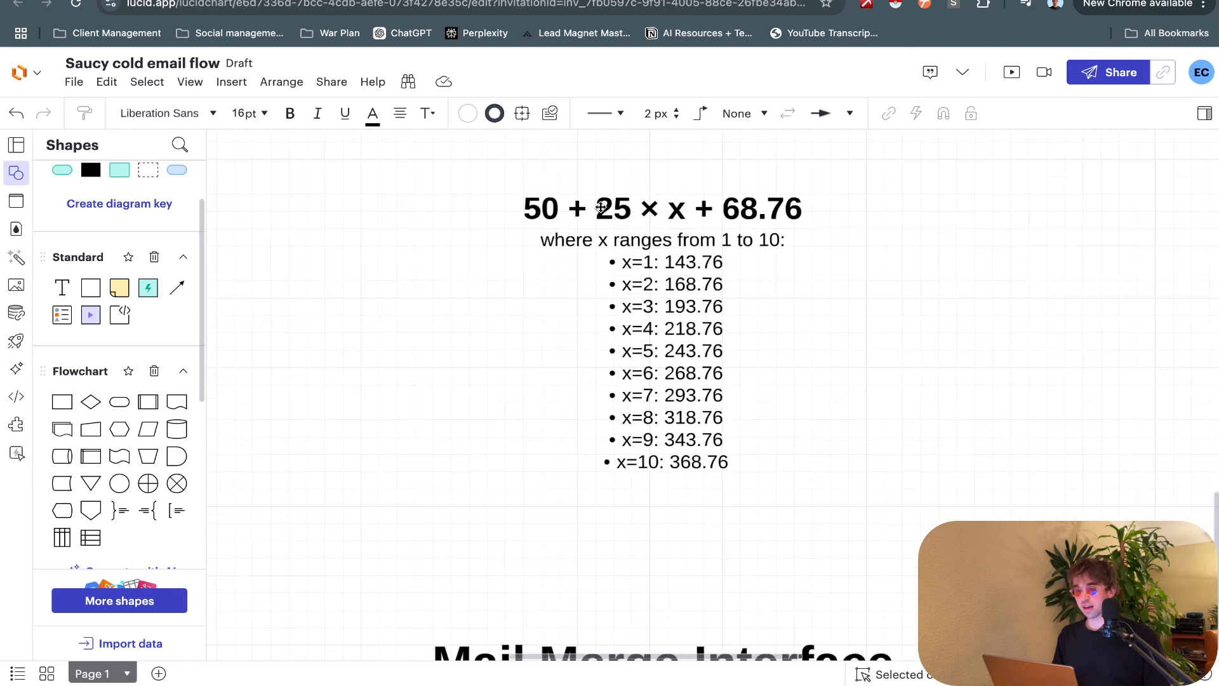
pyautogui.moveTo(680, 232)
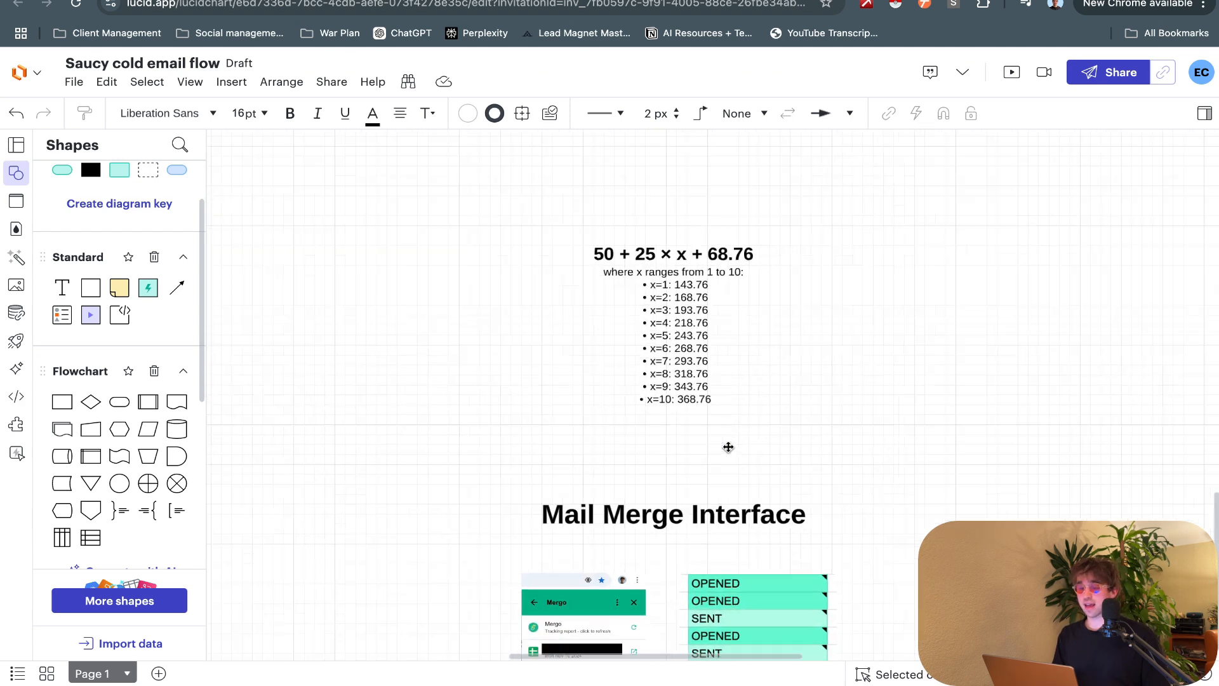
pyautogui.scroll(-3)
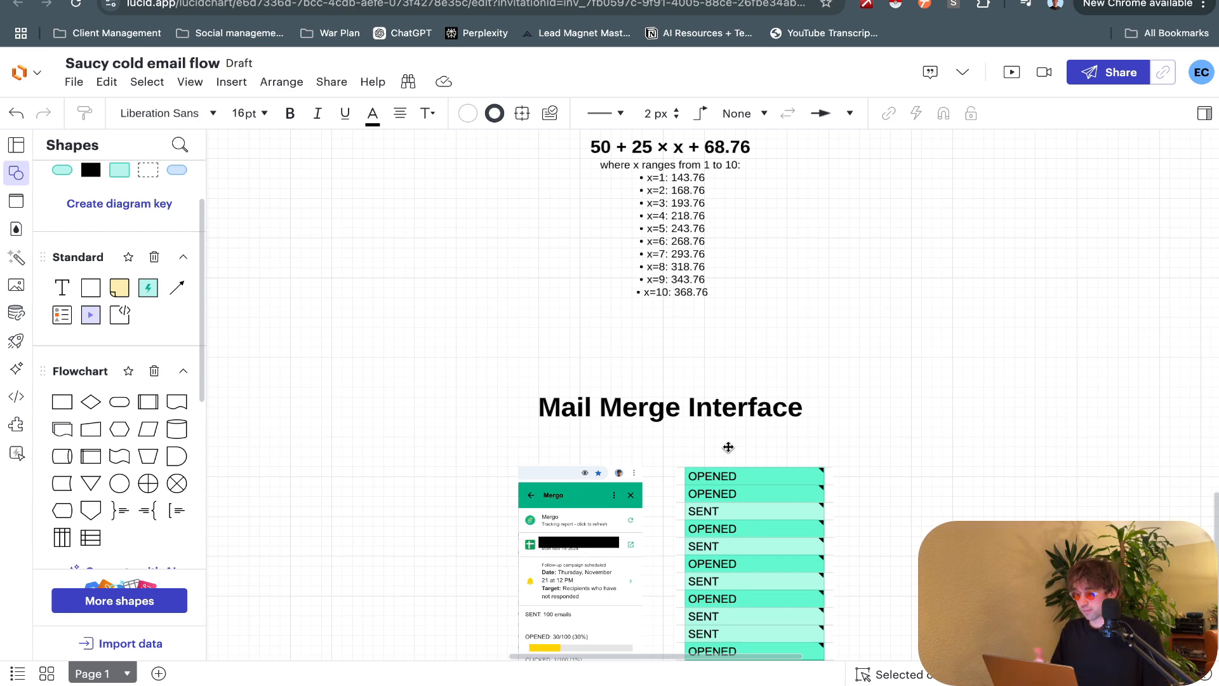
pyautogui.scroll(-3)
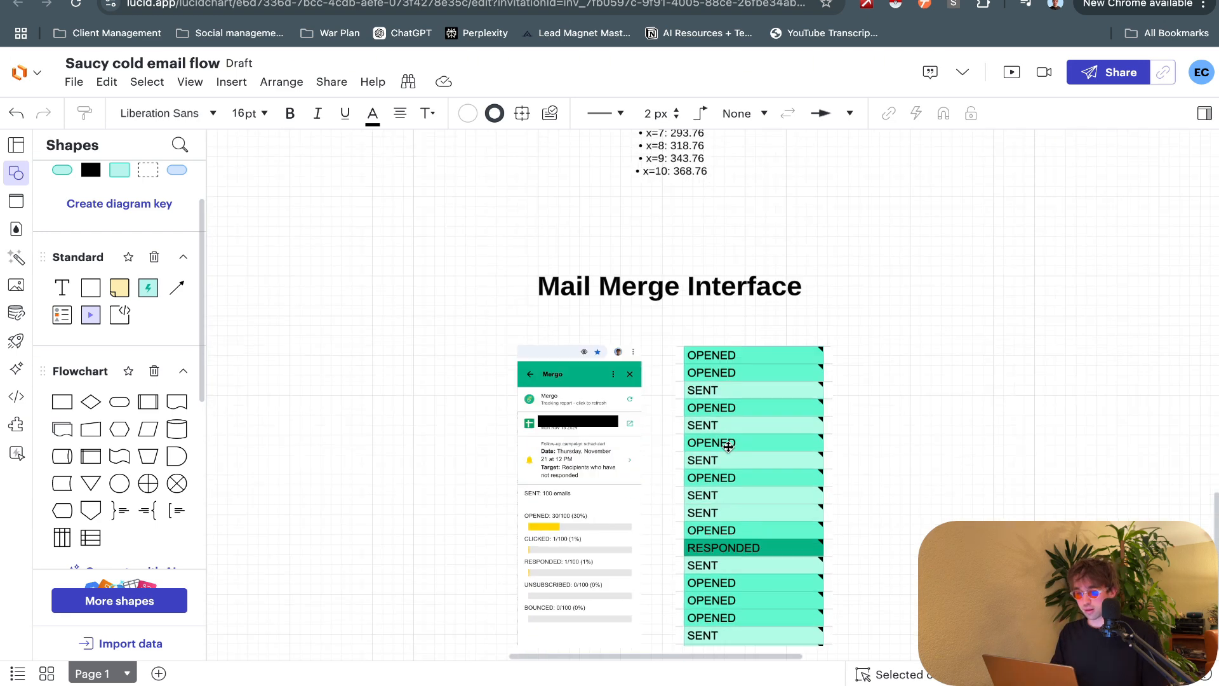
pyautogui.scroll(3)
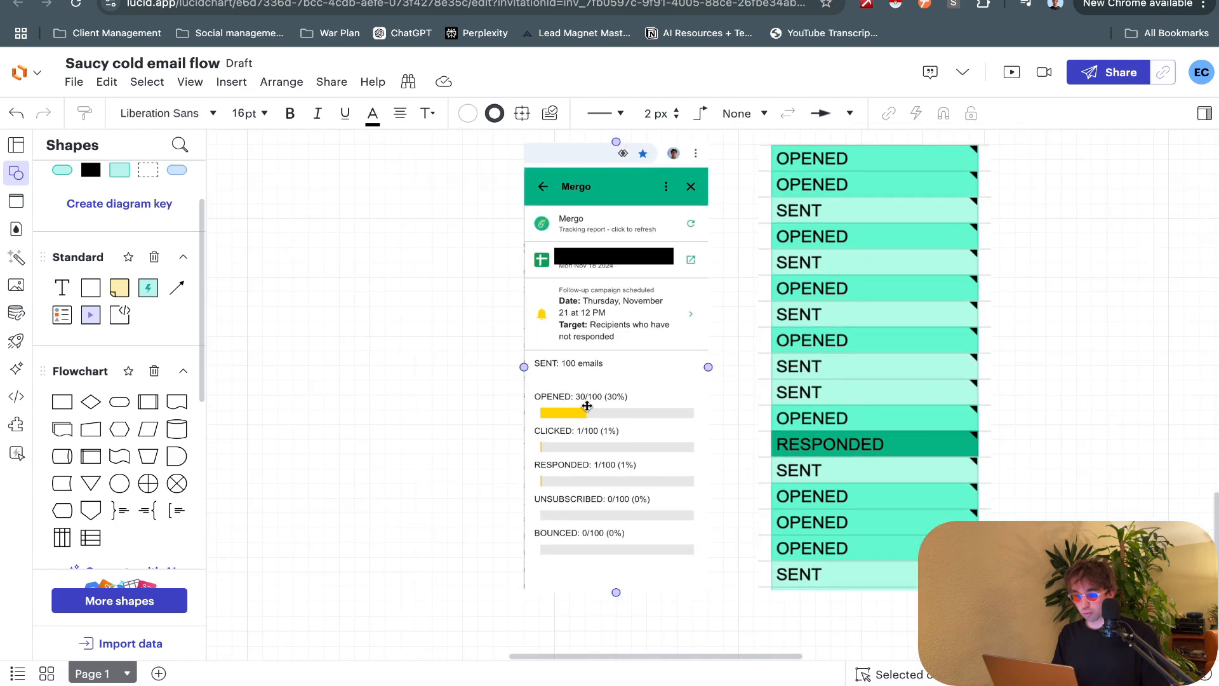
pyautogui.scroll(3)
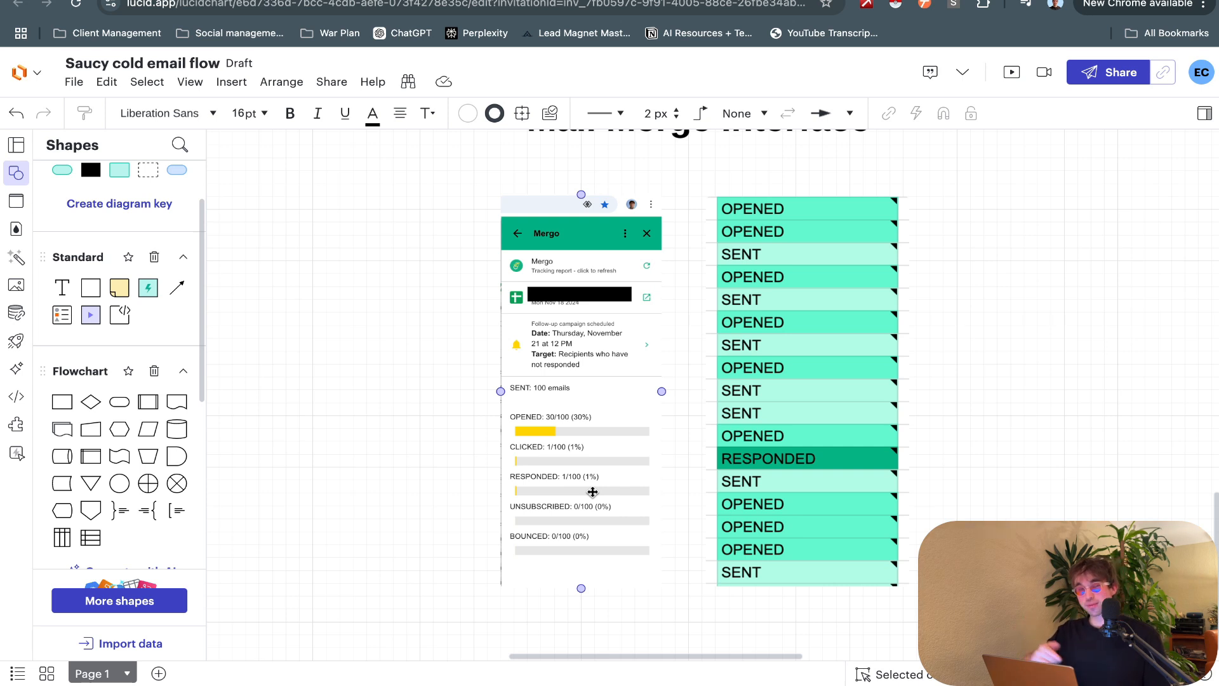
pyautogui.moveTo(595, 457)
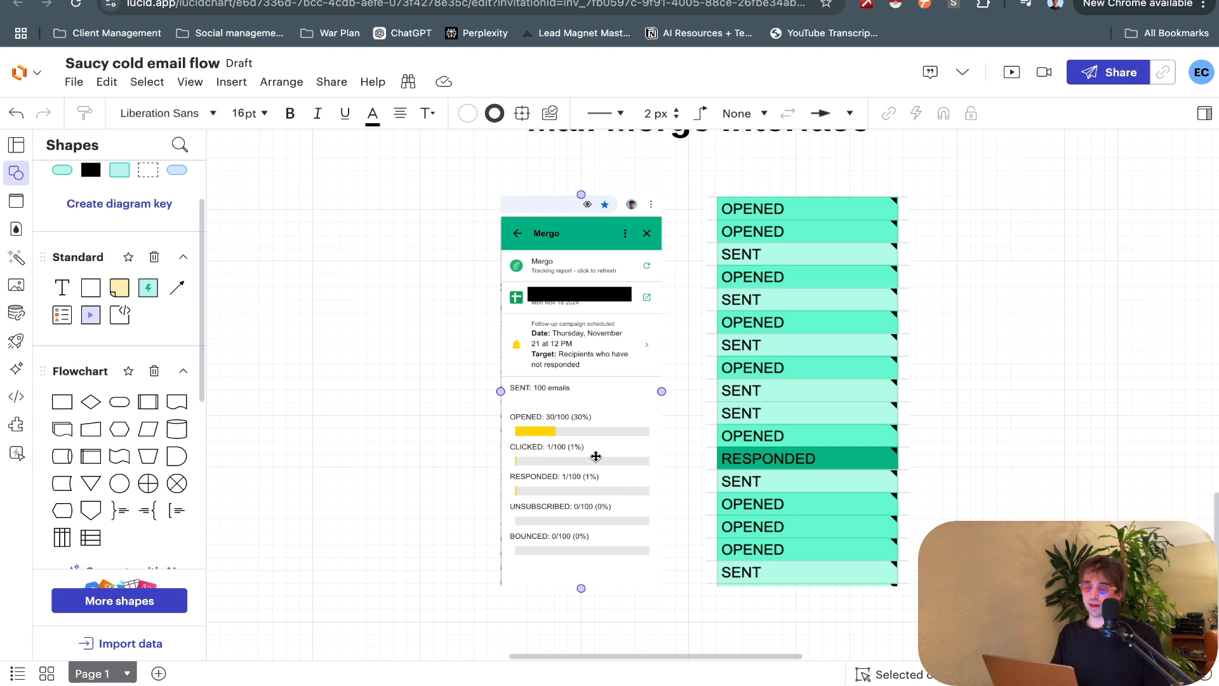
pyautogui.click(818, 364)
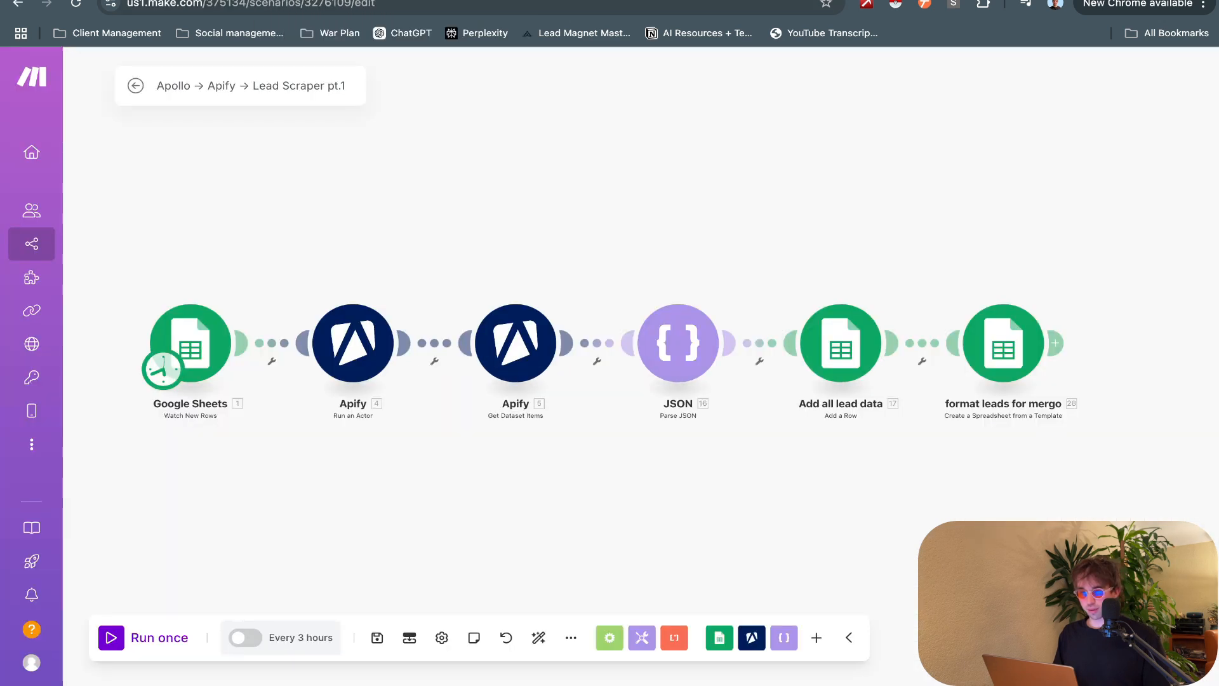
pyautogui.moveTo(264, 418)
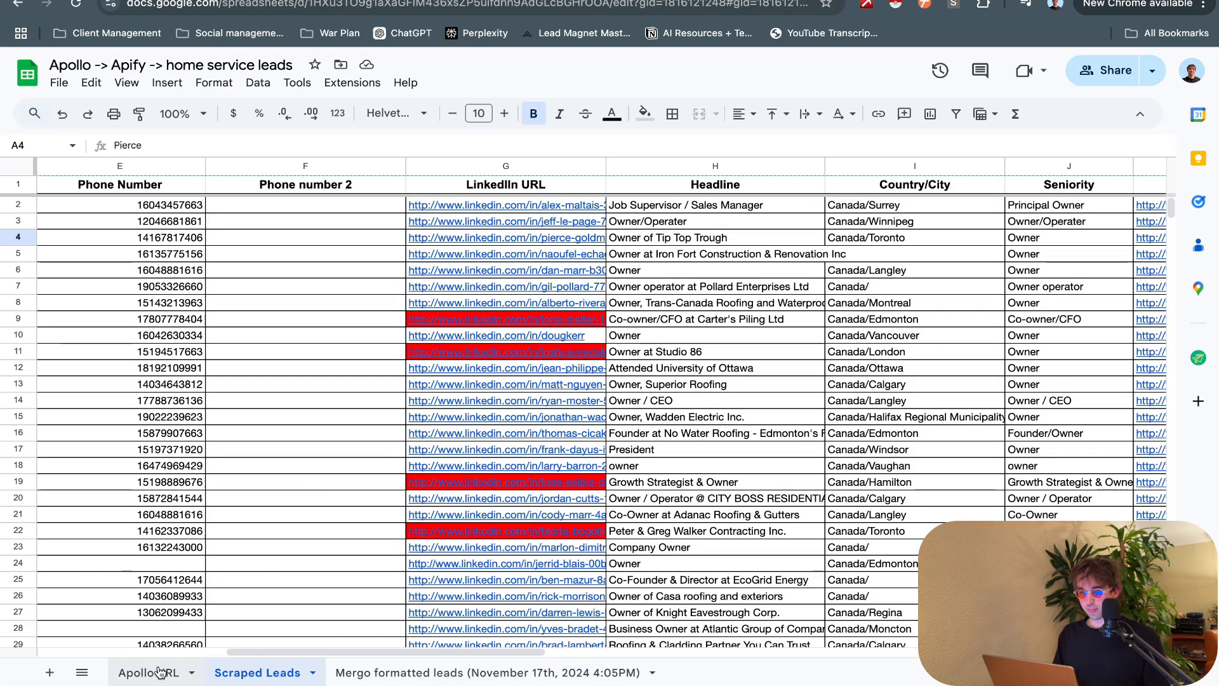
# Step: Review the Apify 'Run an Actor' module using apollo-io-scraper for 100 records, then close it
pyautogui.click(148, 672)
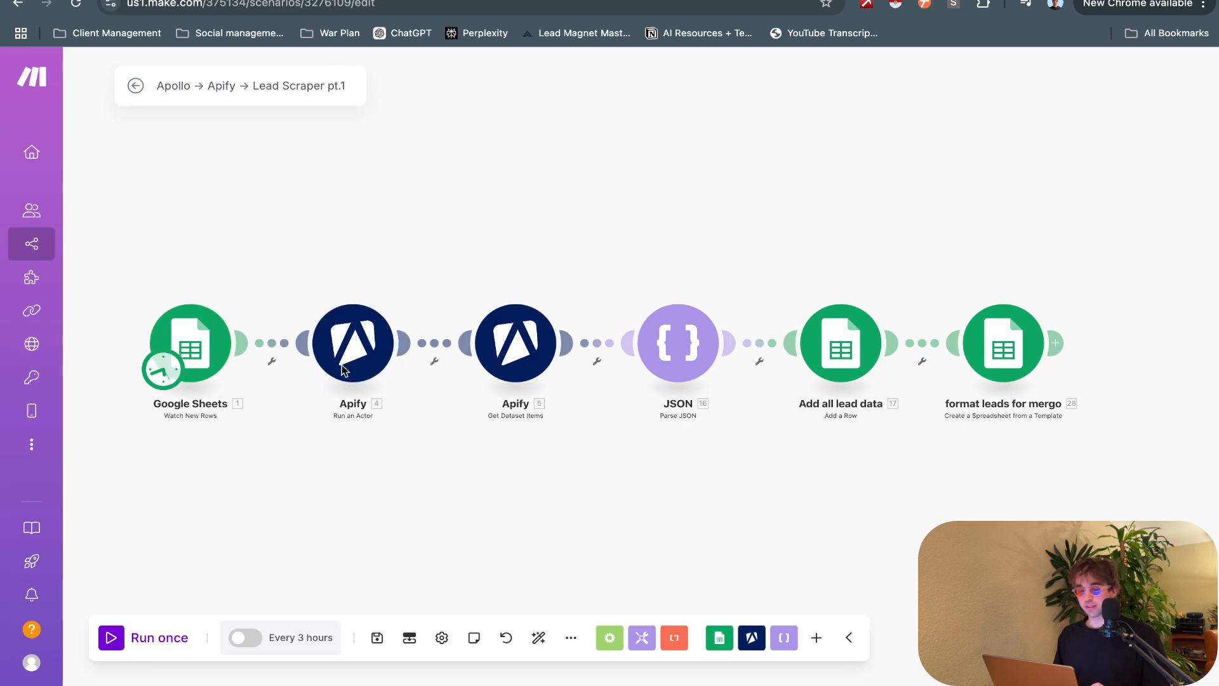
pyautogui.click(353, 343)
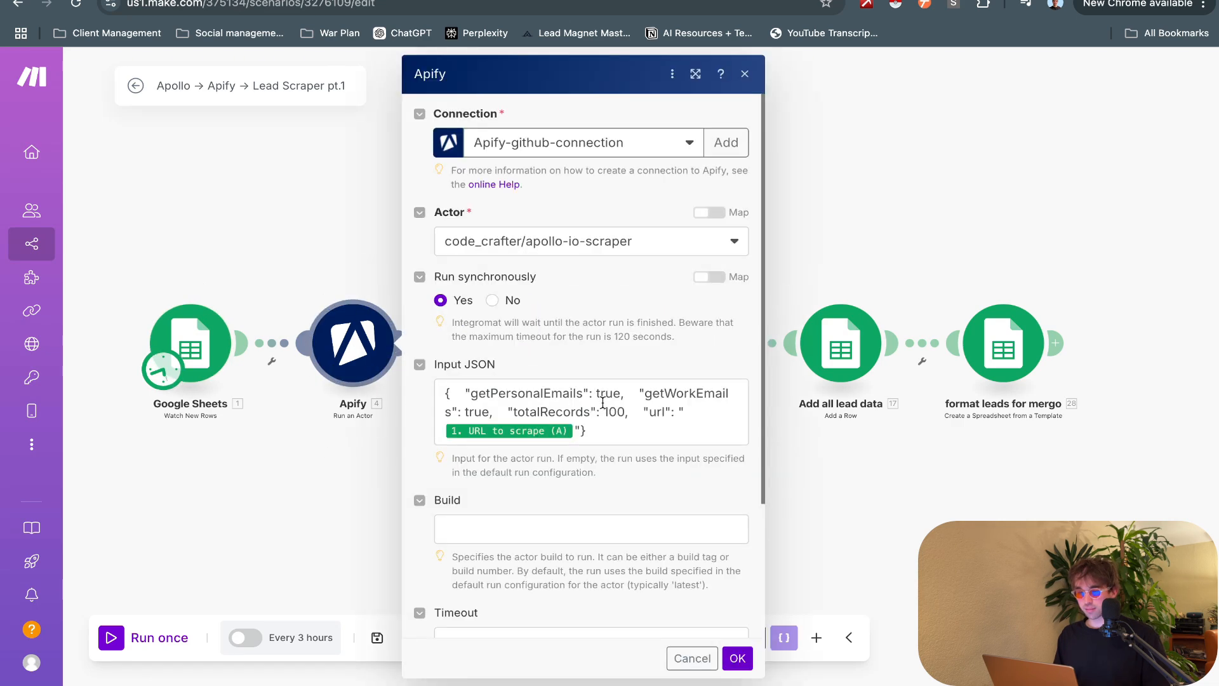
pyautogui.scroll(-3)
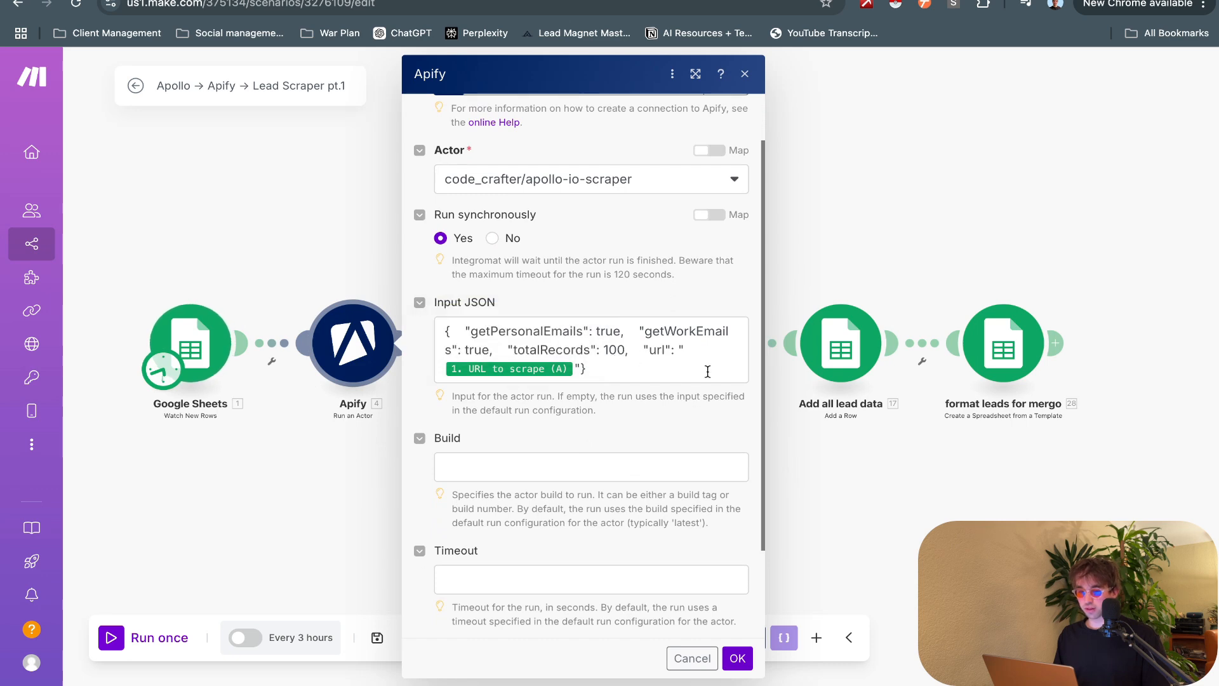
pyautogui.click(735, 658)
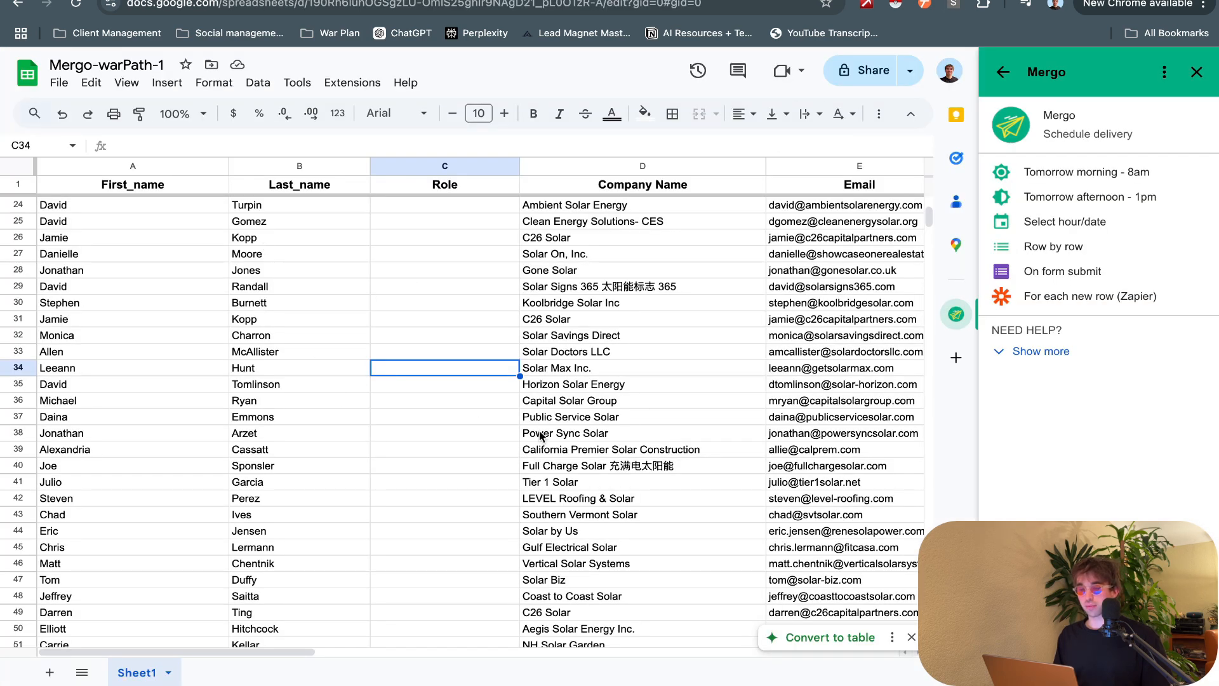
pyautogui.moveTo(632, 562)
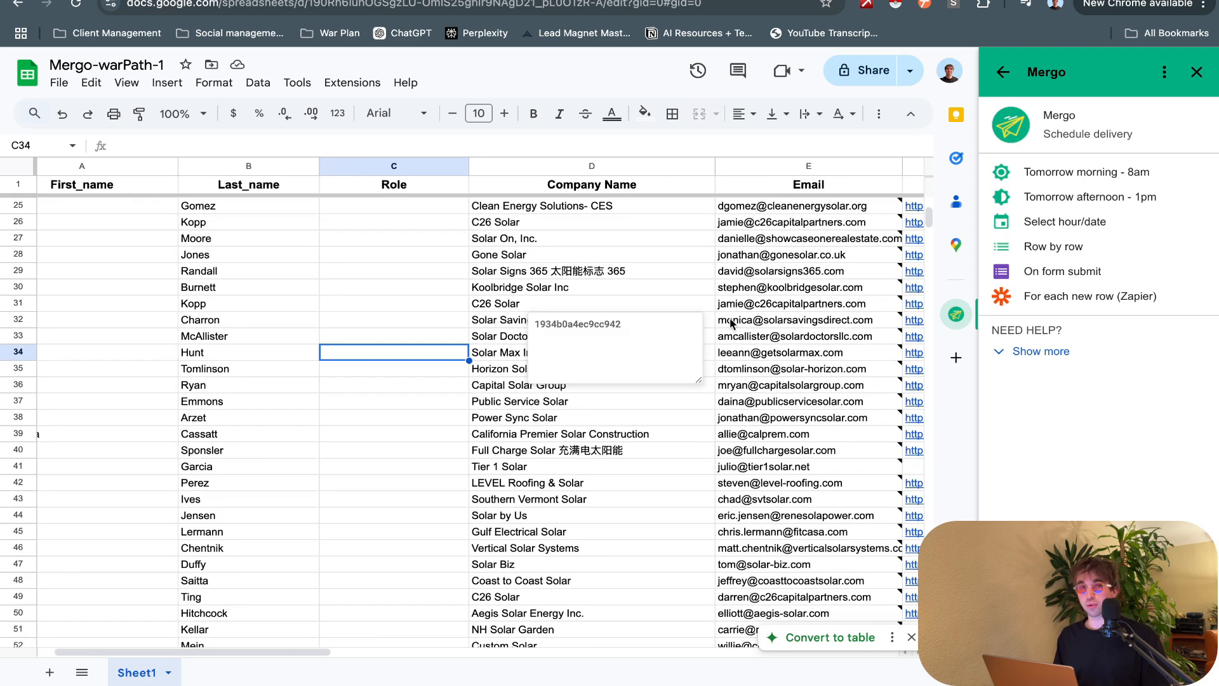
pyautogui.moveTo(803, 359)
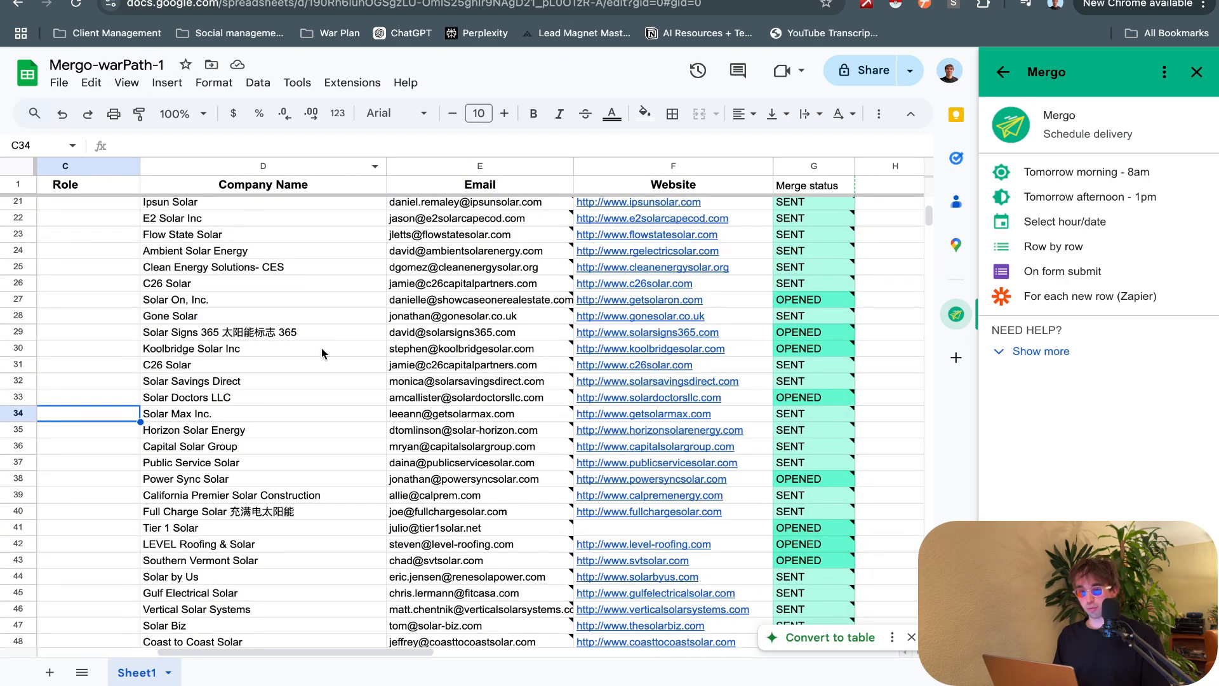
# Step: Scroll the Mergo-warPath-1 sheet sideways to reveal the Merge status column
pyautogui.hscroll(-3)
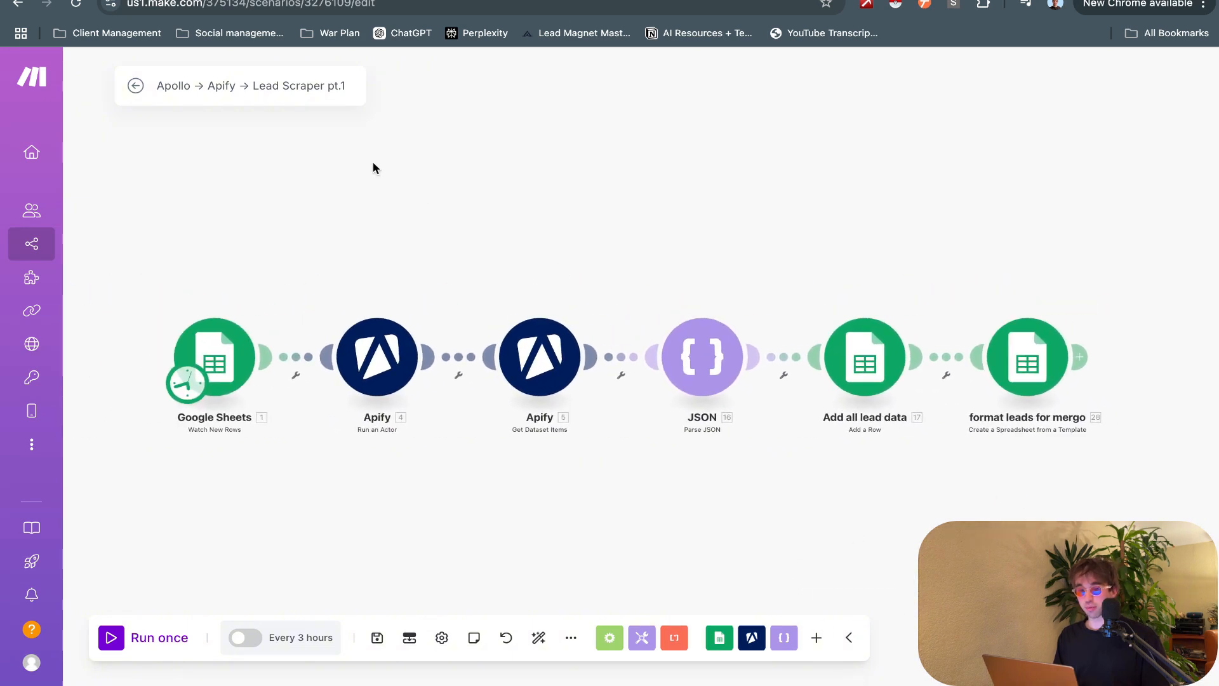
pyautogui.moveTo(329, 32)
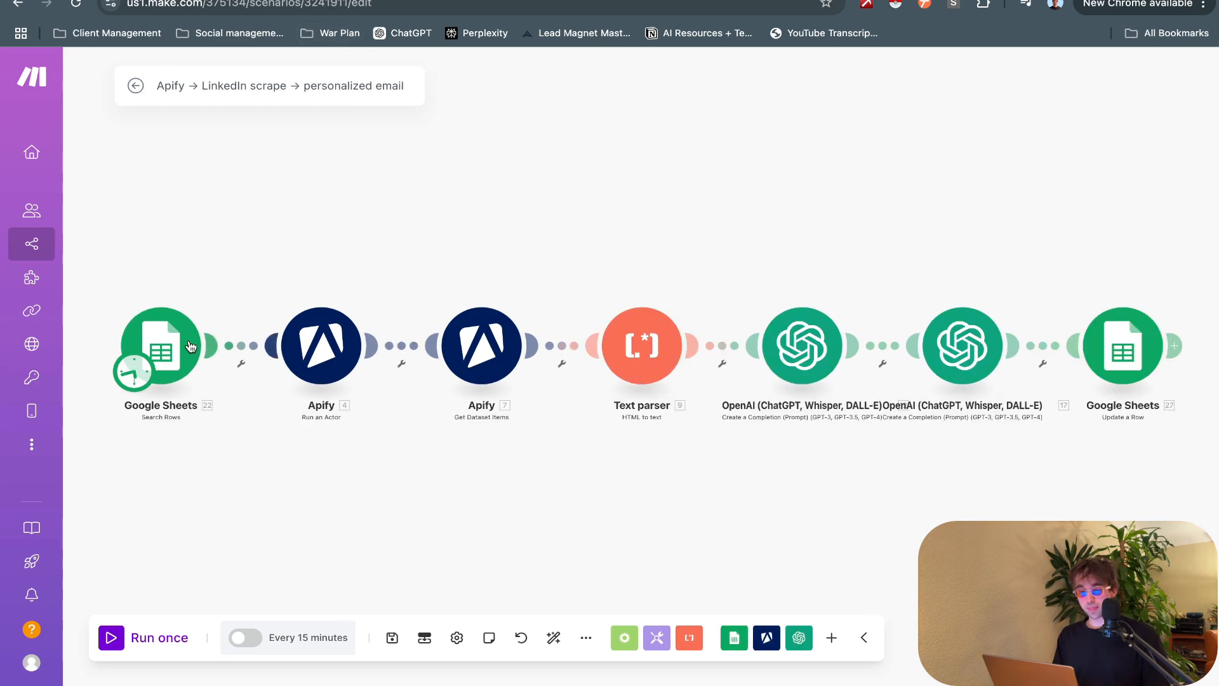
pyautogui.moveTo(257, 208)
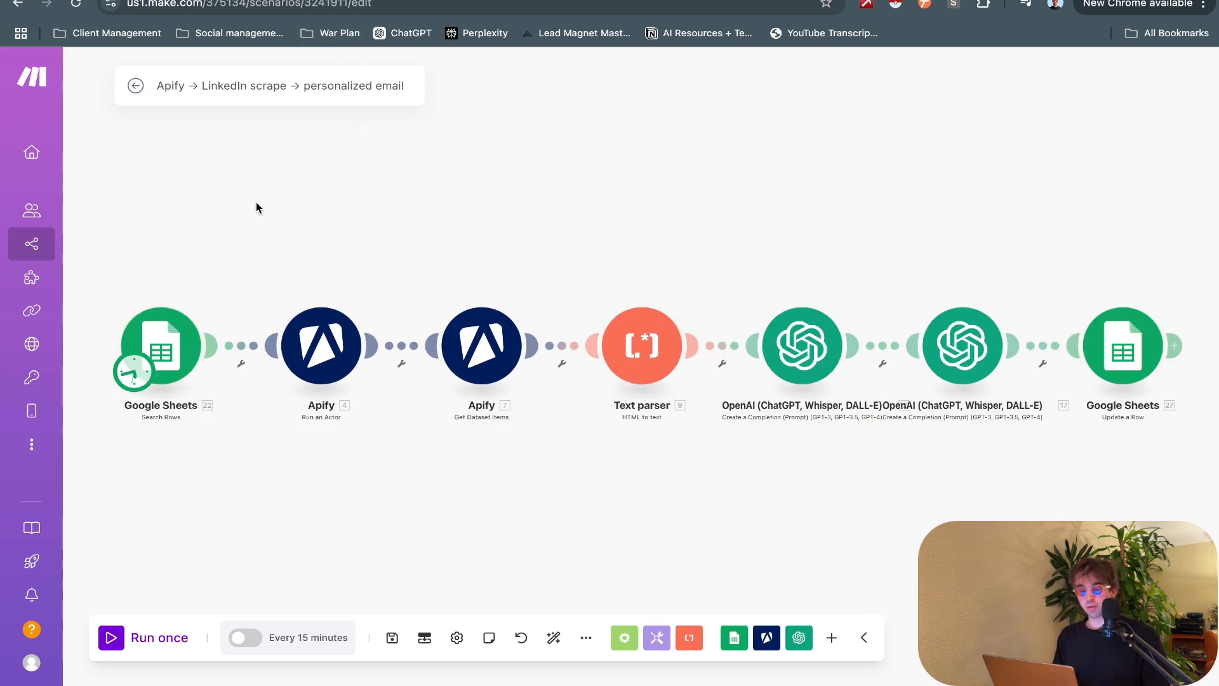
pyautogui.moveTo(351, 375)
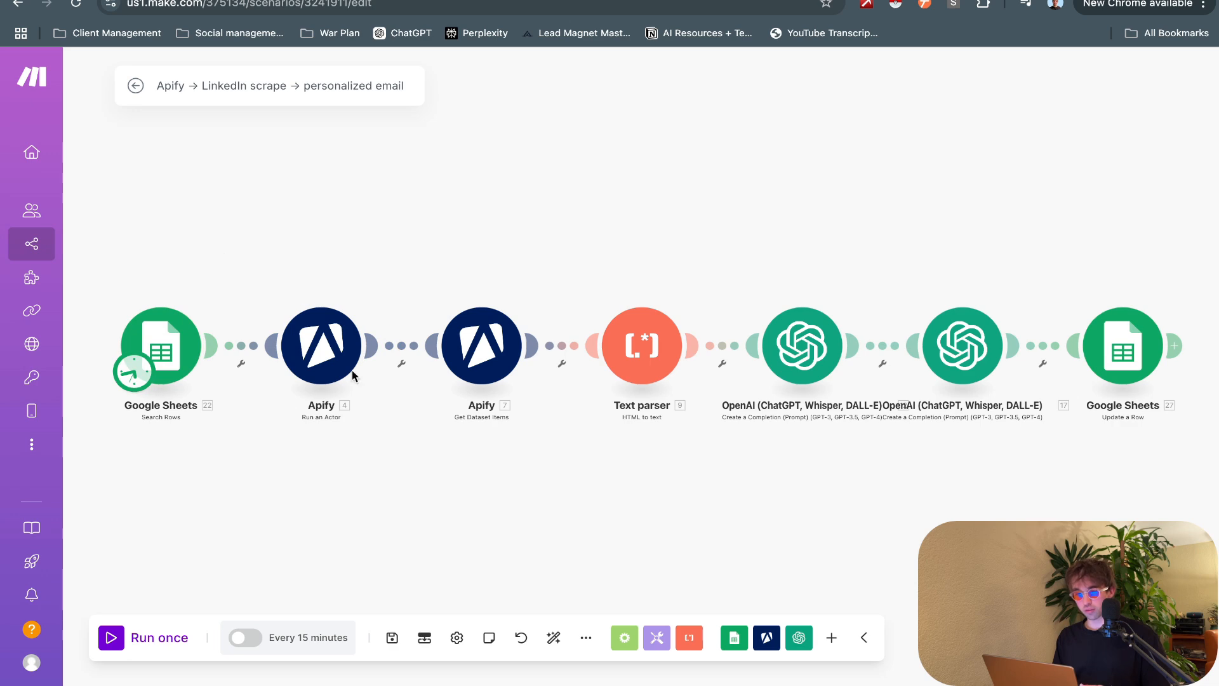
pyautogui.moveTo(240, 259)
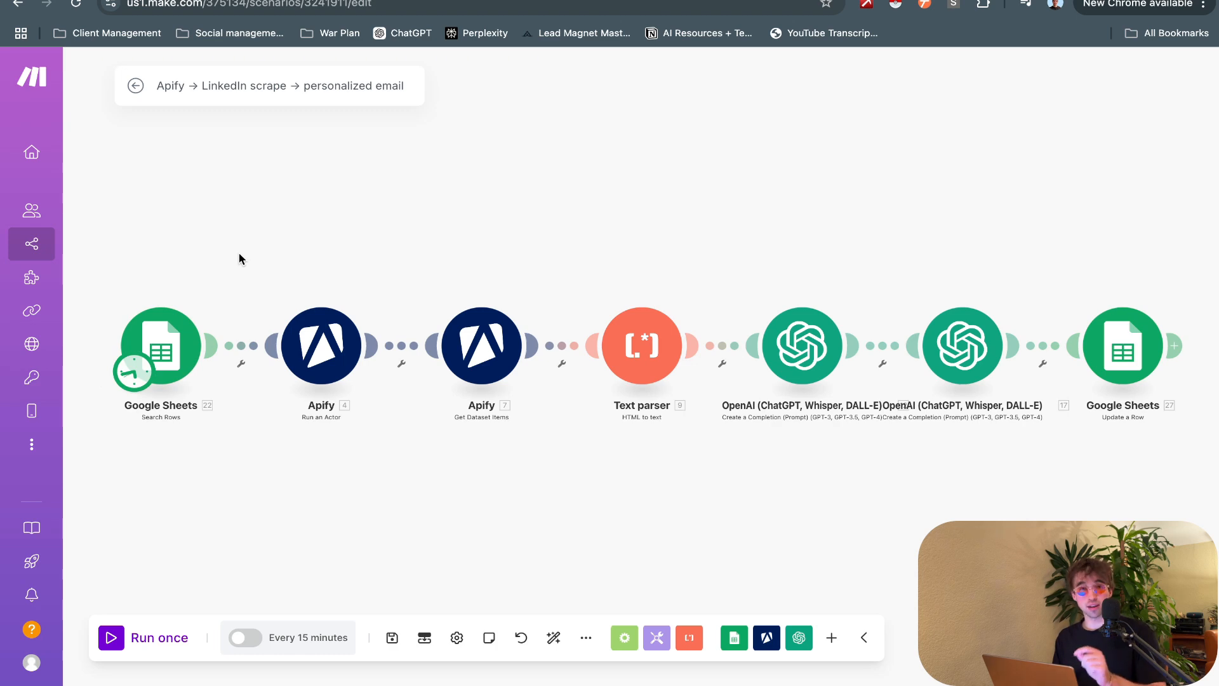
pyautogui.moveTo(322, 346)
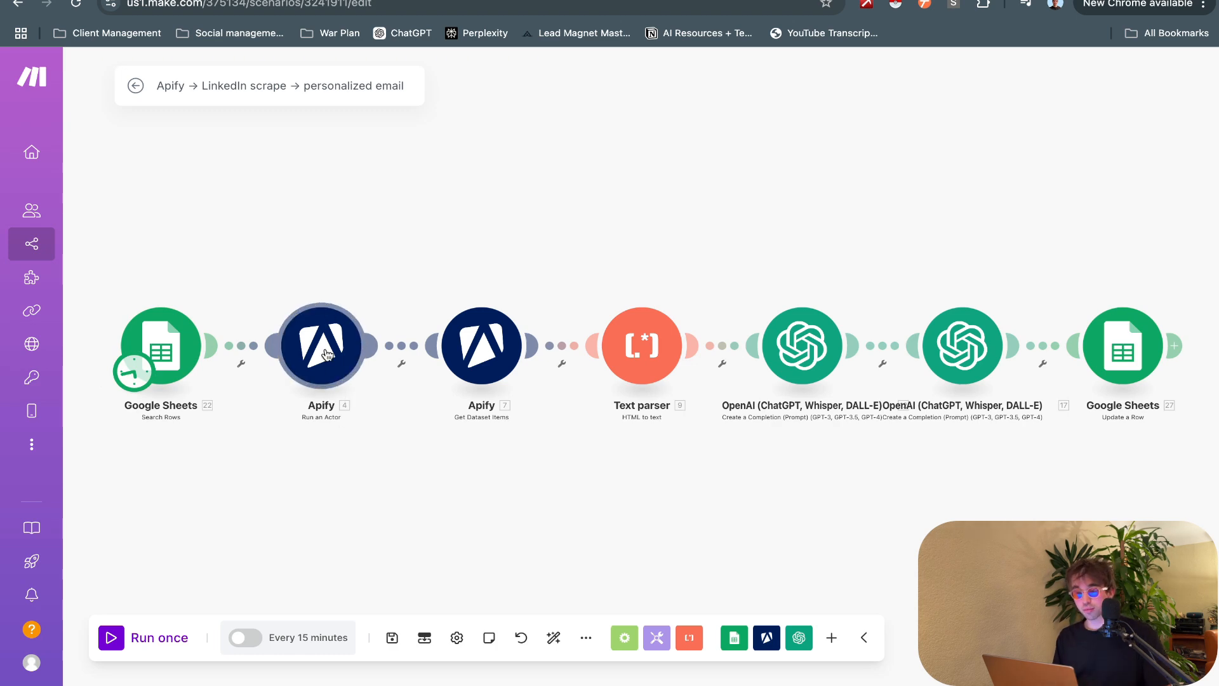
# Step: Inspect the Apify step's linkedin-premium-actor settings for profile URLs, then close the panel
pyautogui.click(320, 345)
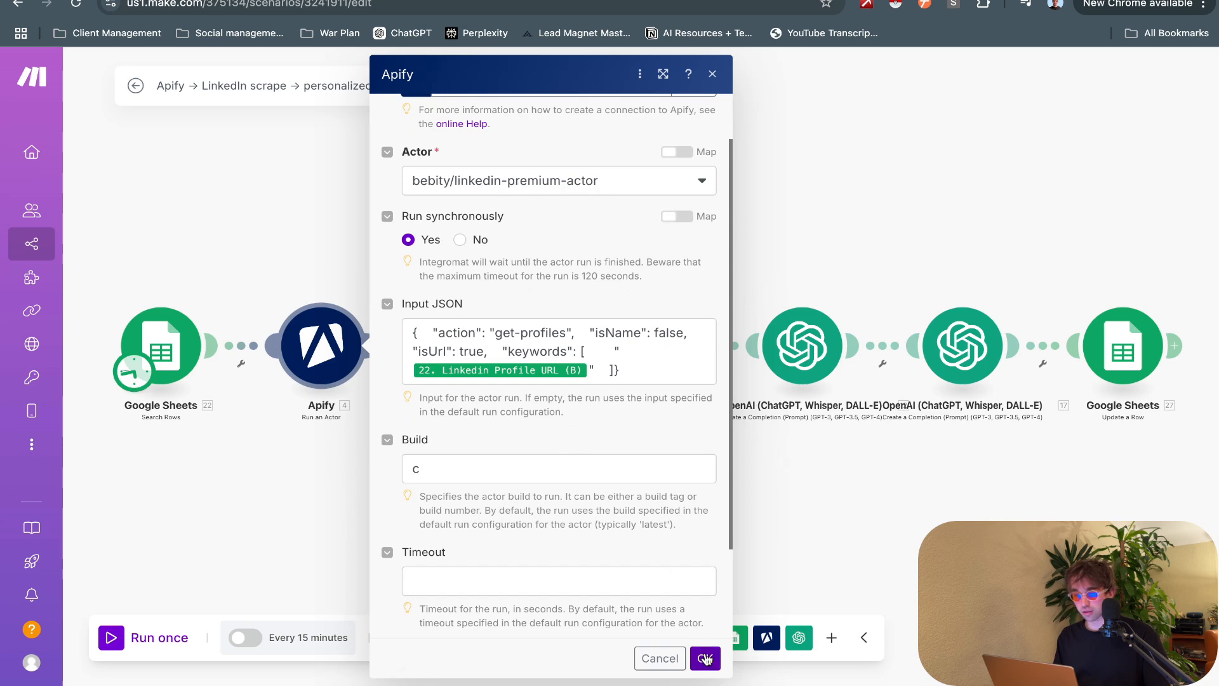
pyautogui.click(704, 657)
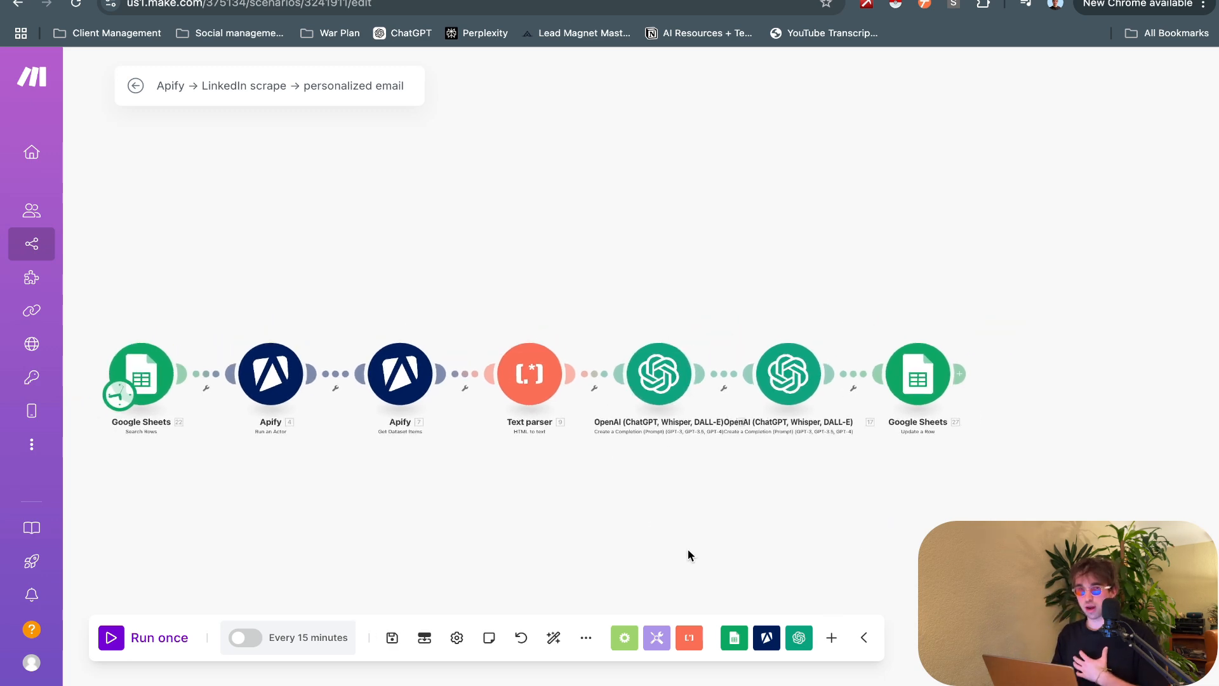
pyautogui.moveTo(869, 120)
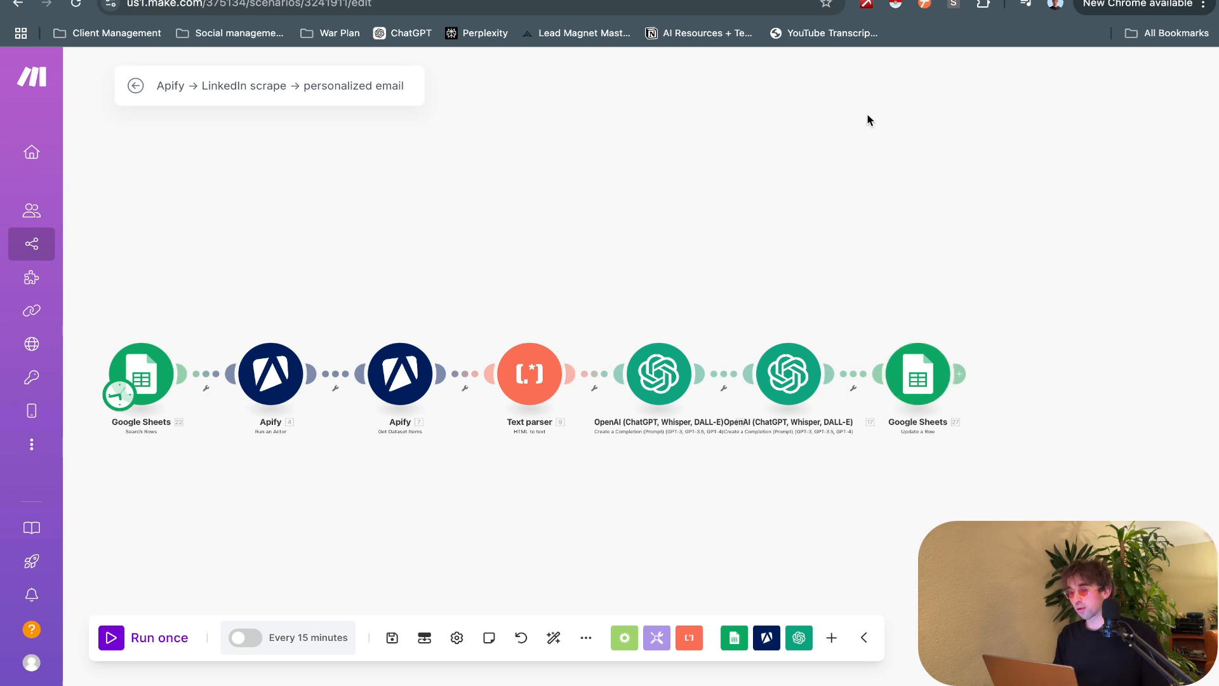
pyautogui.moveTo(889, 211)
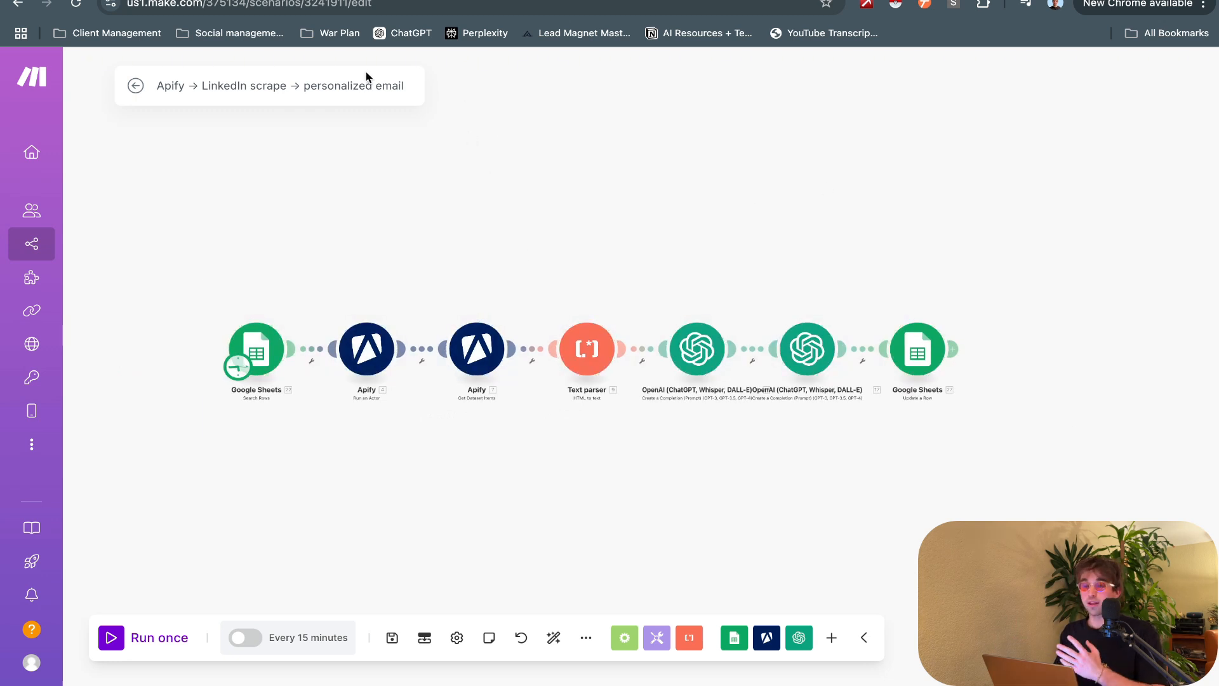
pyautogui.moveTo(533, 109)
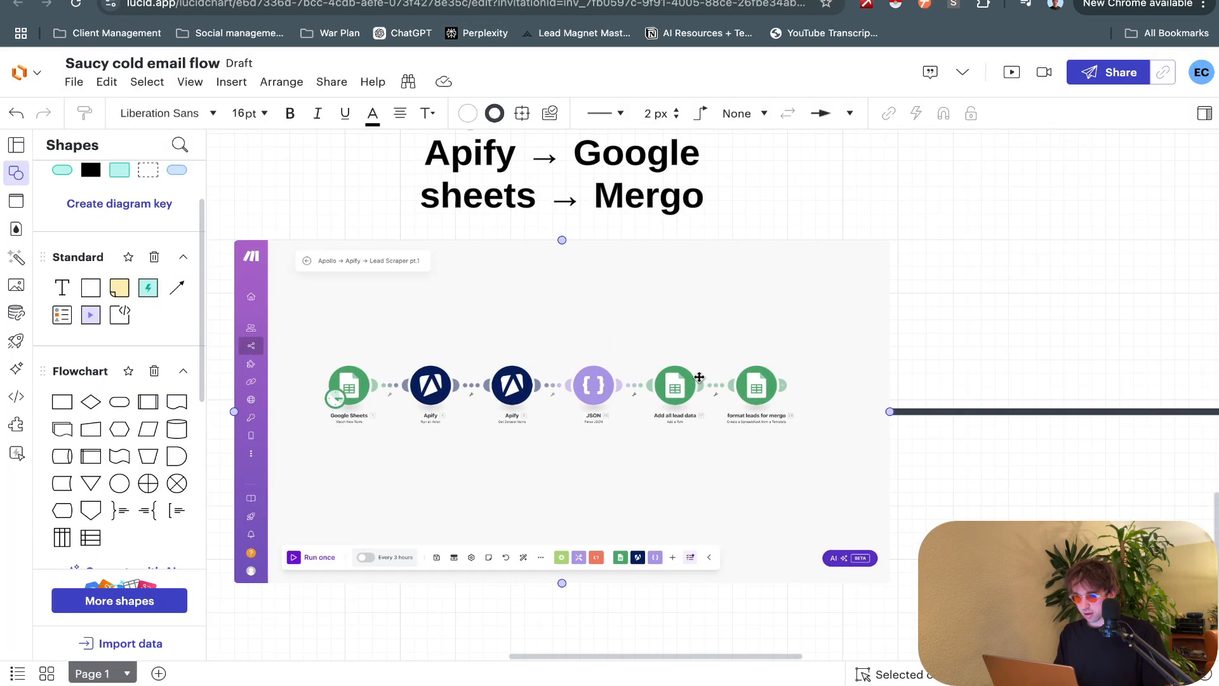
# Step: Scroll to the note on personalizing the body tag with LinkedIn 'about' data
pyautogui.hscroll(3)
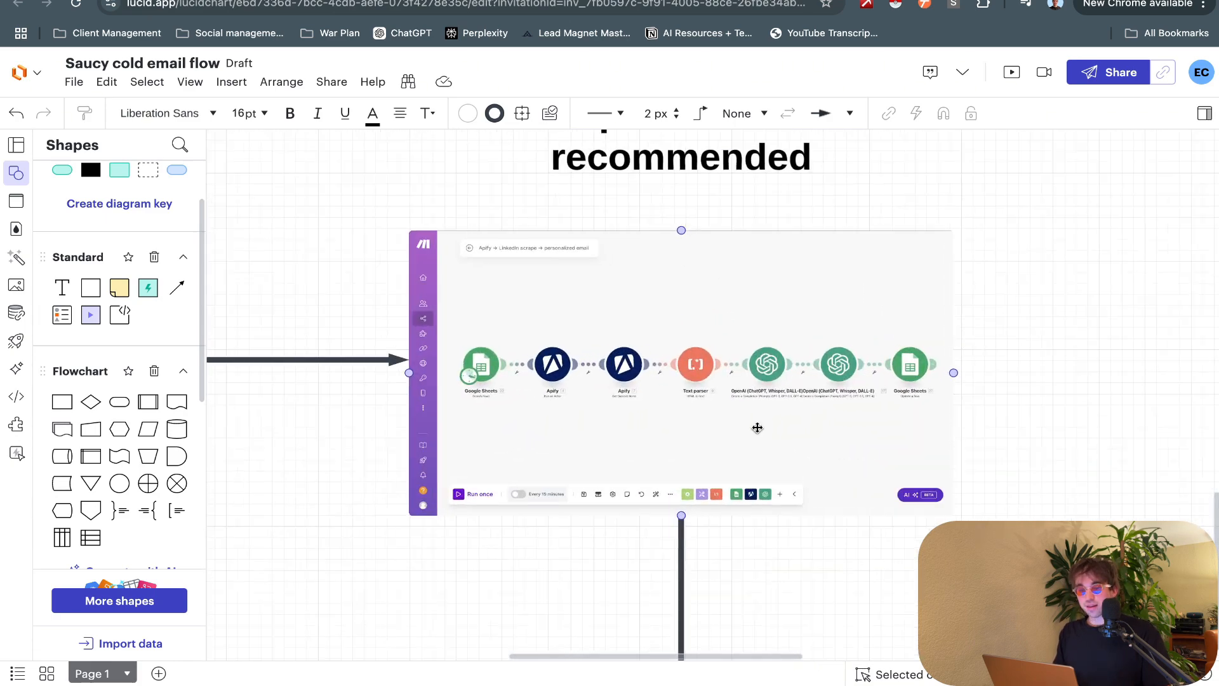
pyautogui.scroll(-3)
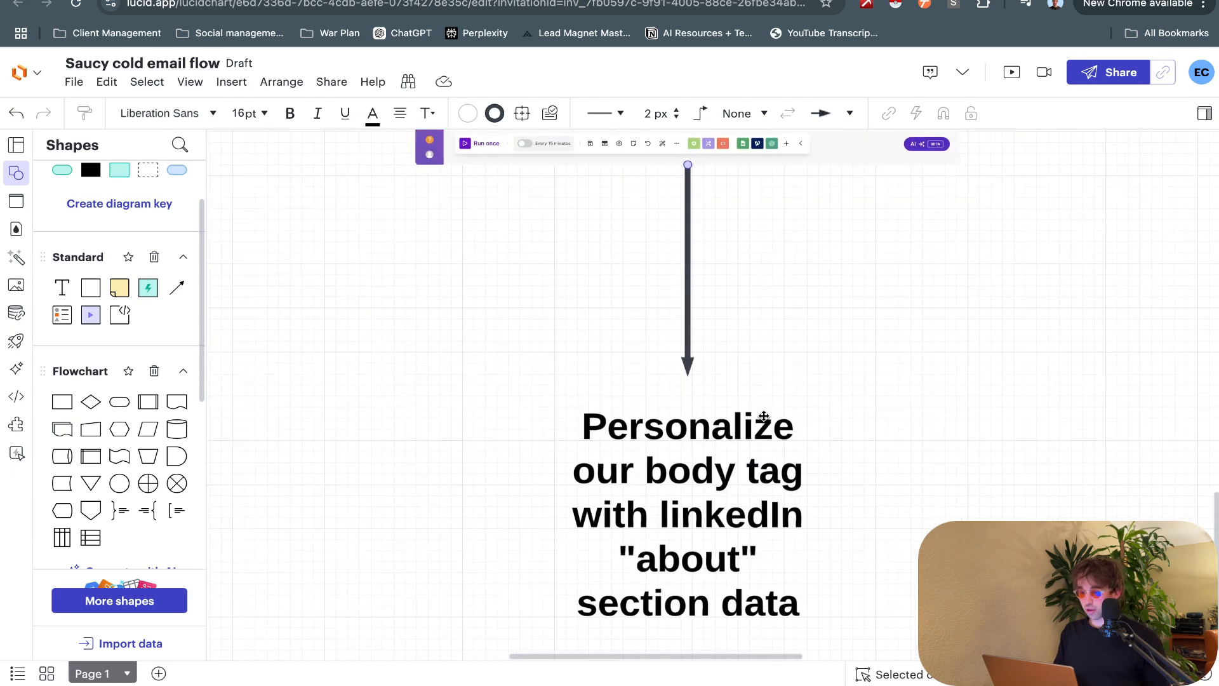
pyautogui.scroll(3)
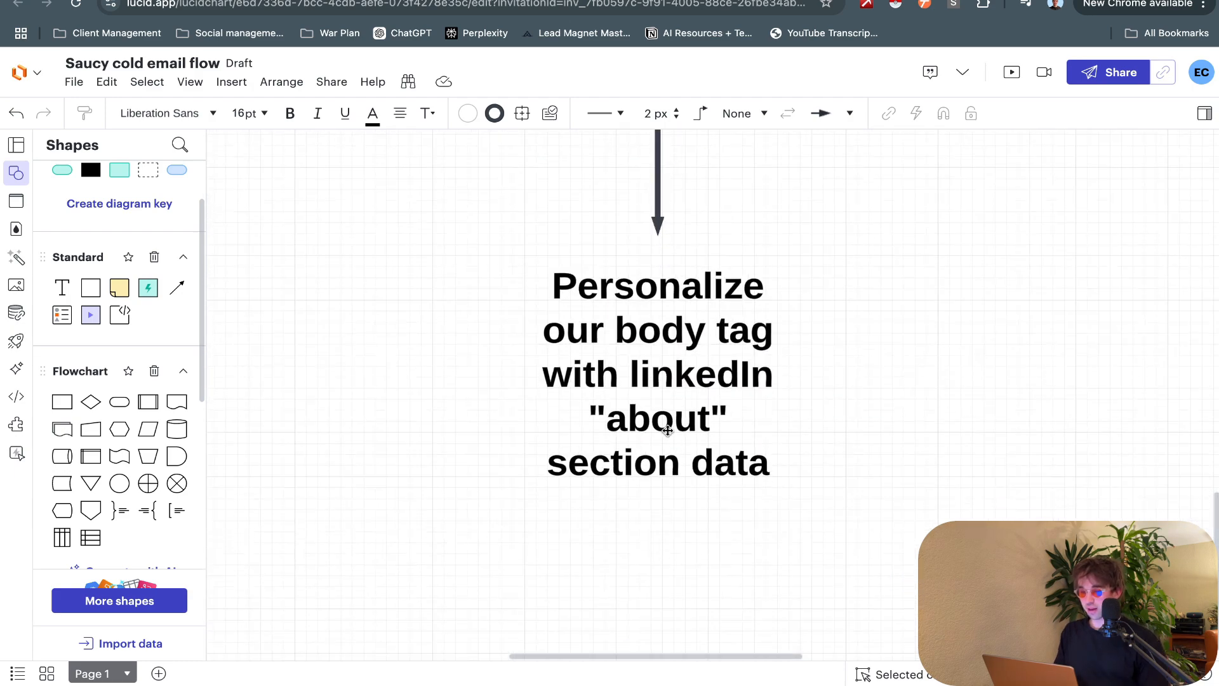